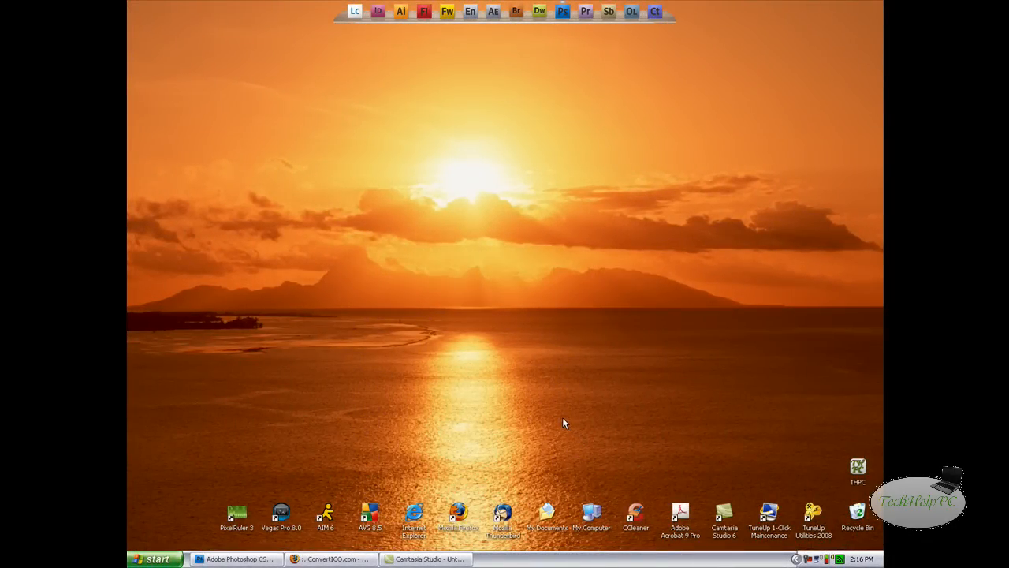
{"action": "mouse_move", "coordinate": [557, 401]}
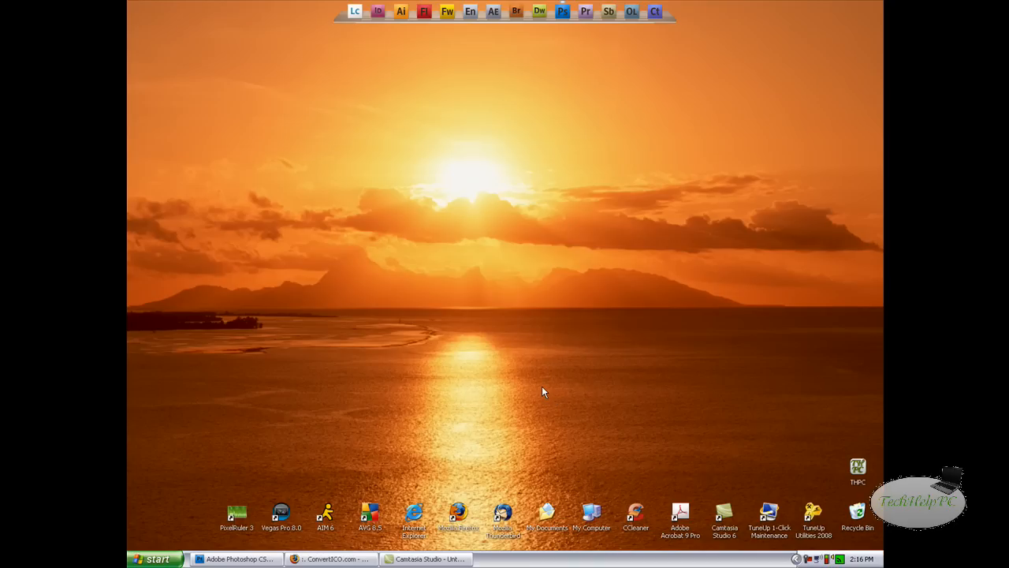
{"action": "mouse_move", "coordinate": [535, 387]}
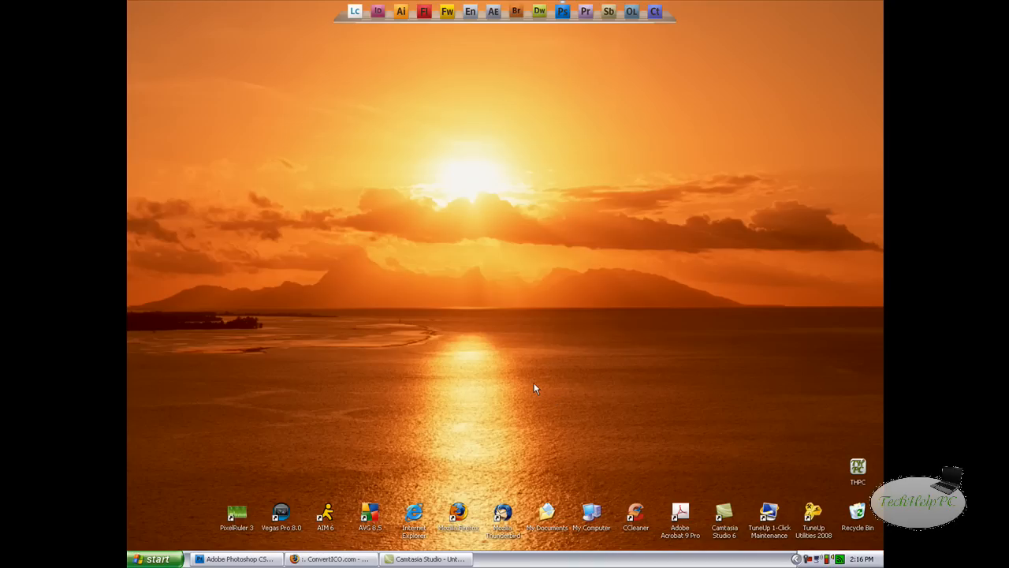
{"action": "mouse_move", "coordinate": [254, 383]}
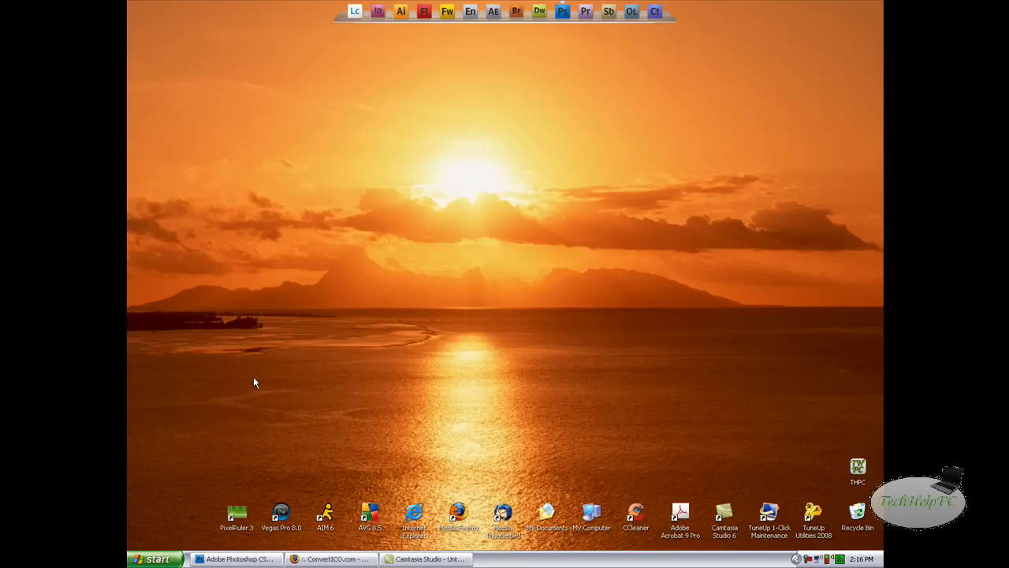
{"action": "mouse_move", "coordinate": [486, 386]}
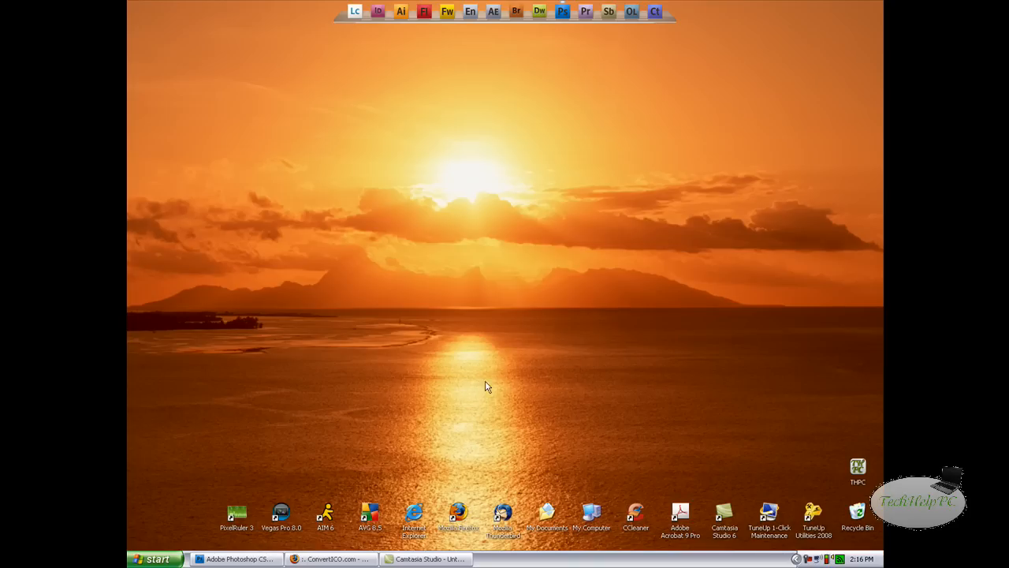
{"action": "mouse_move", "coordinate": [597, 460]}
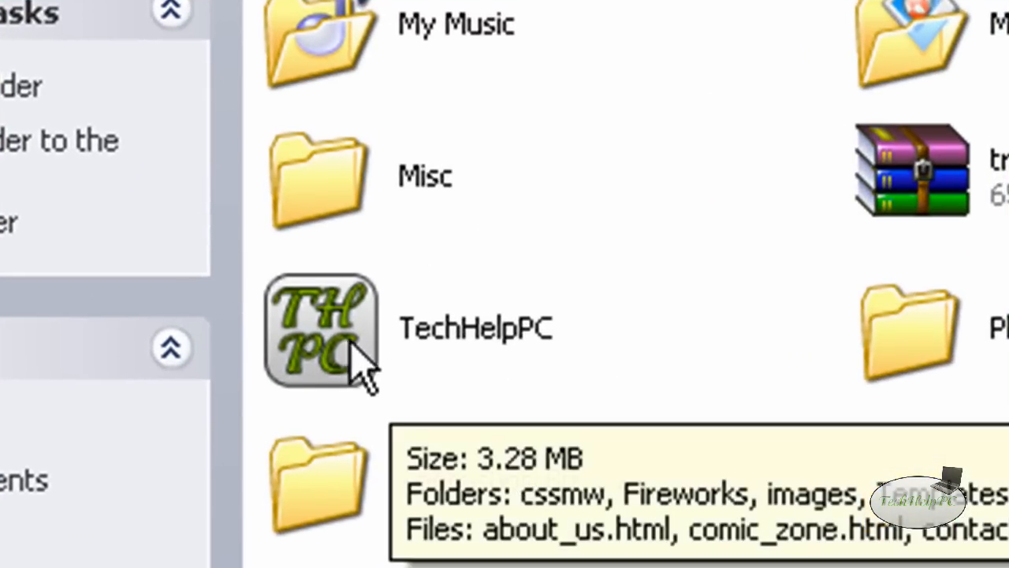
{"action": "mouse_move", "coordinate": [394, 324]}
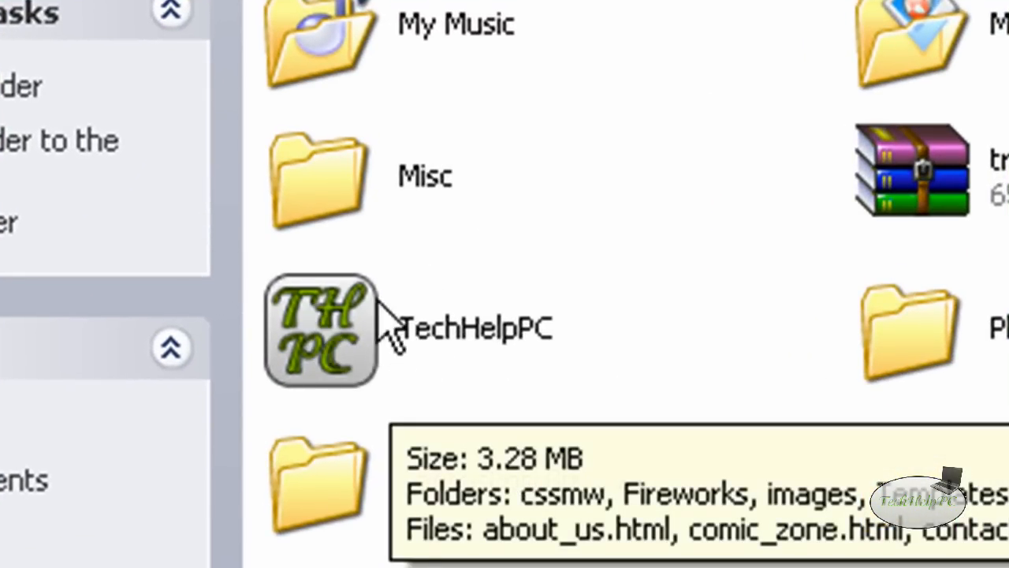
{"action": "mouse_move", "coordinate": [343, 370]}
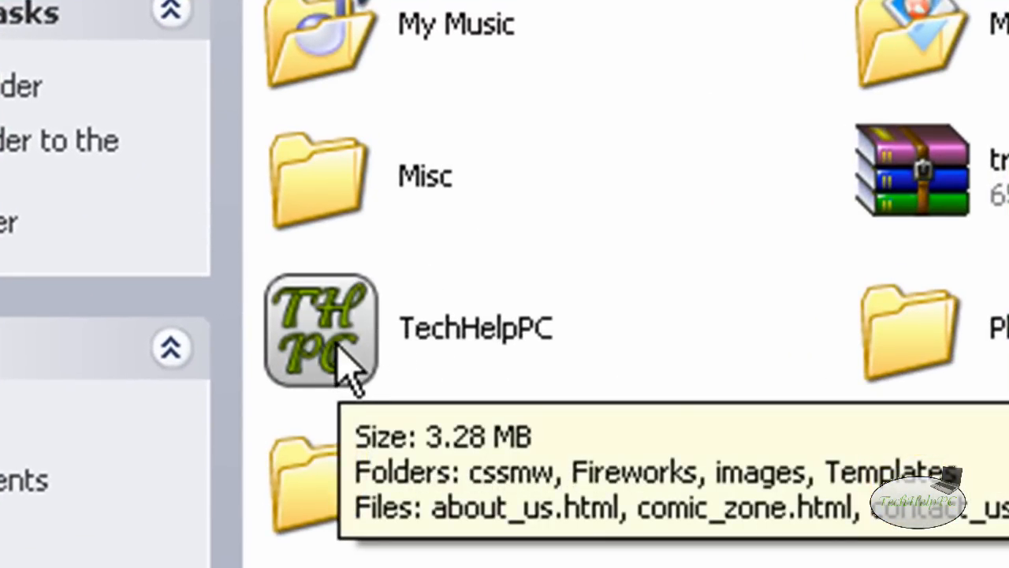
{"action": "mouse_move", "coordinate": [347, 347]}
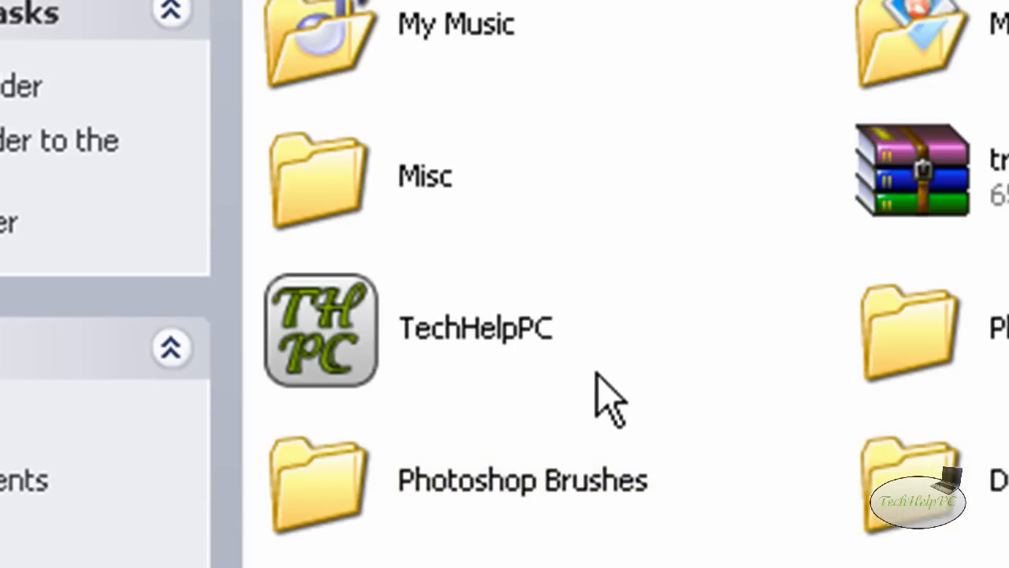
{"action": "mouse_move", "coordinate": [607, 394]}
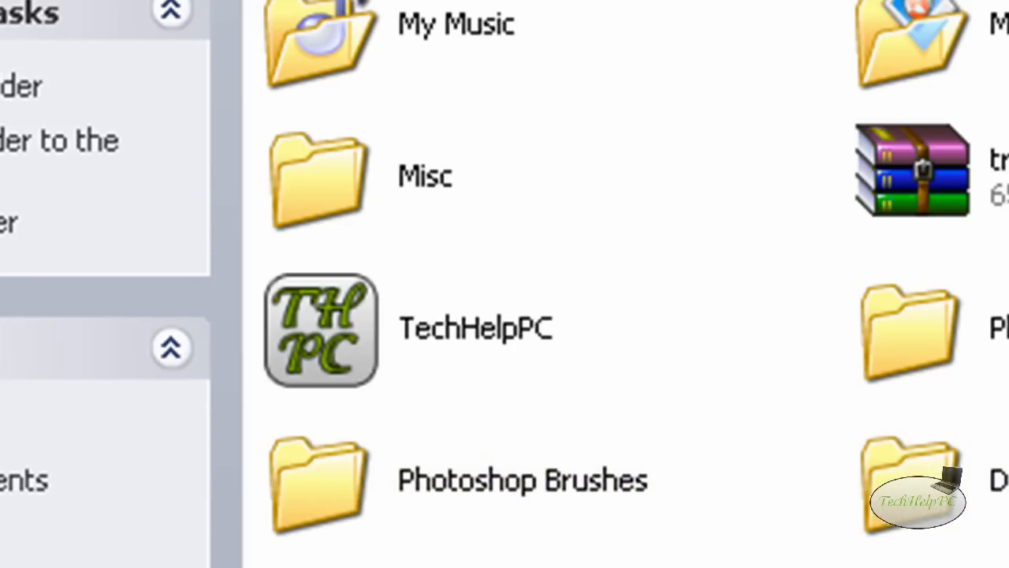
Point out the TechHelpPC folder's custom THPC icon, then close My Documents.
{"action": "scroll", "scroll_direction": "up", "scroll_amount": 3}
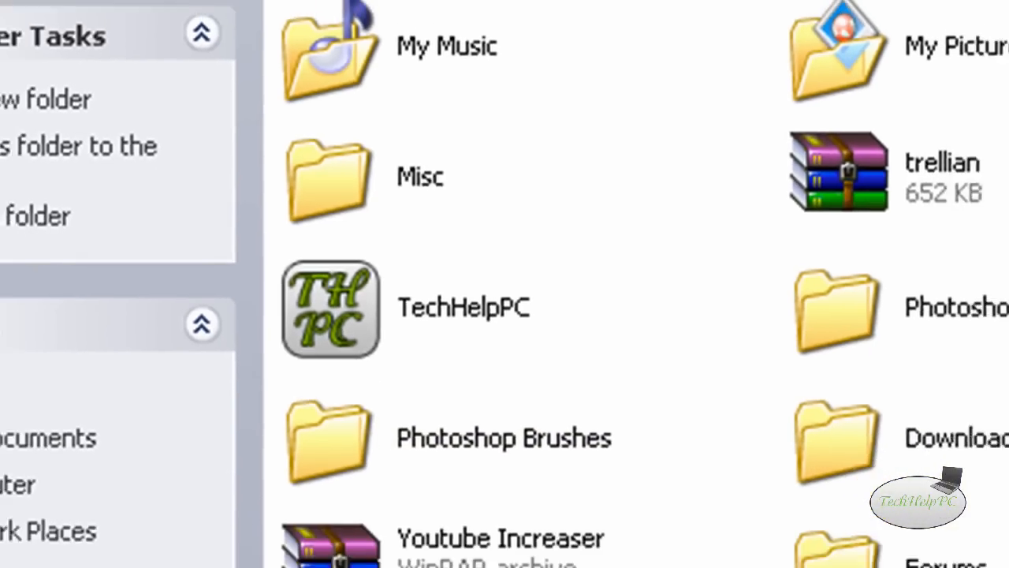
{"action": "left_click", "coordinate": [813, 71]}
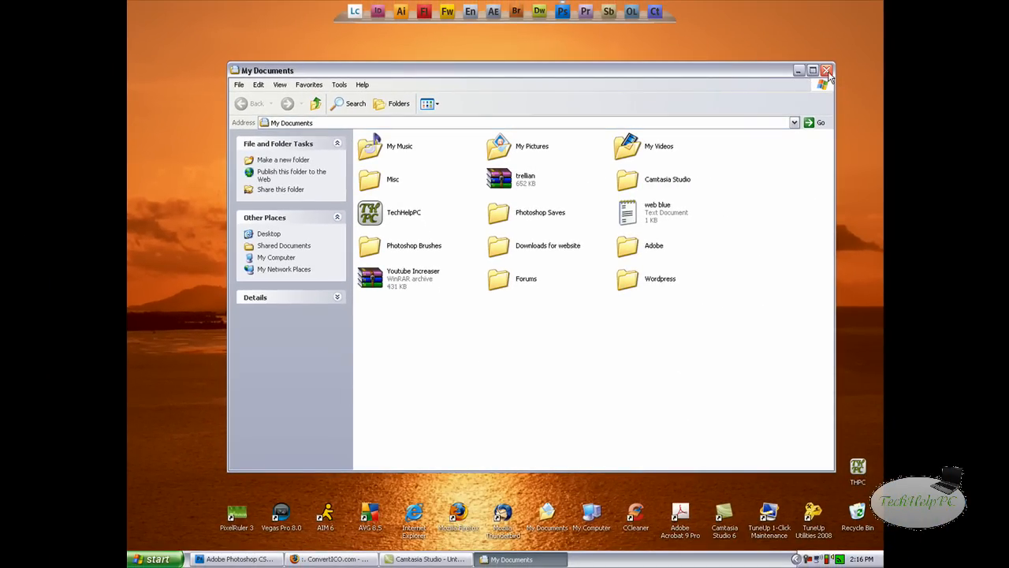
{"action": "left_click", "coordinate": [826, 70]}
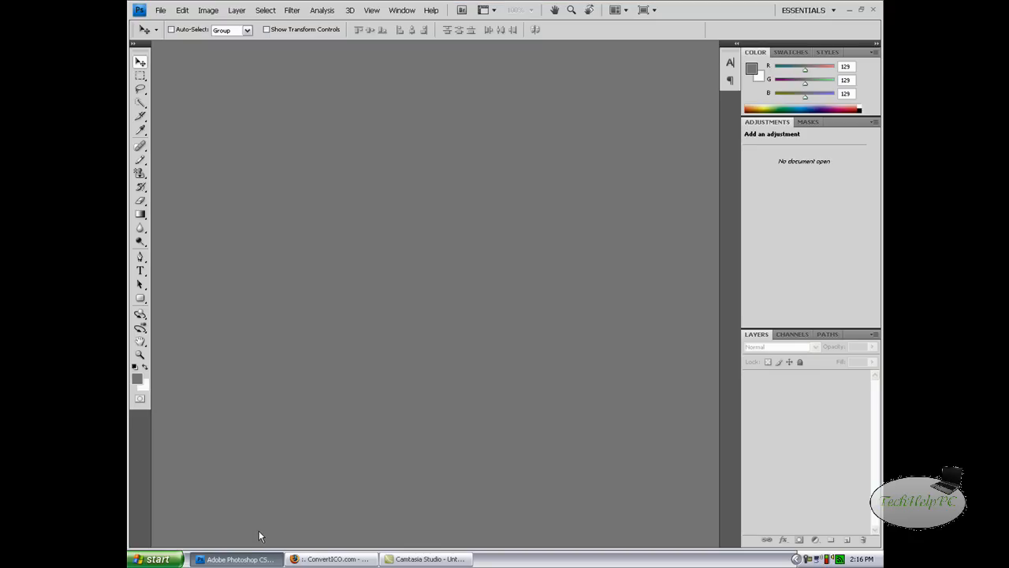
{"action": "mouse_move", "coordinate": [197, 182]}
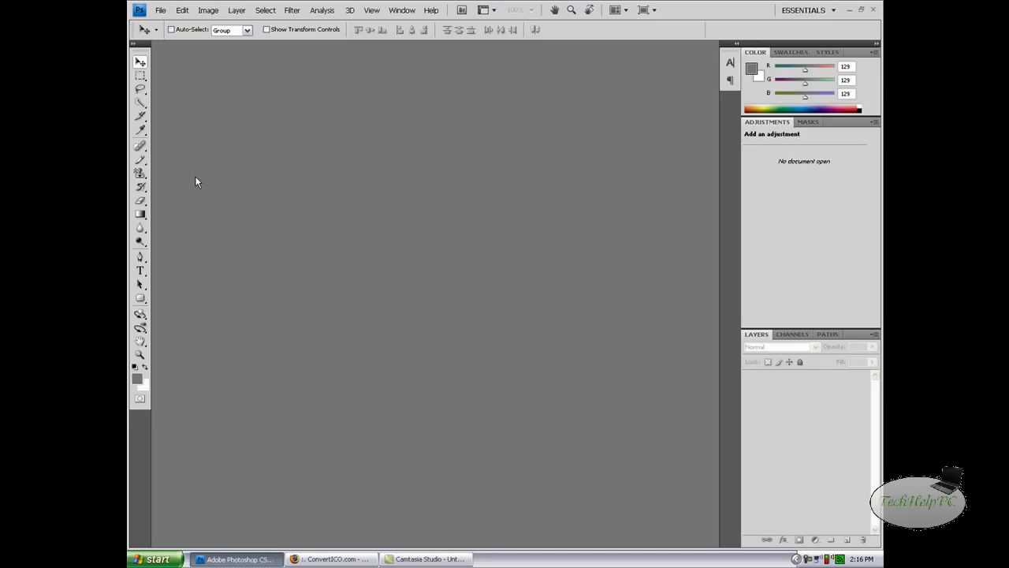
Begin a new 60 × 60 px document with a white background from File > New.
{"action": "left_click", "coordinate": [160, 9]}
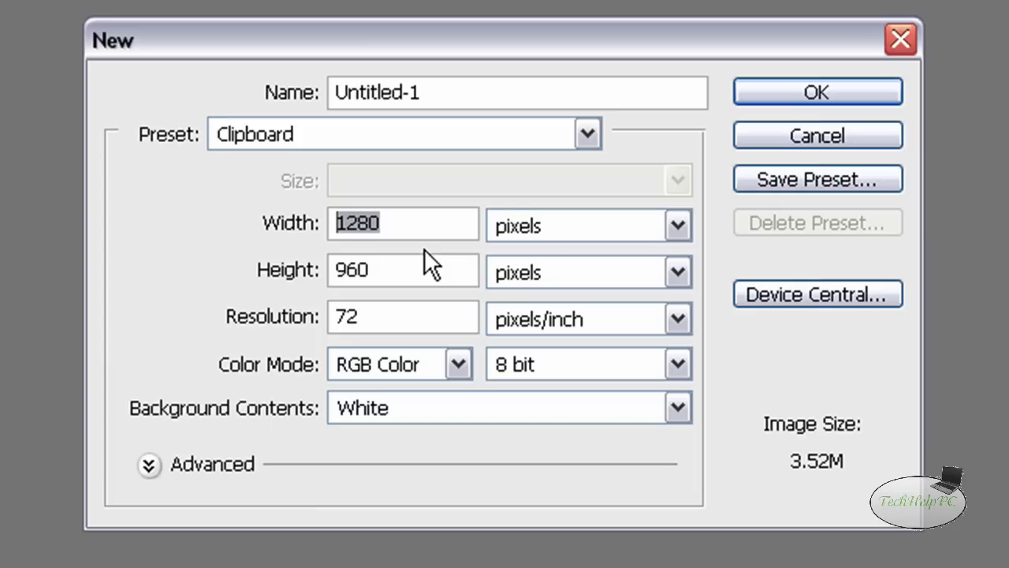
{"action": "type", "text": "6"}
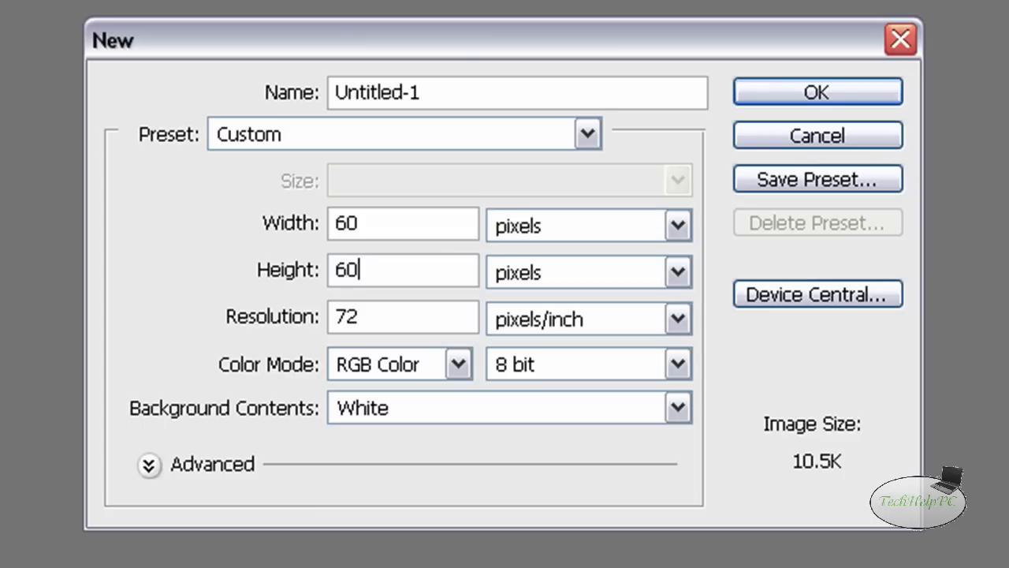
{"action": "mouse_move", "coordinate": [398, 511]}
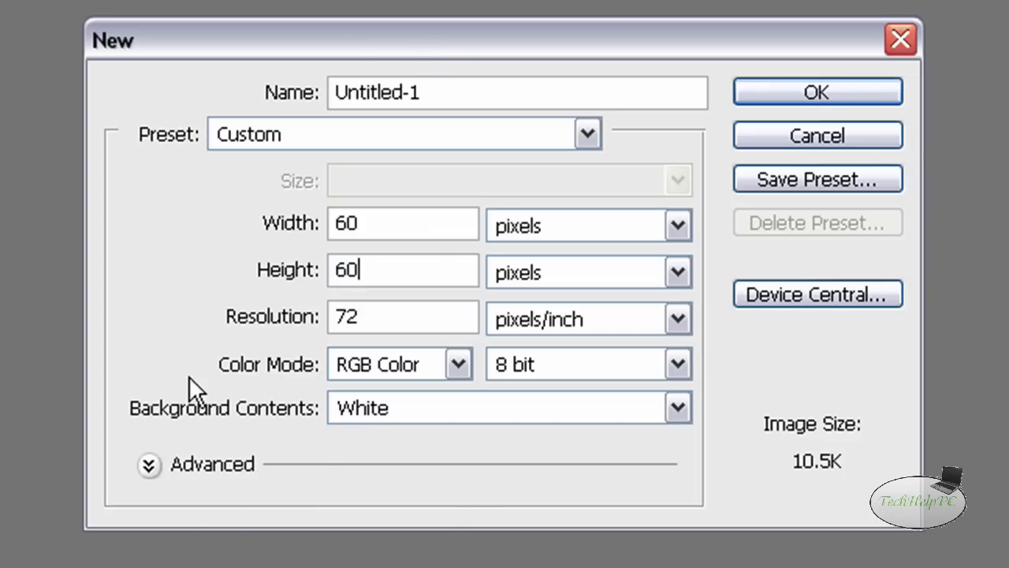
{"action": "mouse_move", "coordinate": [730, 86]}
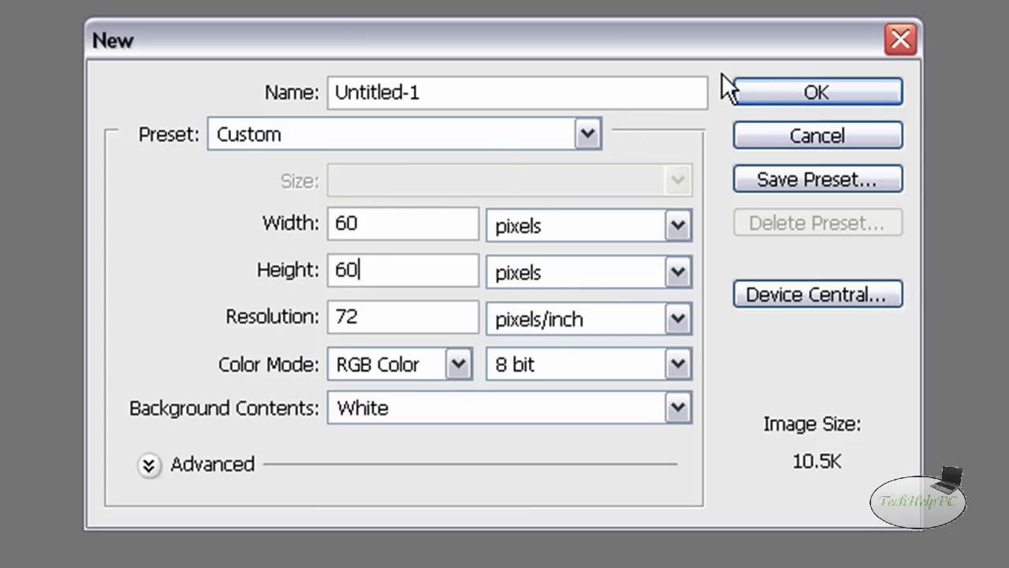
{"action": "mouse_move", "coordinate": [481, 418]}
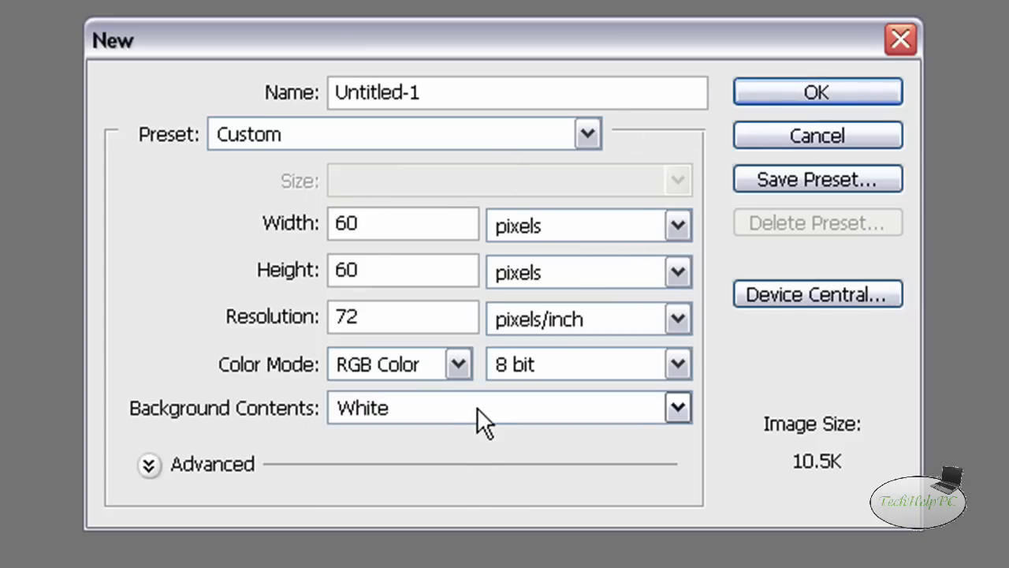
{"action": "mouse_move", "coordinate": [256, 416]}
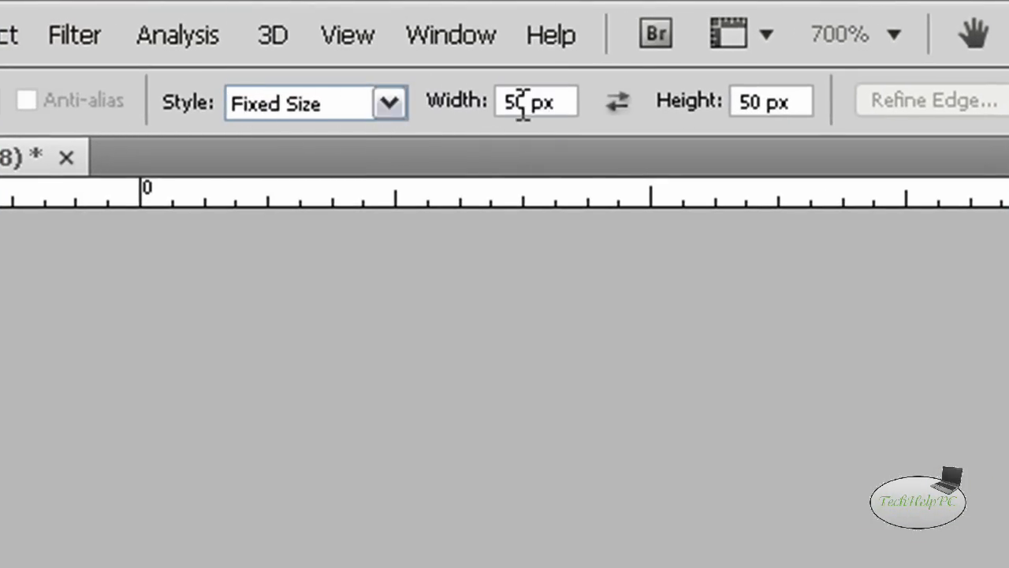
{"action": "mouse_move", "coordinate": [529, 107]}
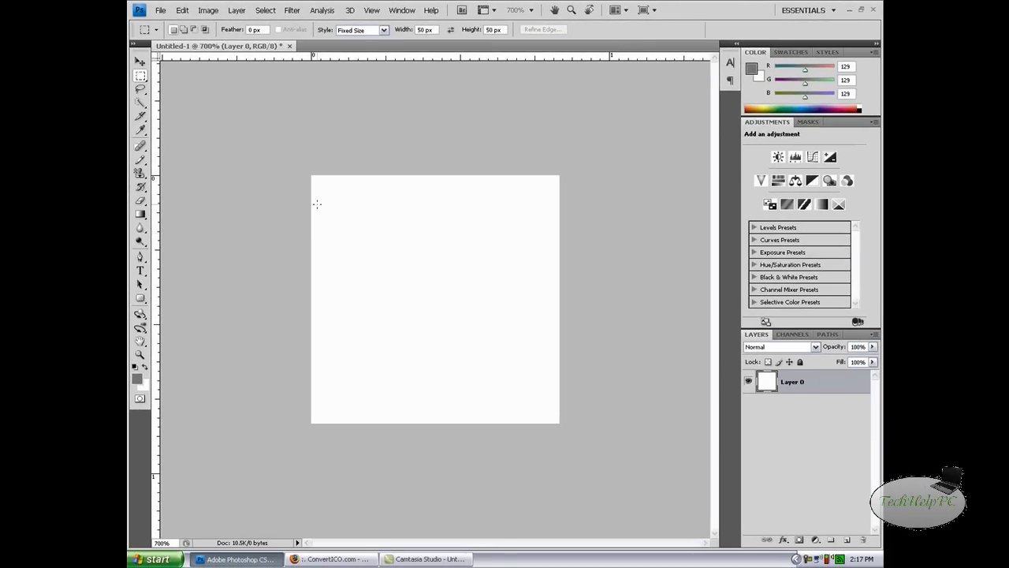
Place a fixed-size 50 × 50 px square selection on the white canvas.
{"action": "left_click_drag", "start_coordinate": [329, 192], "coordinate": [534, 400]}
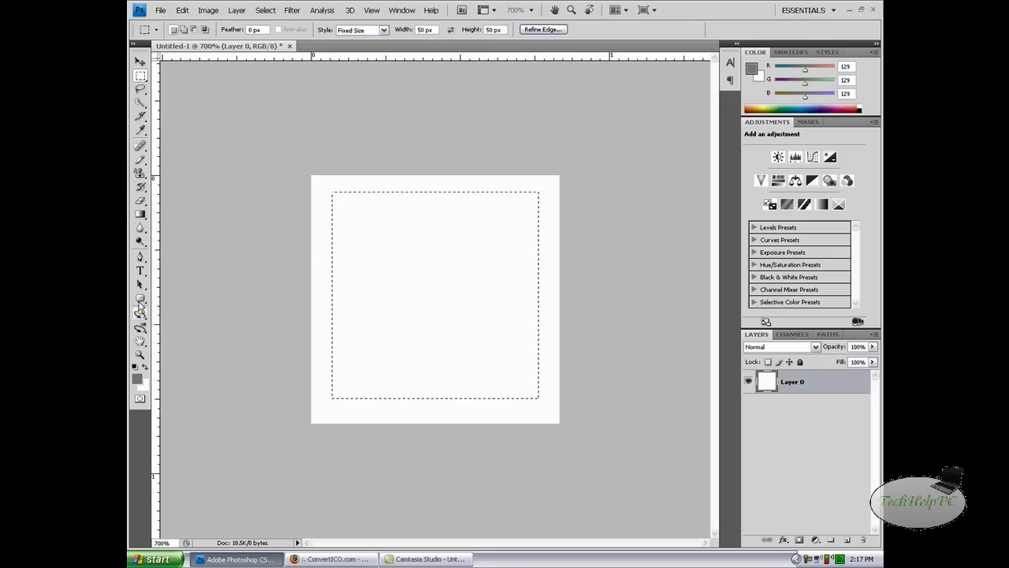
{"action": "left_click", "coordinate": [140, 298]}
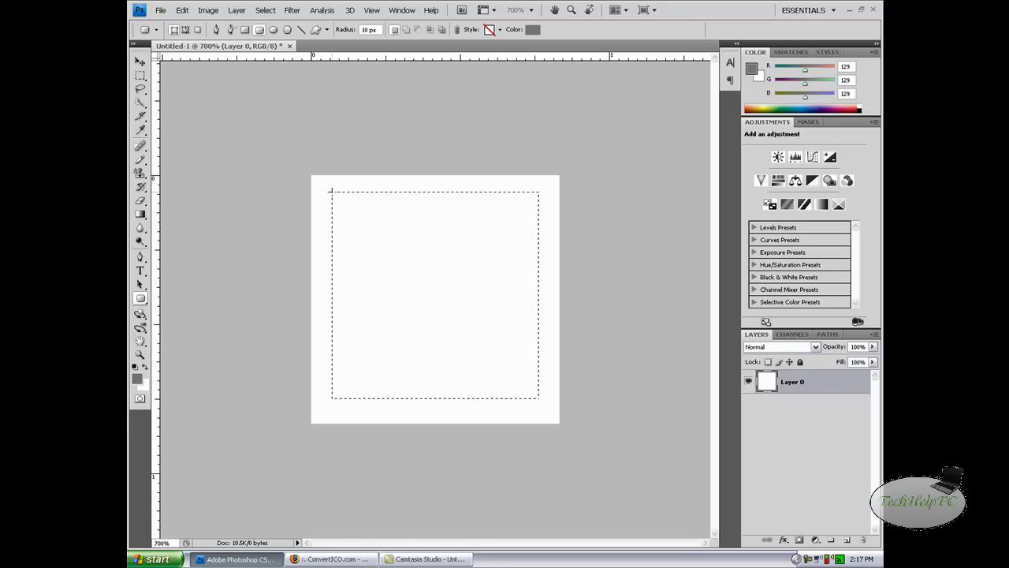
Drag a 10 px-radius grey rounded rectangle corner to corner across the selection.
{"action": "left_click_drag", "start_coordinate": [331, 192], "coordinate": [402, 263]}
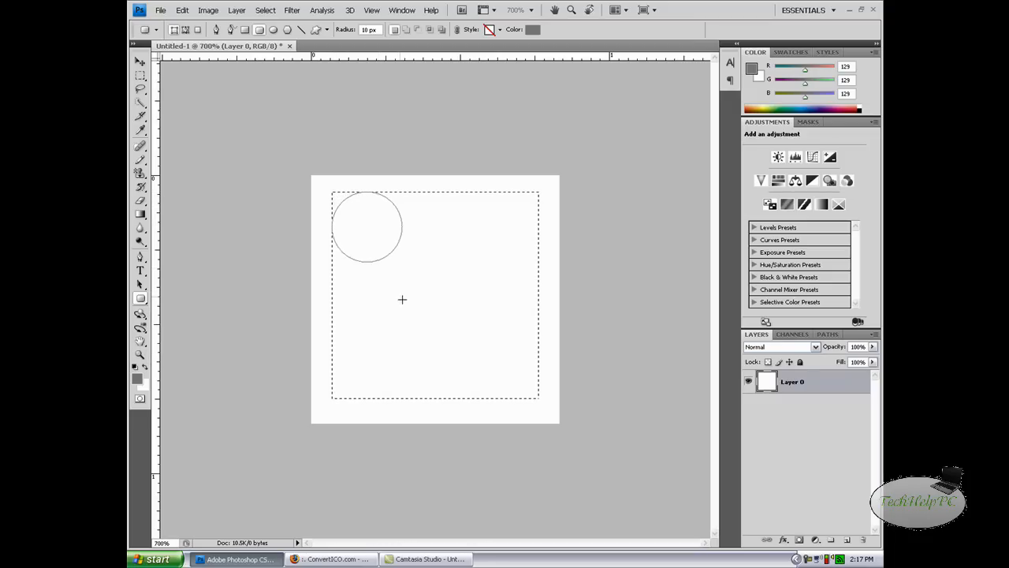
{"action": "left_click_drag", "start_coordinate": [335, 194], "coordinate": [534, 398]}
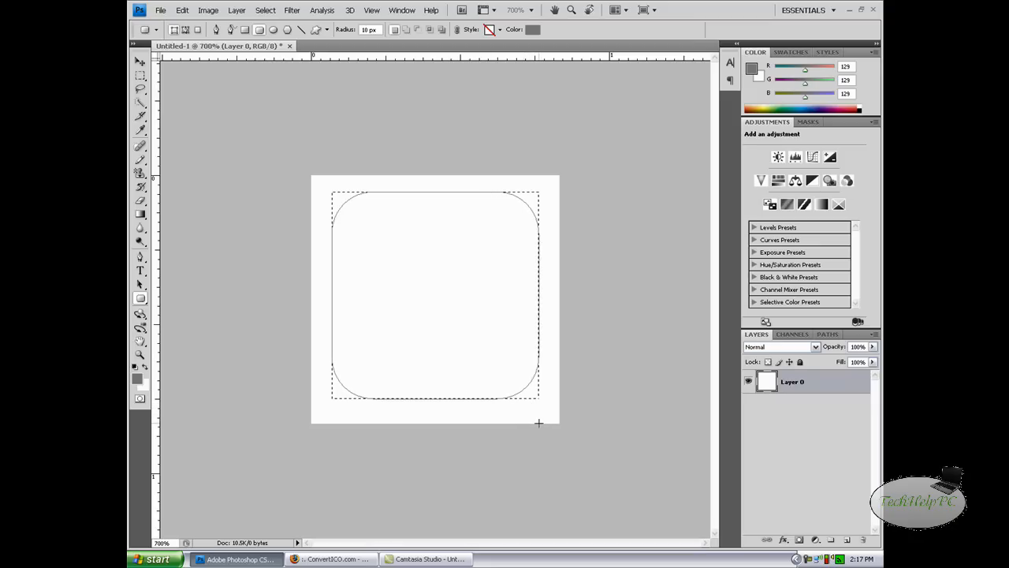
{"action": "left_click_drag", "start_coordinate": [339, 201], "coordinate": [537, 394]}
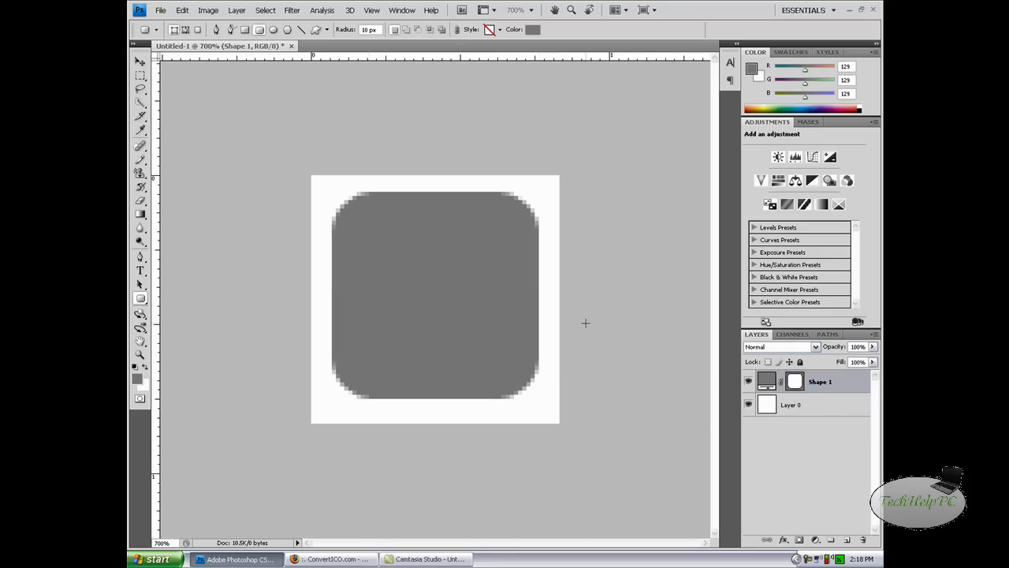
{"action": "mouse_move", "coordinate": [541, 322]}
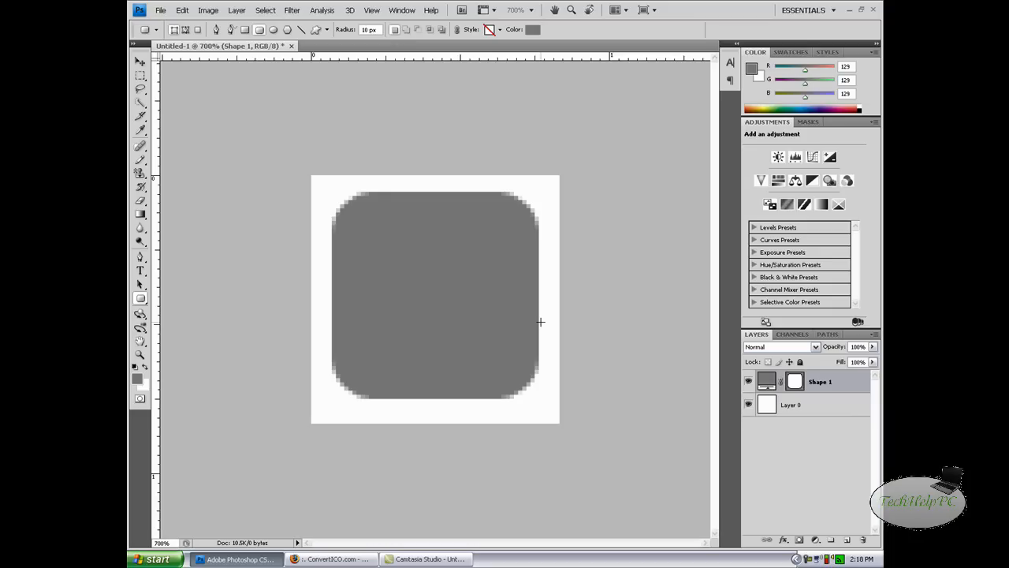
{"action": "mouse_move", "coordinate": [541, 322]}
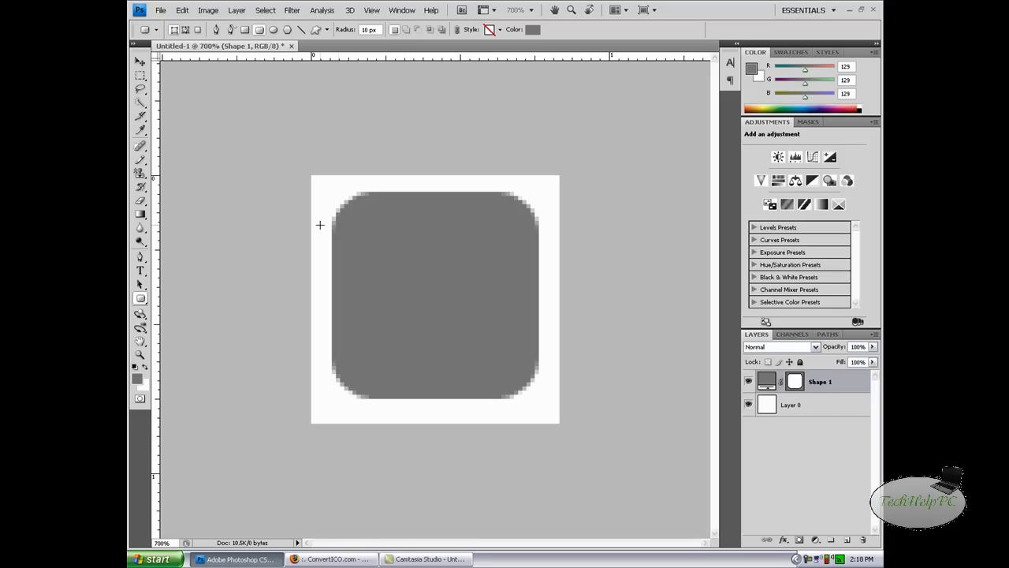
{"action": "mouse_move", "coordinate": [510, 374]}
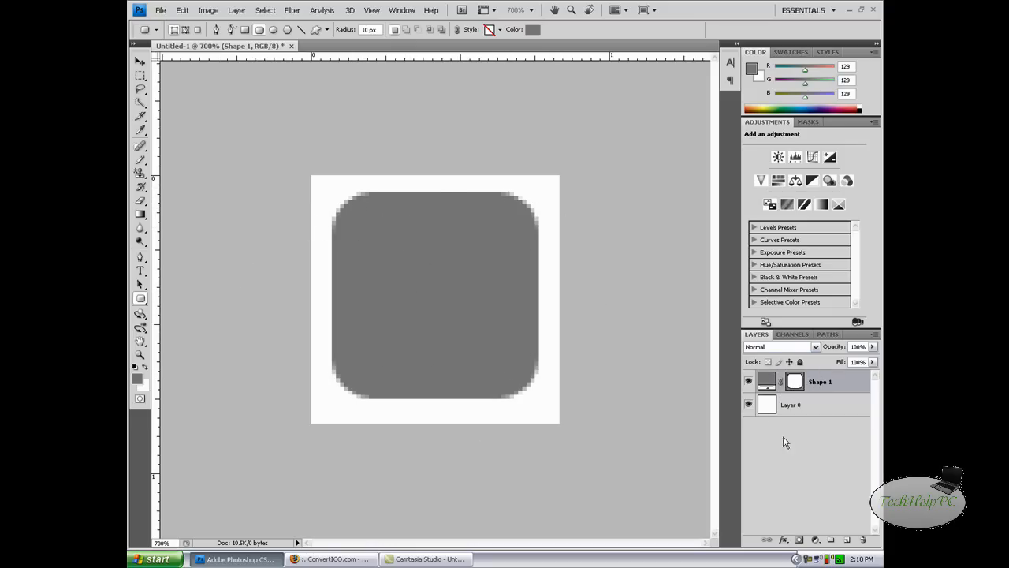
Add a 1 px black Stroke layer style to Shape 1.
{"action": "right_click", "coordinate": [820, 381]}
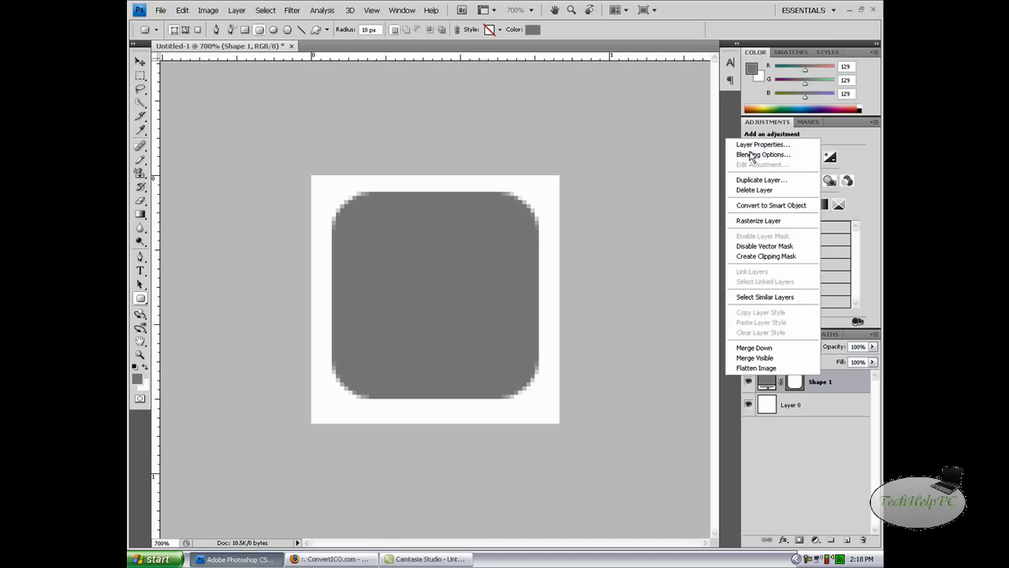
{"action": "left_click", "coordinate": [763, 154]}
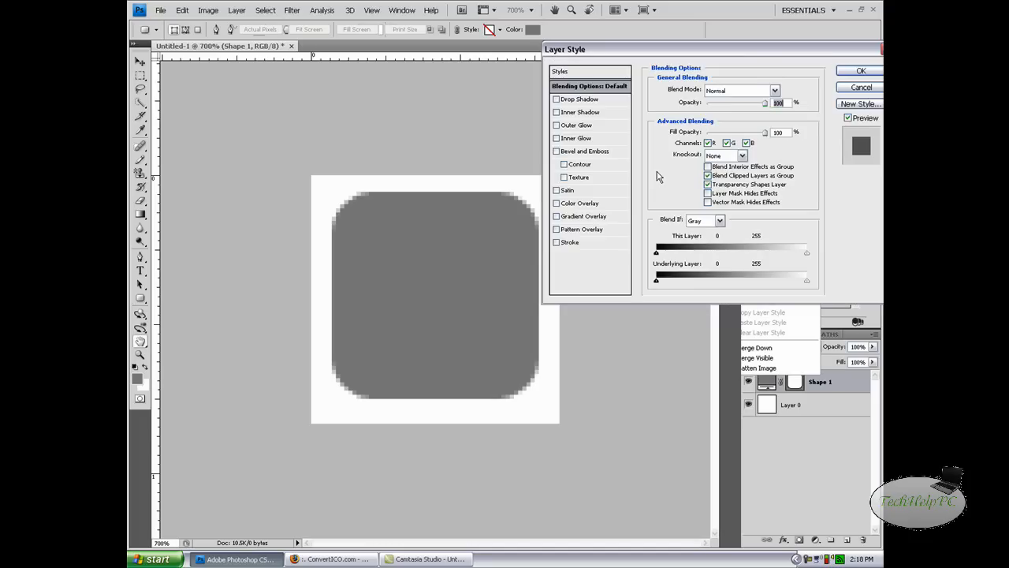
{"action": "left_click", "coordinate": [557, 242]}
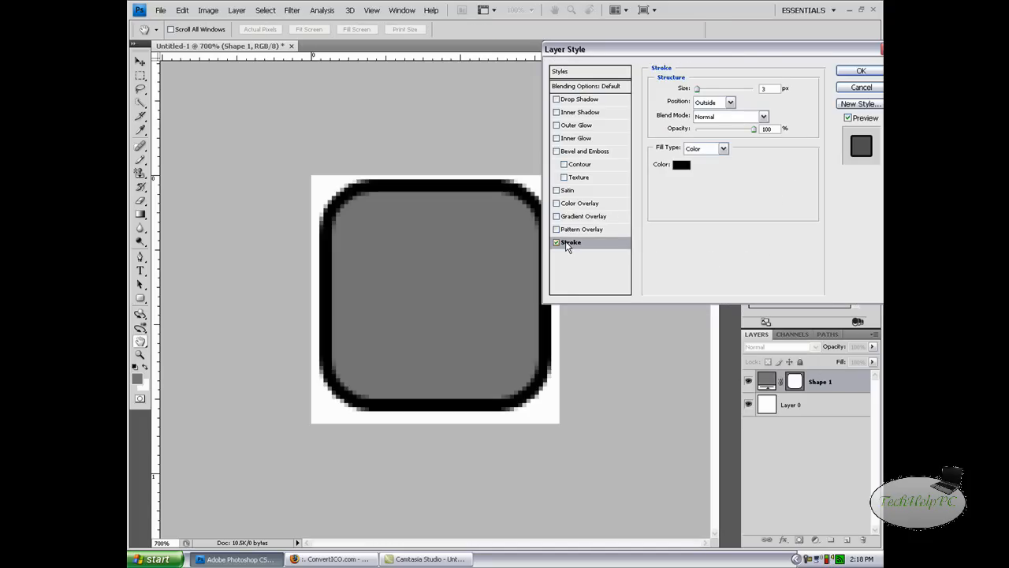
{"action": "mouse_move", "coordinate": [698, 89]}
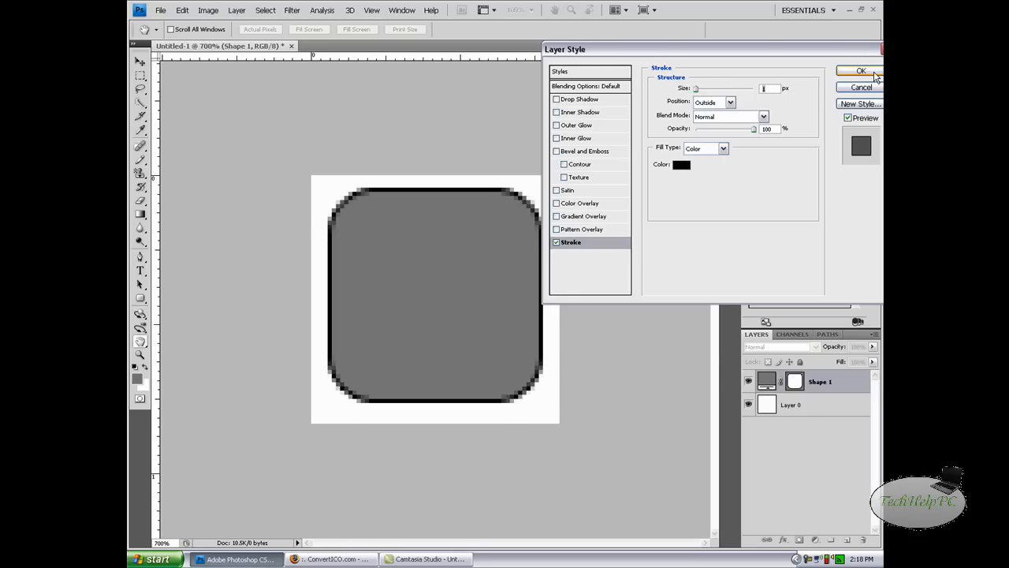
{"action": "mouse_move", "coordinate": [520, 227]}
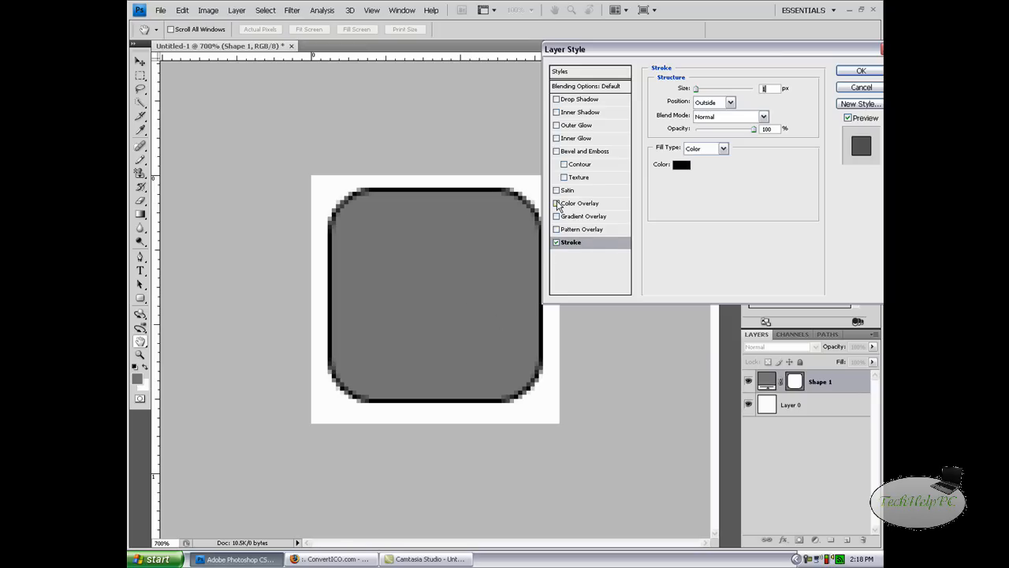
Drop the Color Overlay and apply a reversed light grey Gradient Overlay to Shape 1.
{"action": "left_click", "coordinate": [557, 202]}
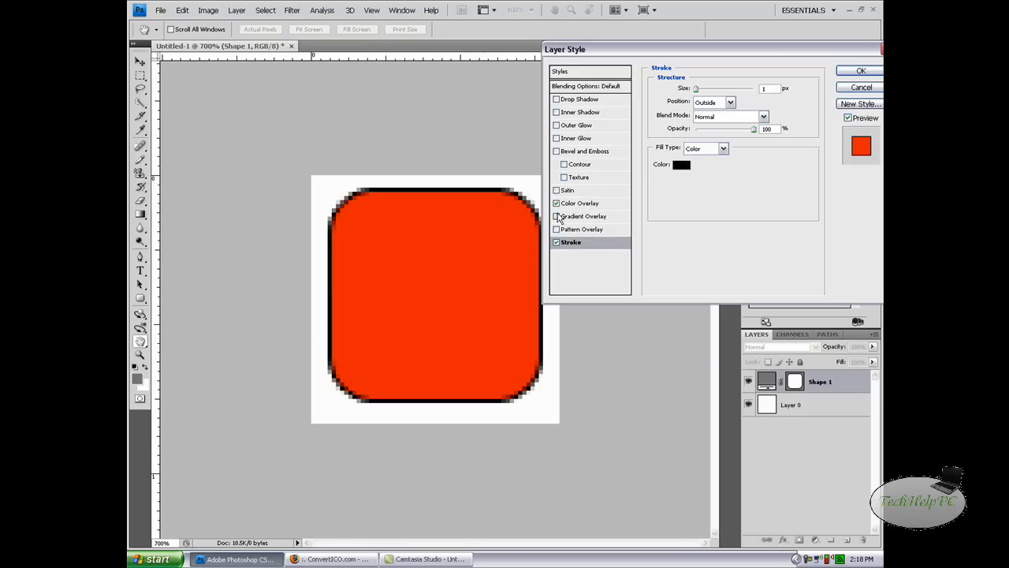
{"action": "left_click", "coordinate": [557, 203]}
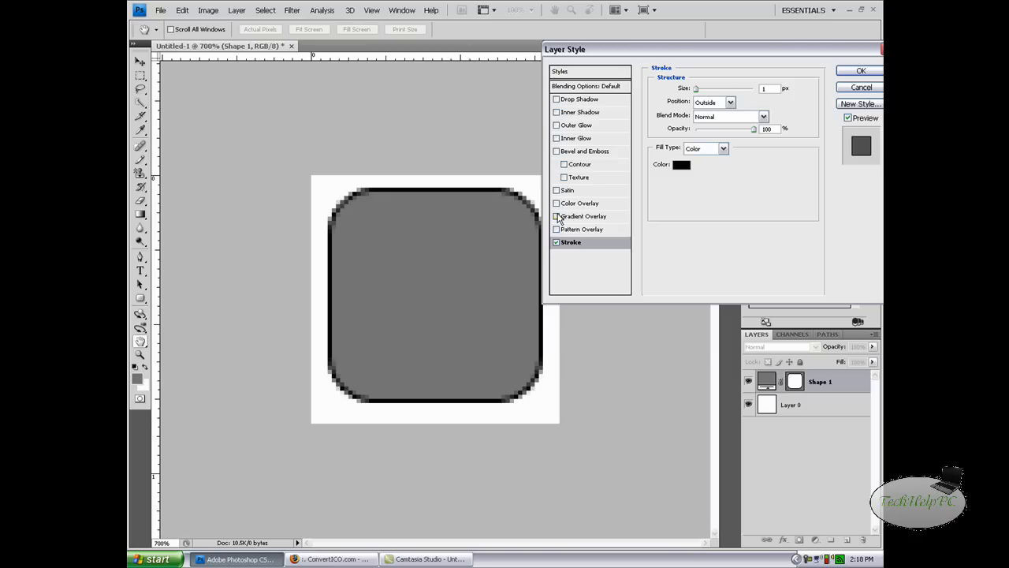
{"action": "left_click", "coordinate": [557, 216]}
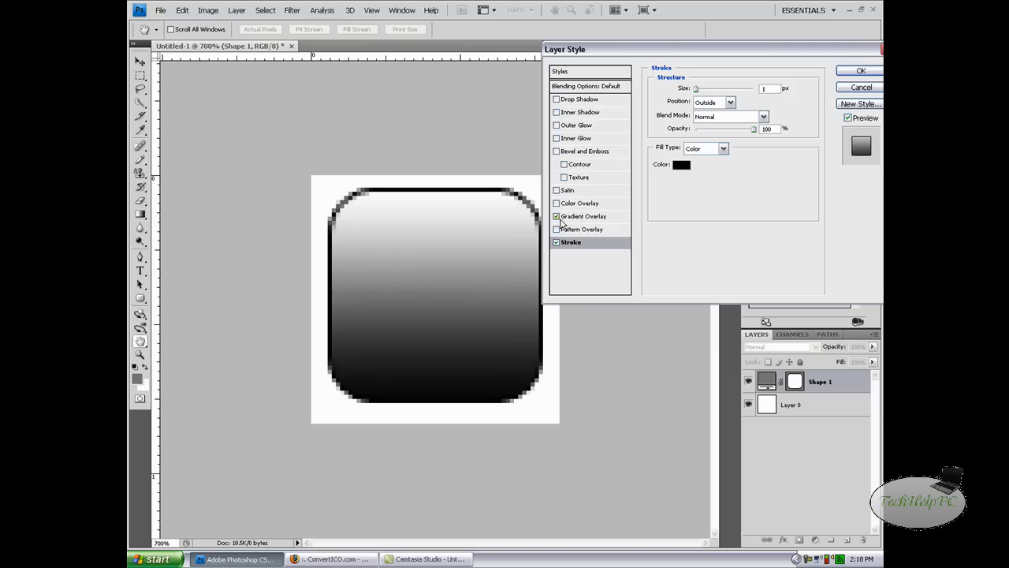
{"action": "mouse_move", "coordinate": [429, 252]}
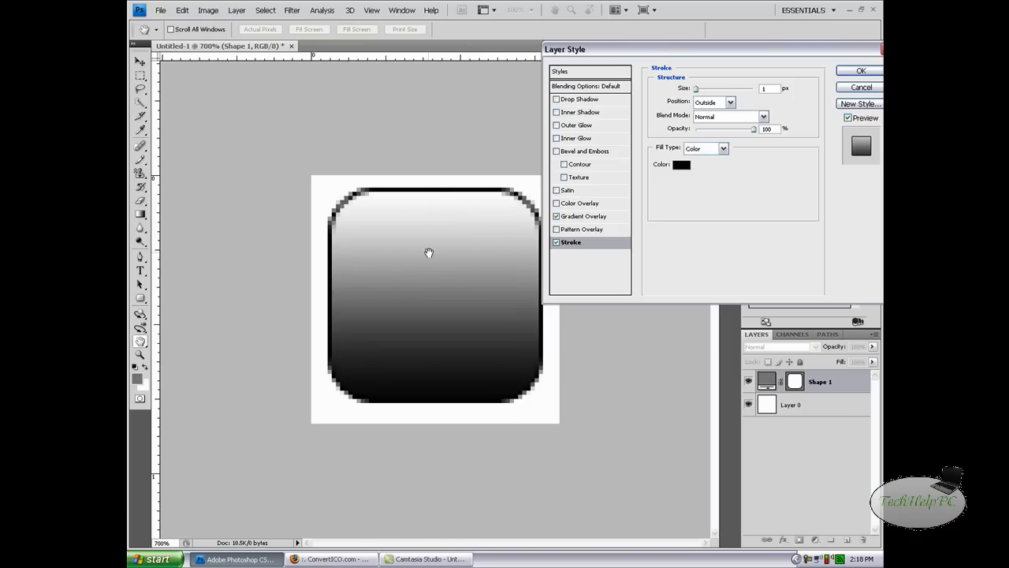
{"action": "mouse_move", "coordinate": [416, 382]}
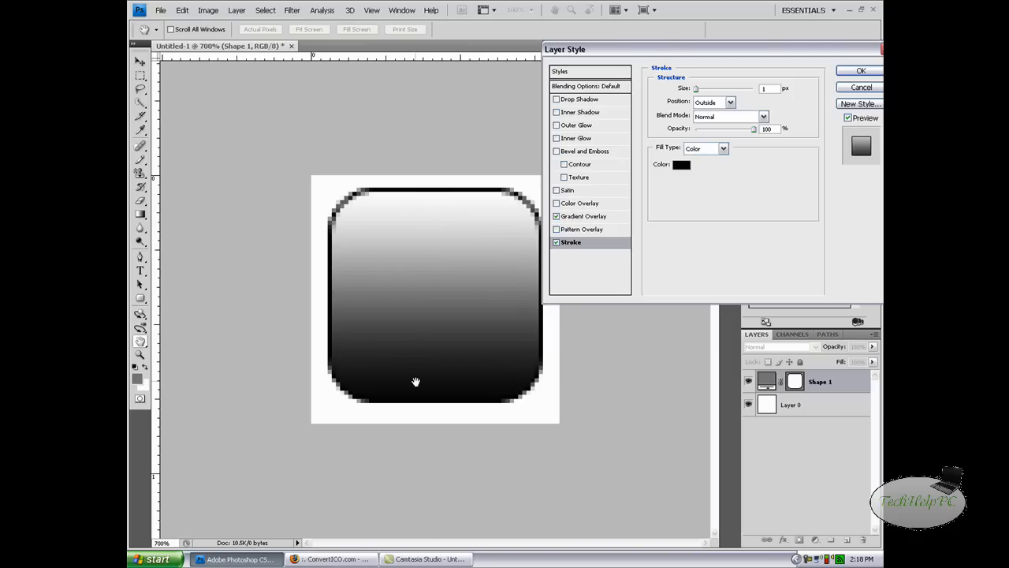
{"action": "left_click", "coordinate": [556, 216]}
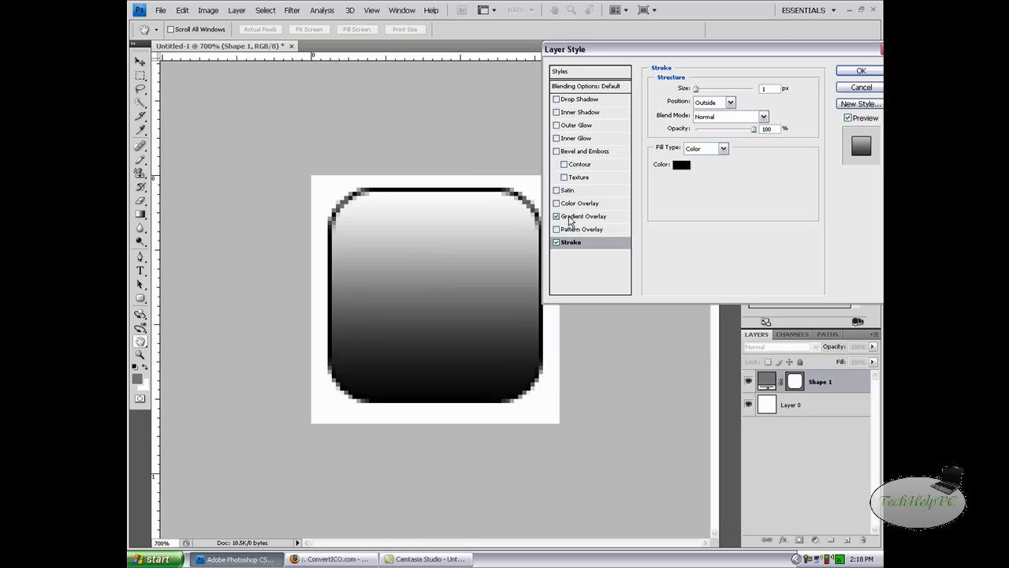
{"action": "left_click", "coordinate": [558, 215]}
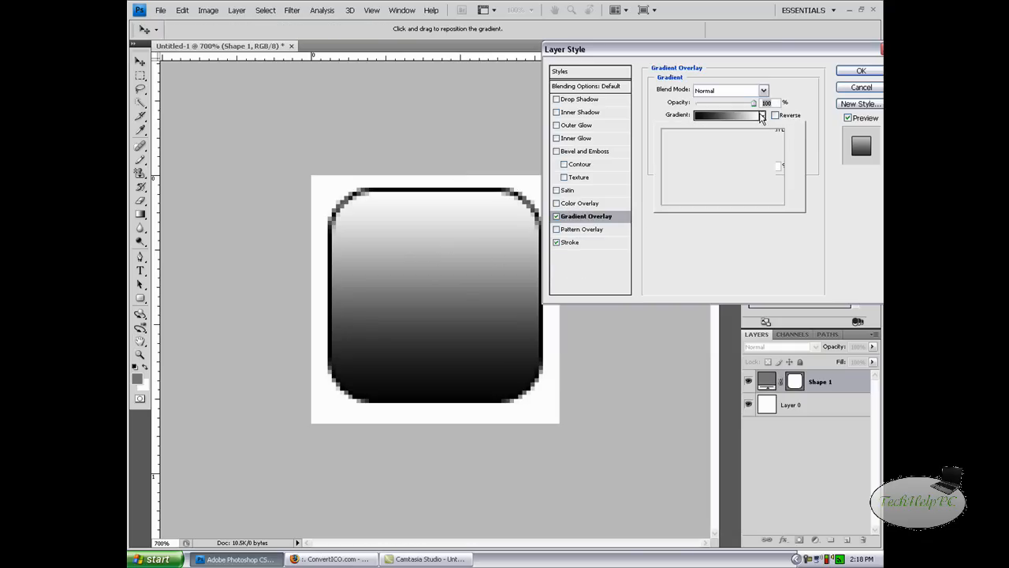
{"action": "left_click", "coordinate": [762, 115]}
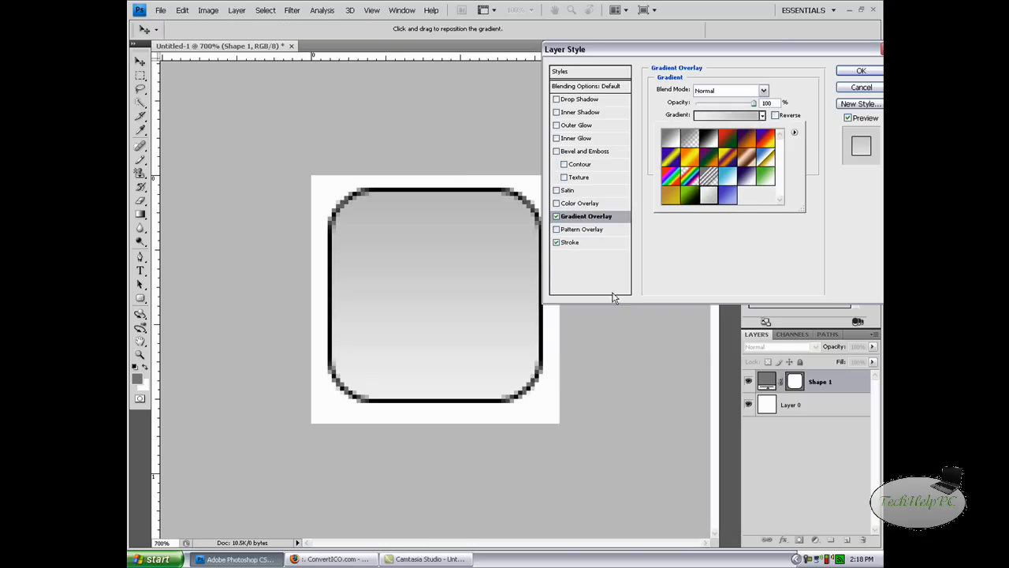
{"action": "mouse_move", "coordinate": [642, 283]}
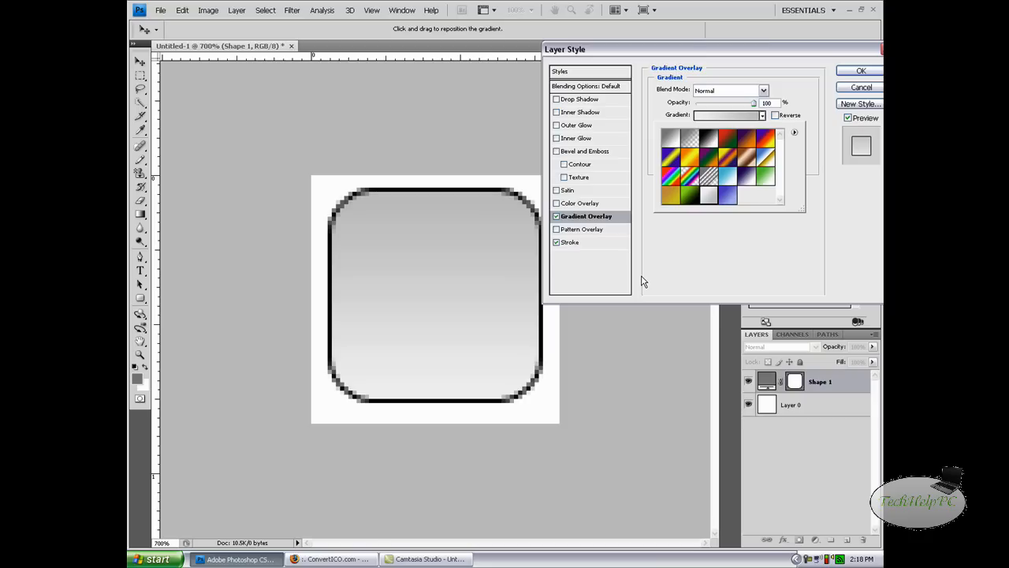
{"action": "mouse_move", "coordinate": [656, 280]}
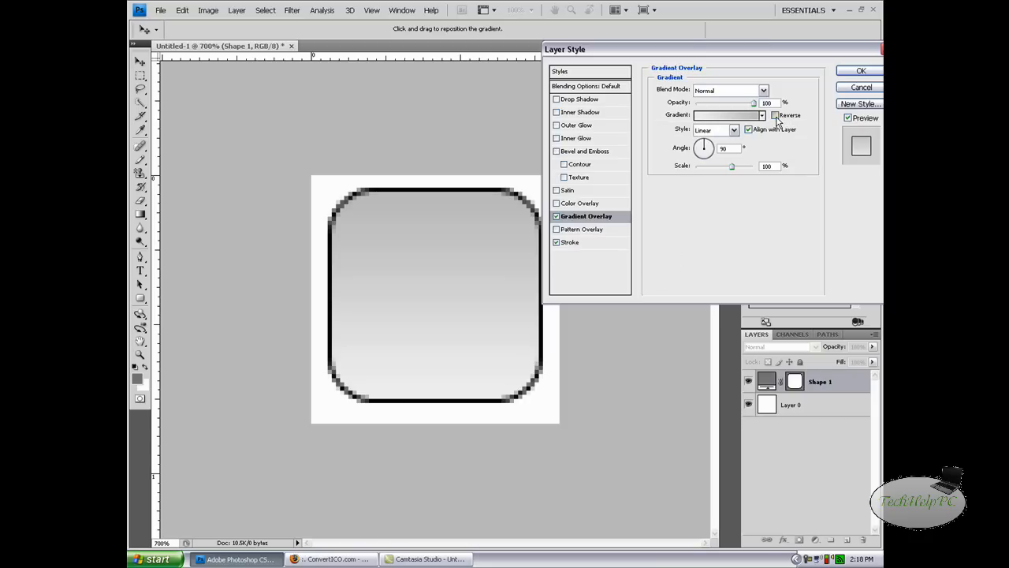
{"action": "left_click", "coordinate": [774, 115]}
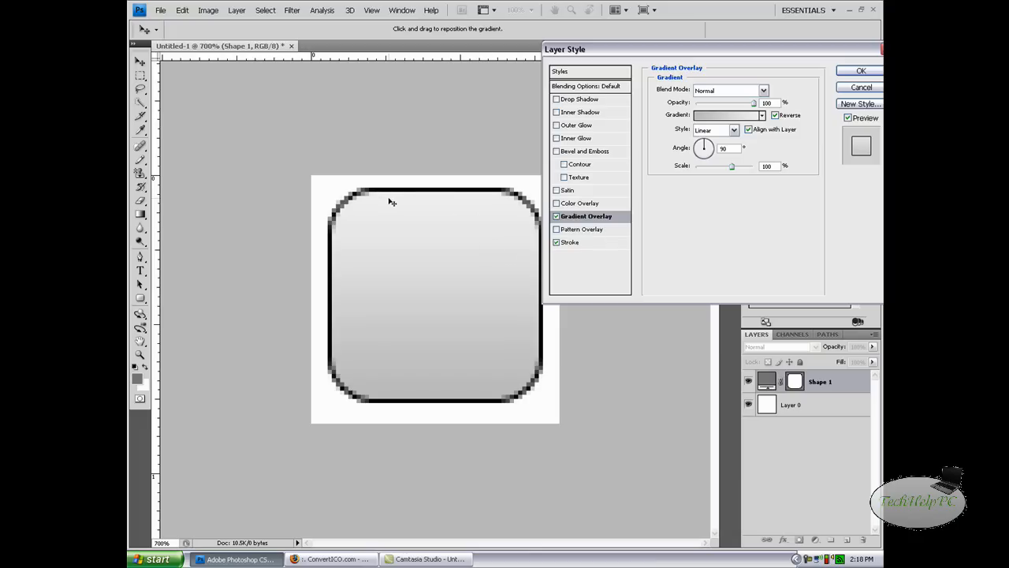
{"action": "mouse_move", "coordinate": [626, 196]}
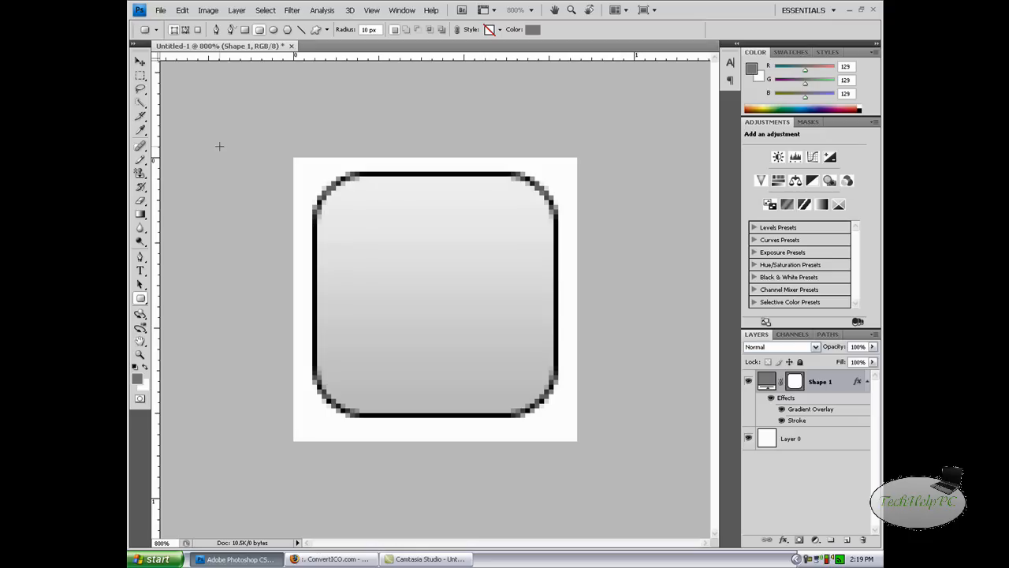
{"action": "mouse_move", "coordinate": [141, 286]}
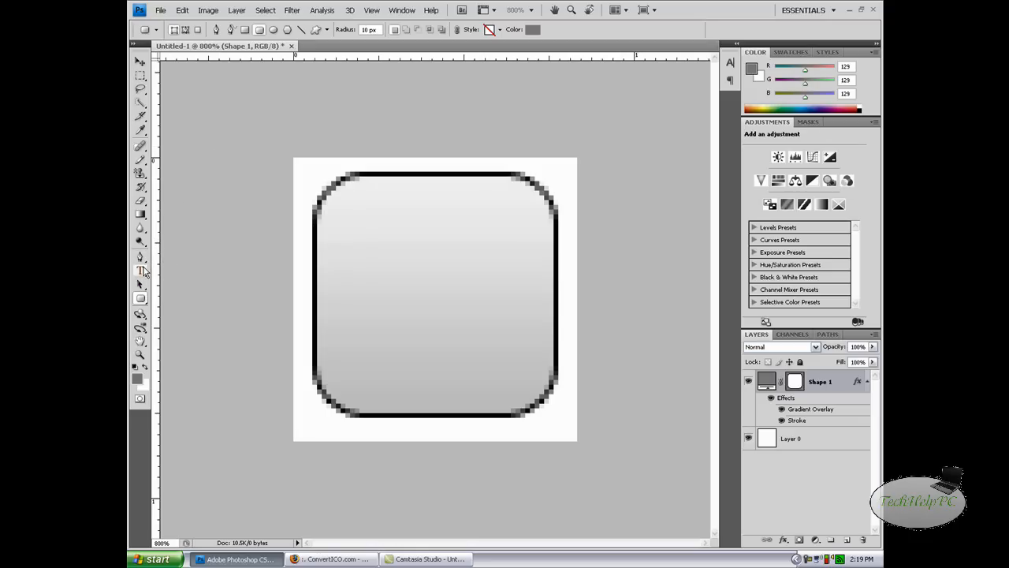
Add 'TH' text on the upper square and 'PC' below it, then select TH.
{"action": "left_click", "coordinate": [139, 270]}
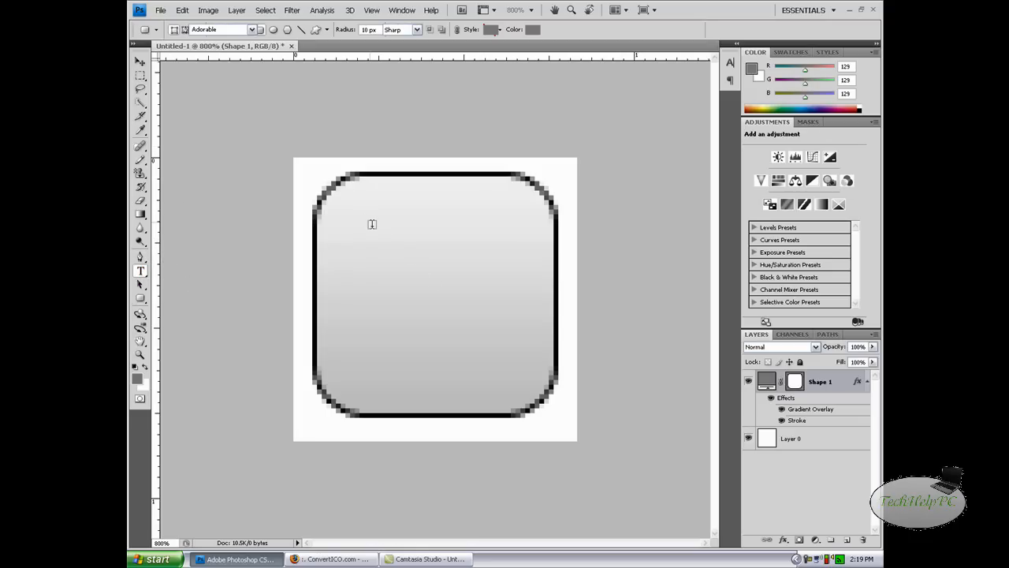
{"action": "left_click", "coordinate": [372, 224]}
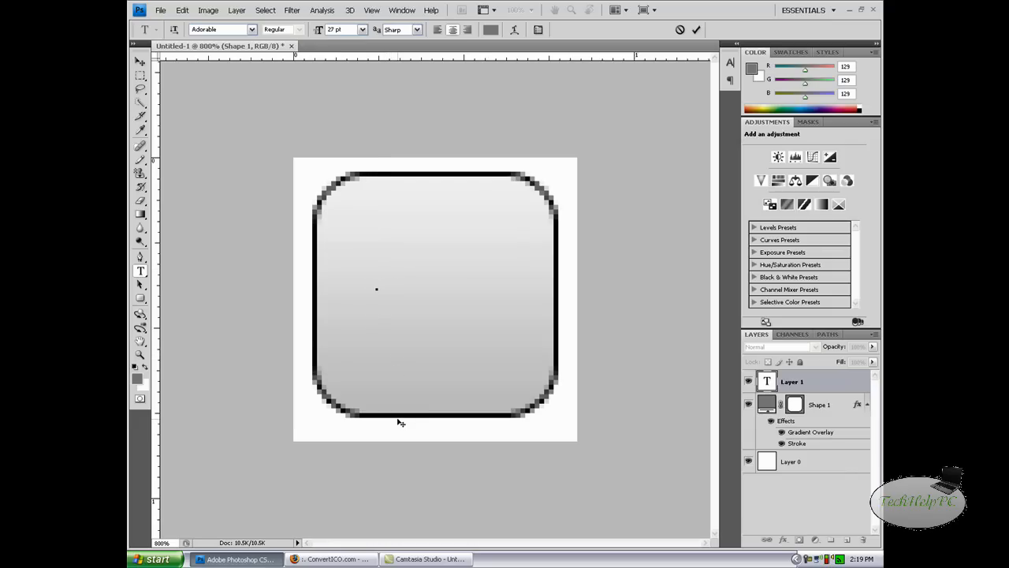
{"action": "type", "text": "TH"}
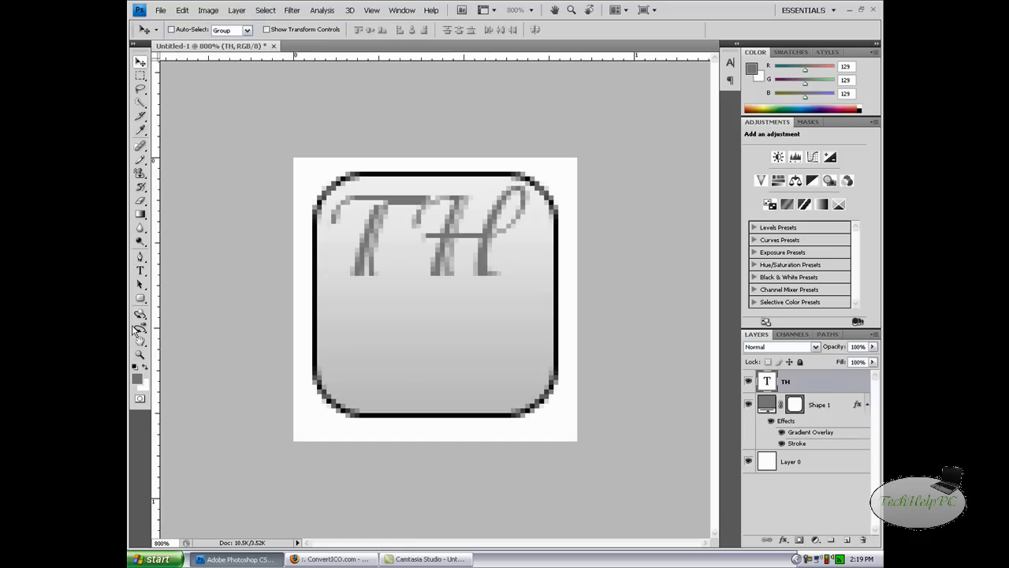
{"action": "left_click", "coordinate": [141, 270]}
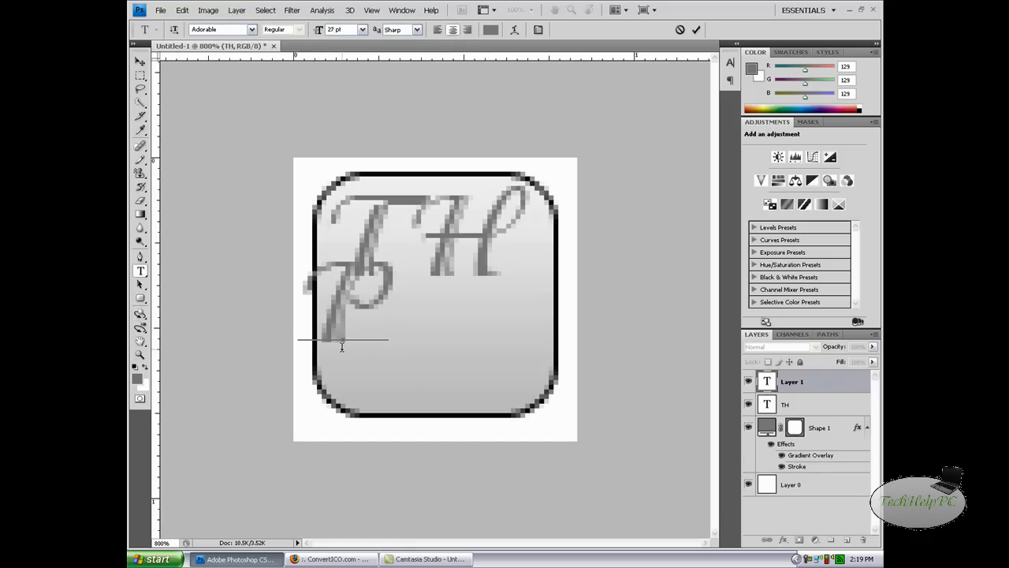
{"action": "type", "text": "PC"}
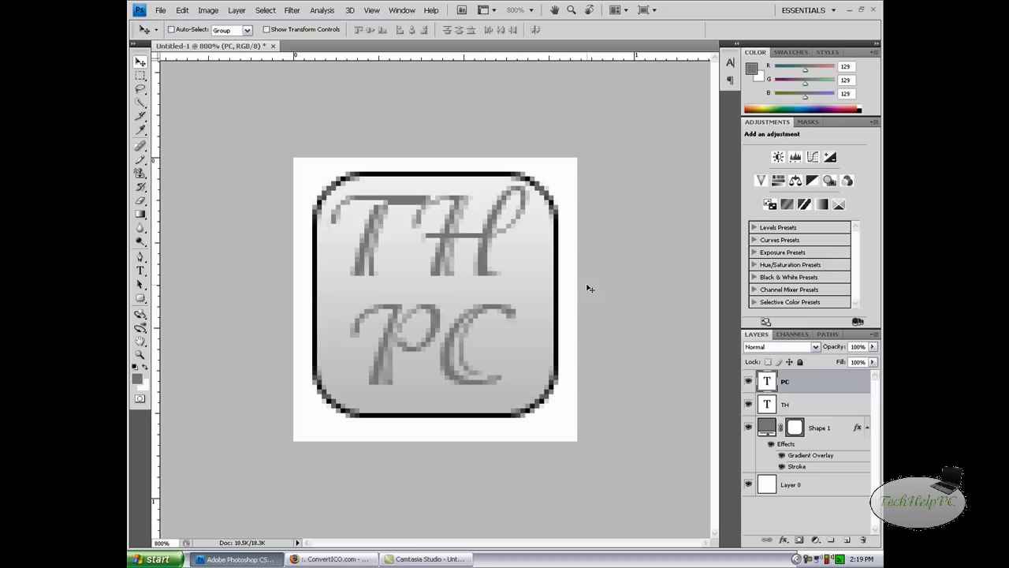
{"action": "left_click", "coordinate": [804, 404]}
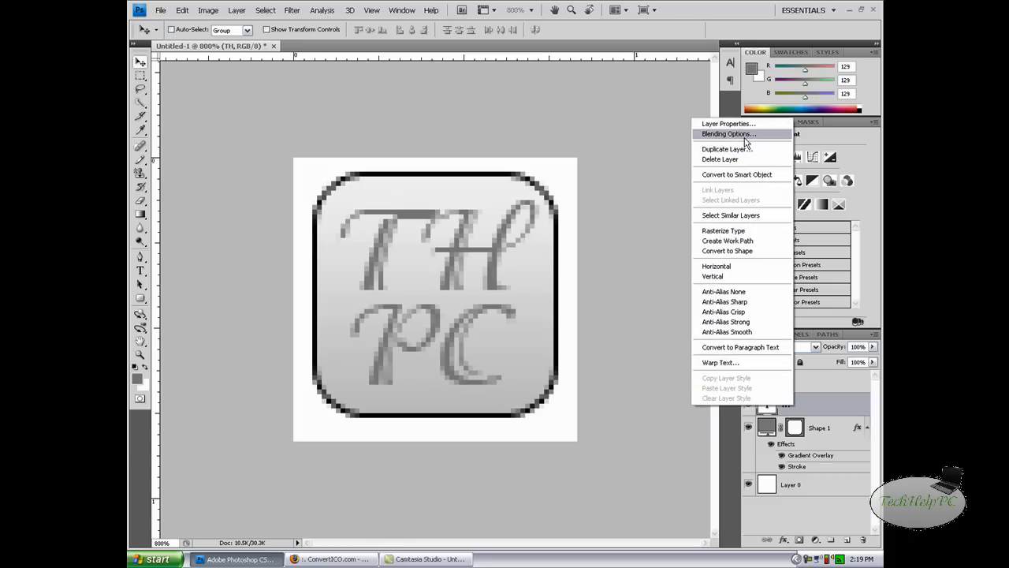
{"action": "mouse_move", "coordinate": [550, 238]}
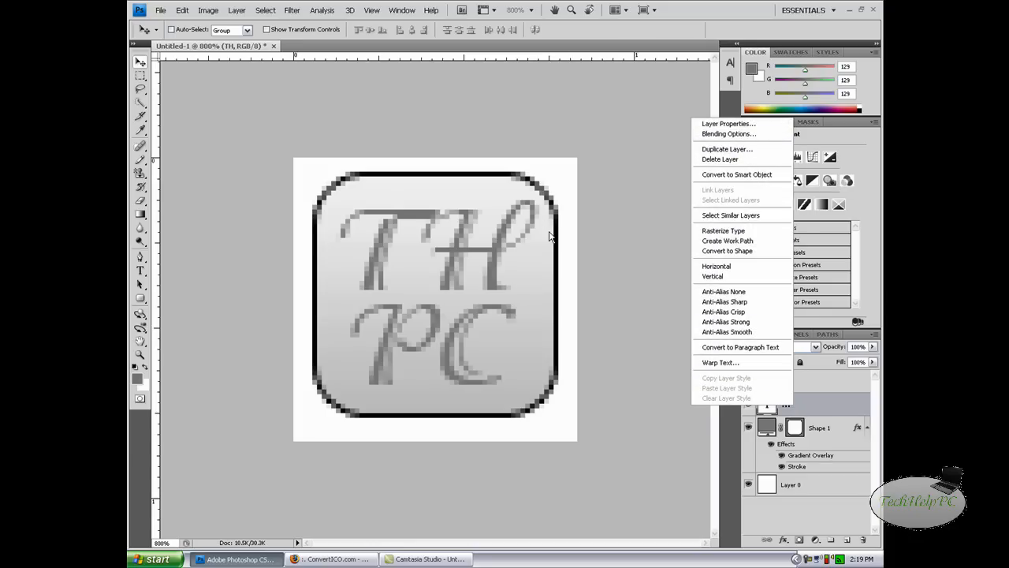
Apply a black Stroke and green Color Overlay to the TH text layer.
{"action": "left_click", "coordinate": [728, 133]}
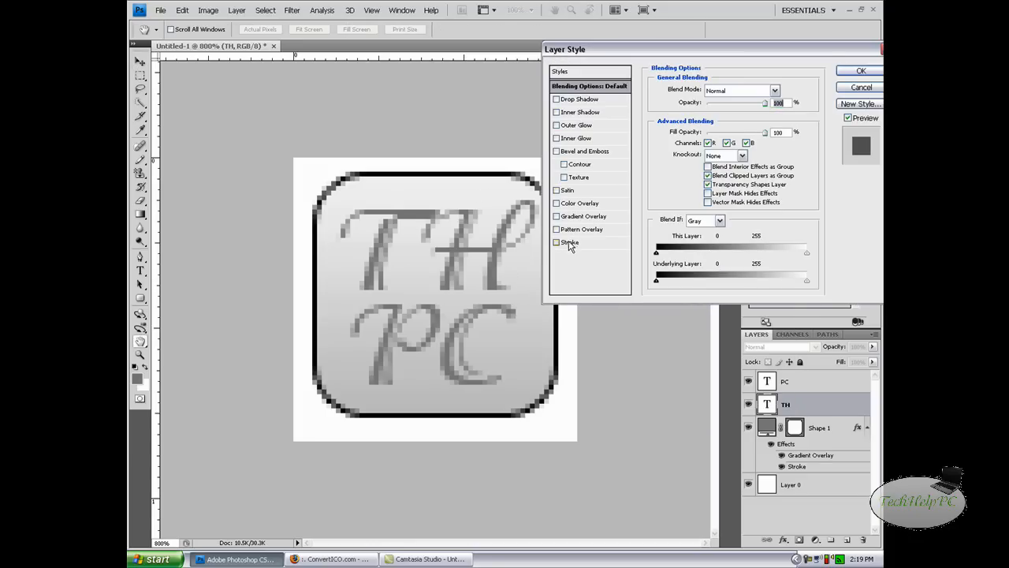
{"action": "left_click", "coordinate": [557, 243]}
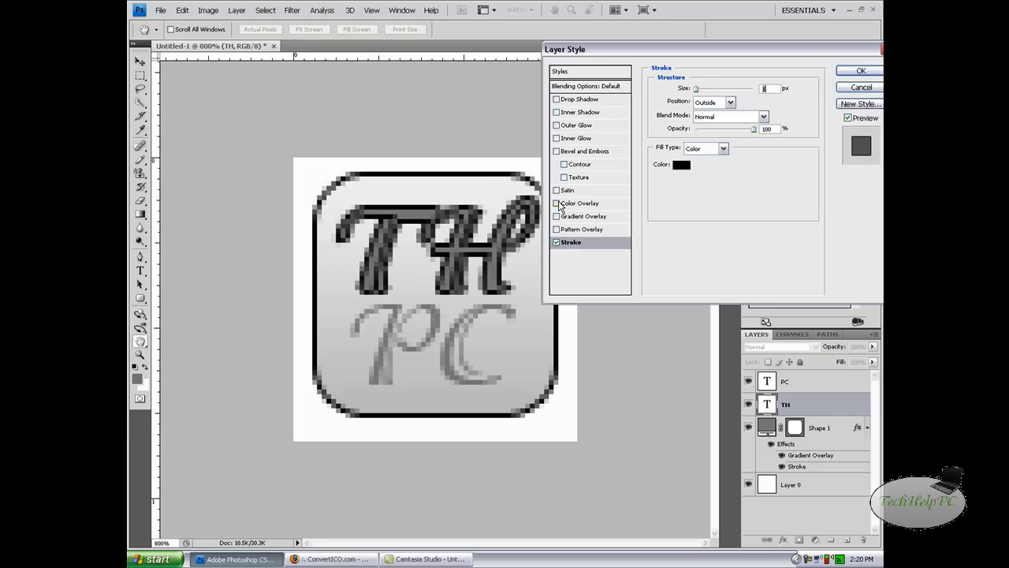
{"action": "left_click", "coordinate": [557, 203]}
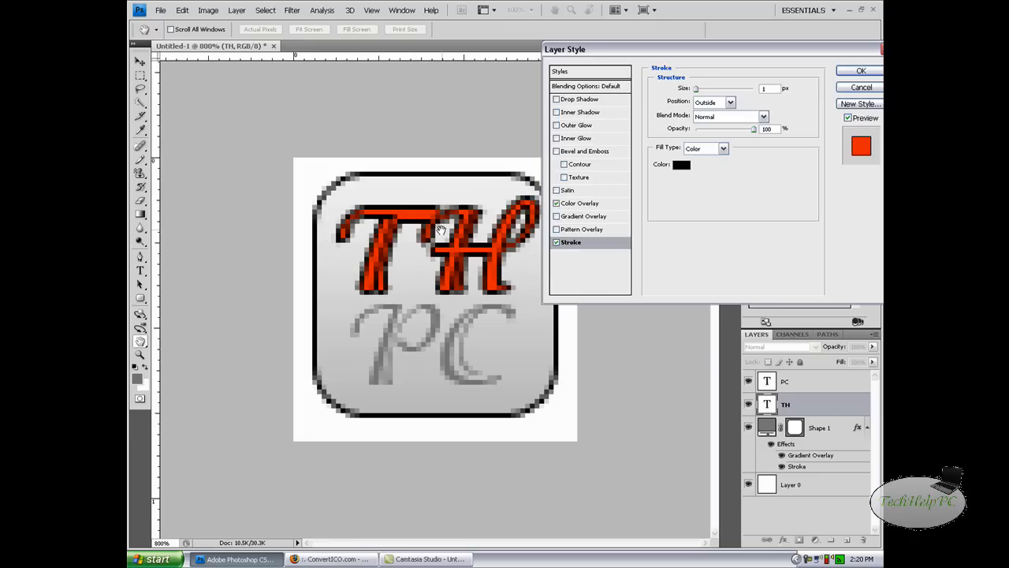
{"action": "left_click", "coordinate": [581, 203]}
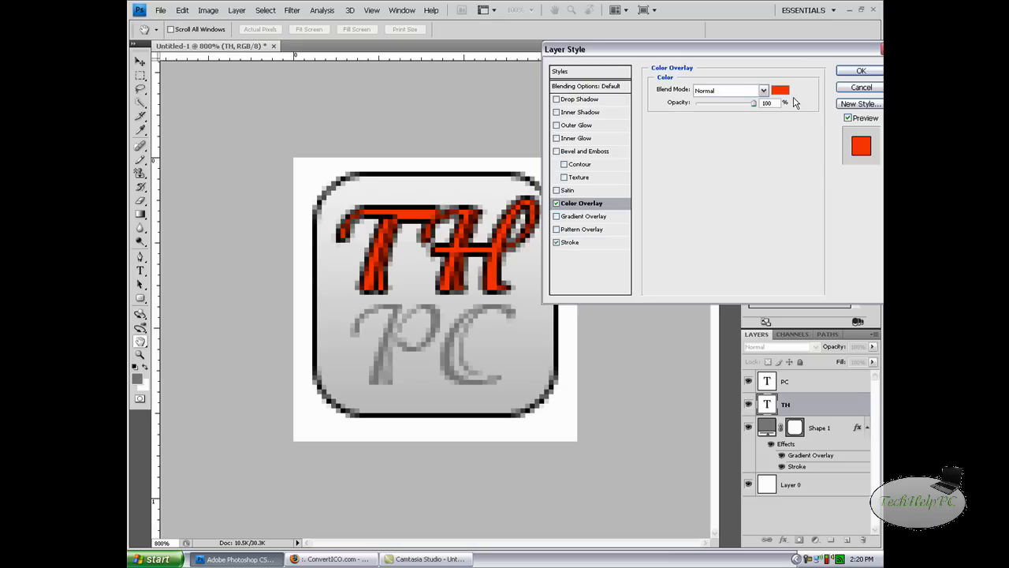
{"action": "left_click", "coordinate": [781, 90]}
{"action": "type", "text": "96"}
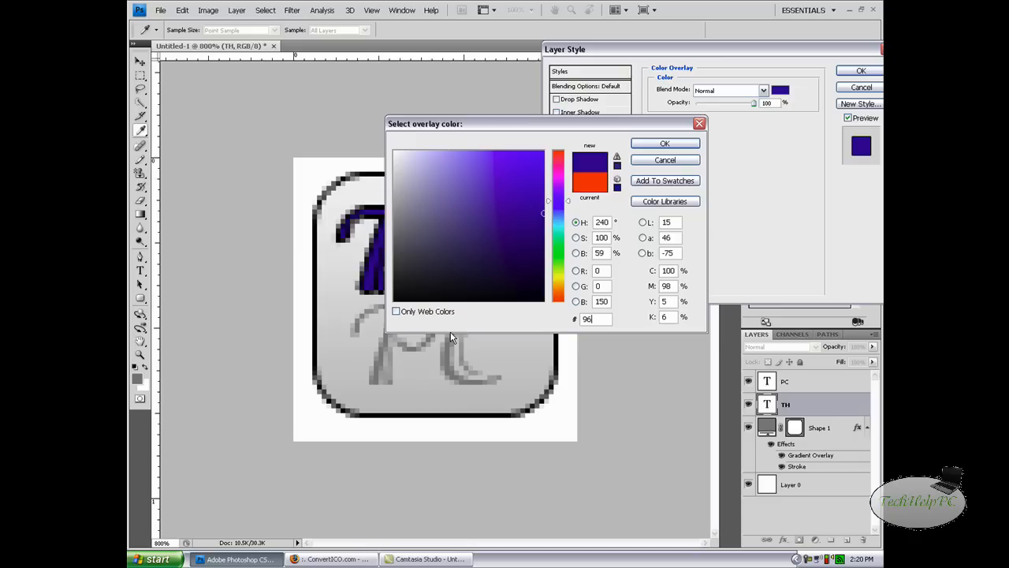
{"action": "left_click", "coordinate": [665, 143]}
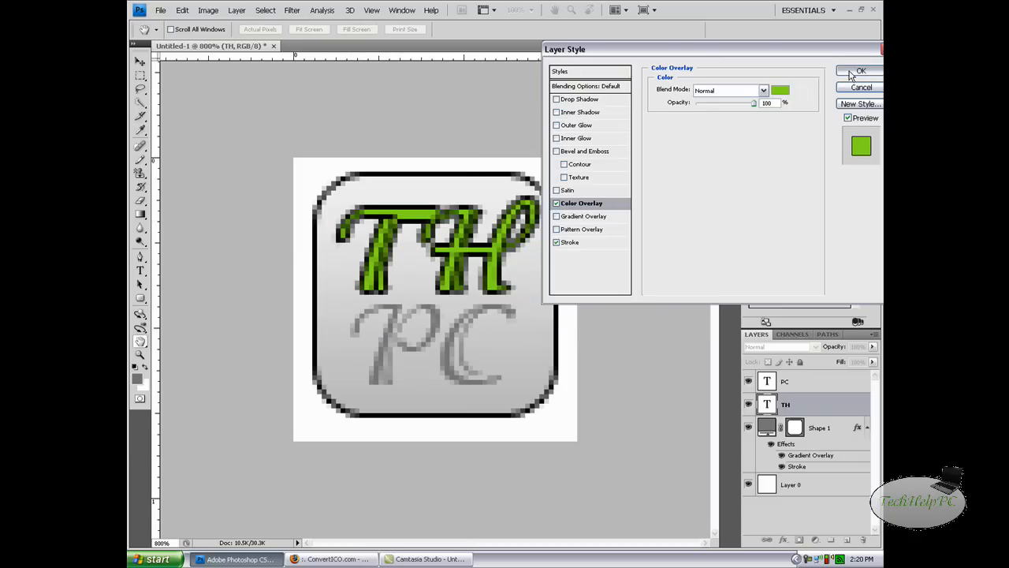
{"action": "left_click", "coordinate": [860, 70]}
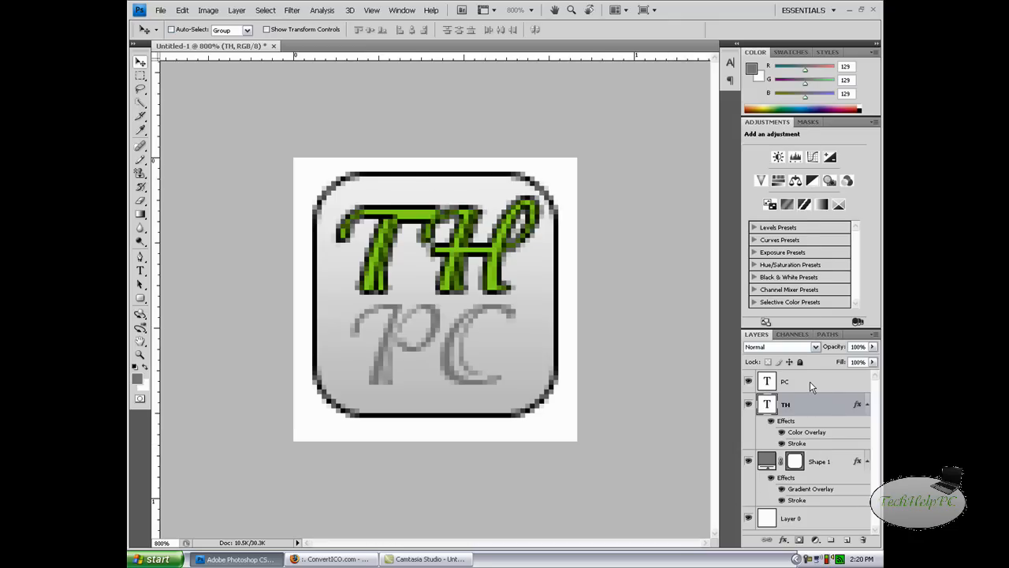
Give the PC text layer a black Stroke and green Color Overlay matching TH.
{"action": "right_click", "coordinate": [785, 381]}
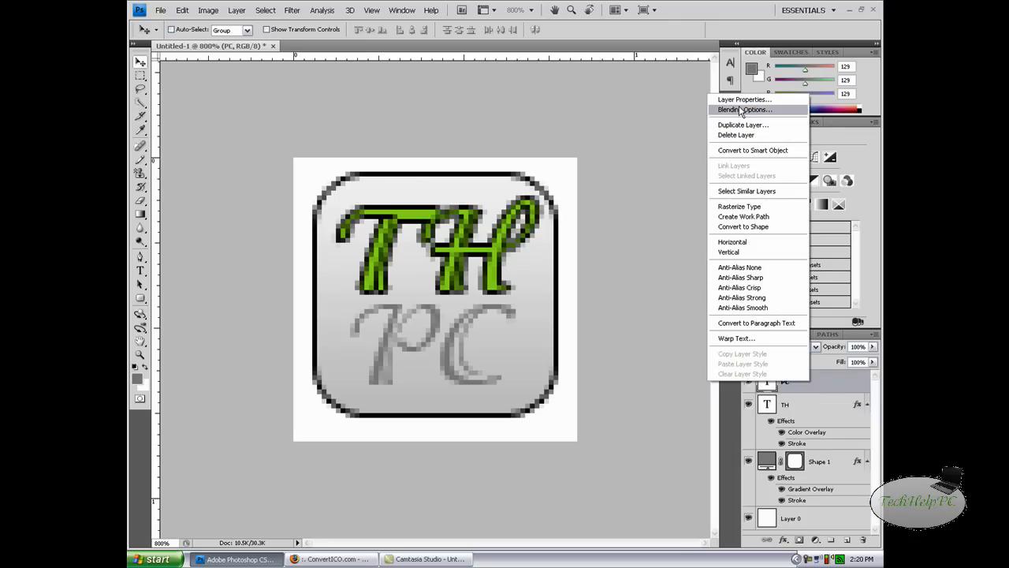
{"action": "mouse_move", "coordinate": [553, 242]}
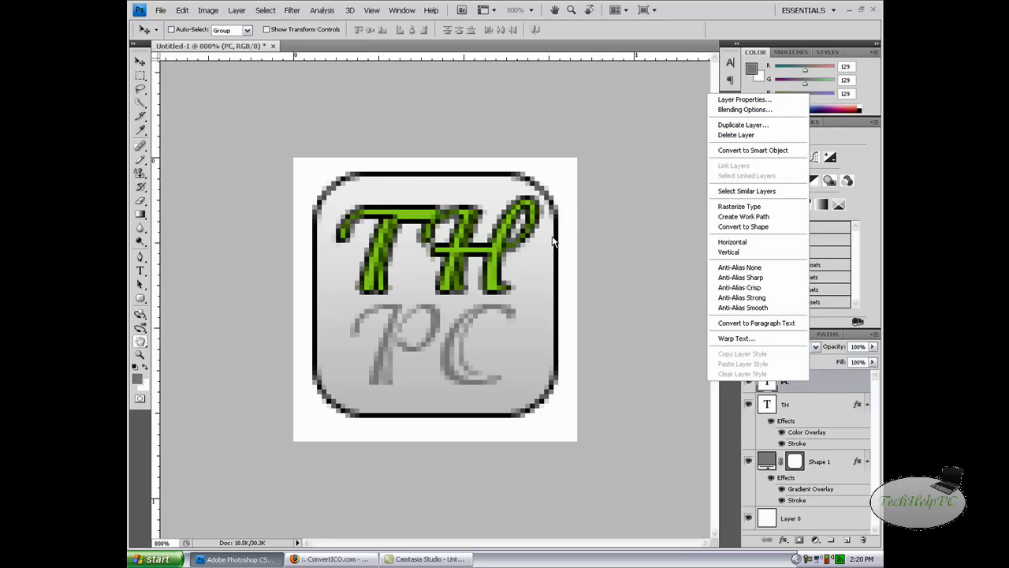
{"action": "left_click", "coordinate": [746, 109]}
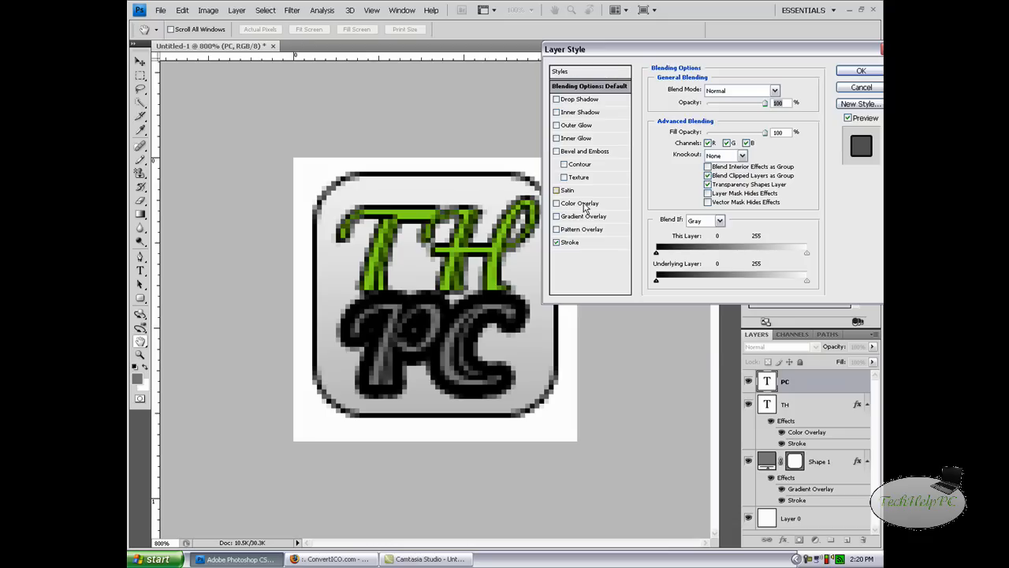
{"action": "left_click", "coordinate": [569, 243]}
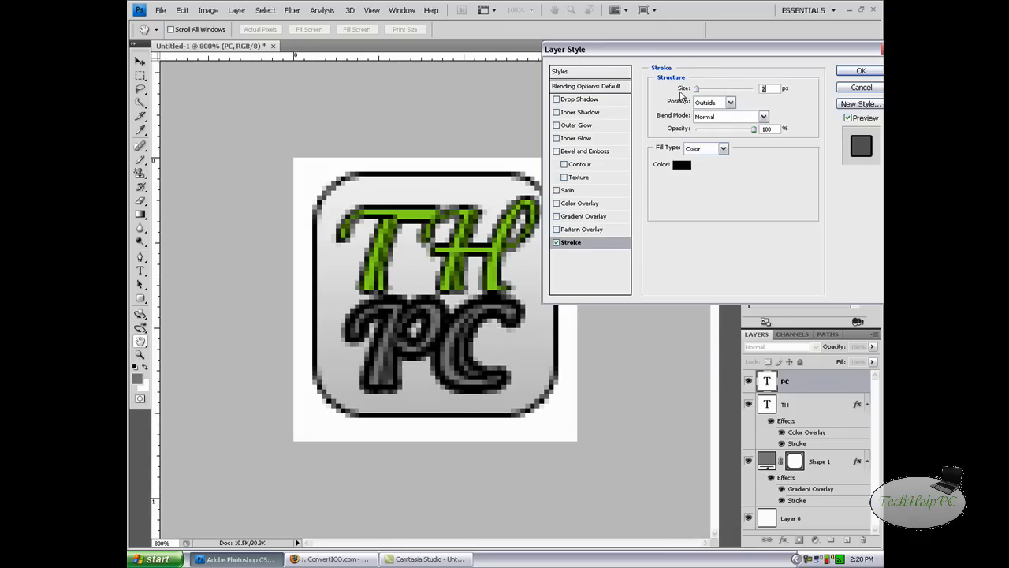
{"action": "left_click", "coordinate": [556, 203]}
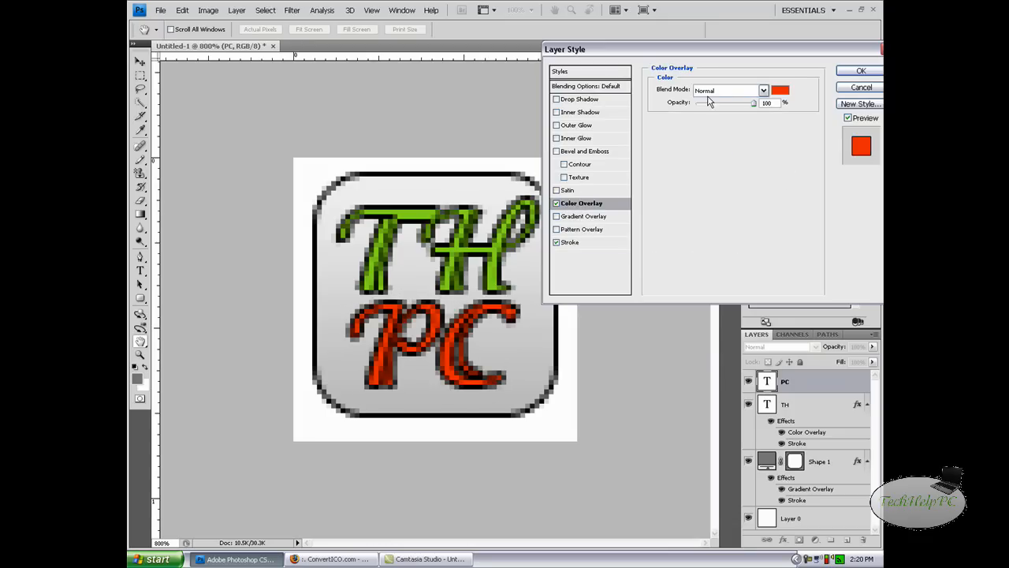
{"action": "left_click", "coordinate": [780, 90]}
{"action": "type", "text": "96D"}
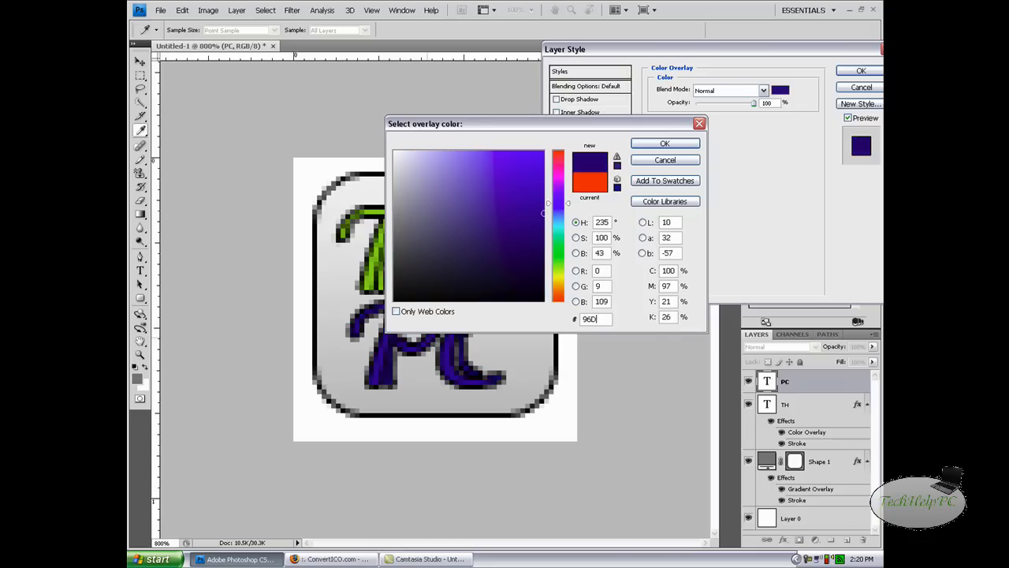
{"action": "left_click", "coordinate": [665, 143]}
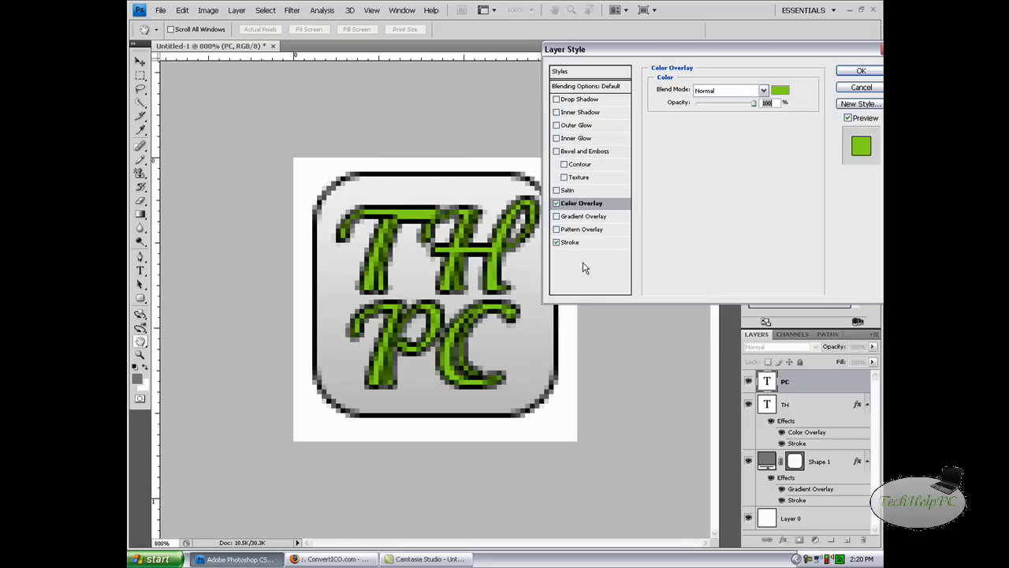
{"action": "left_click", "coordinate": [570, 242]}
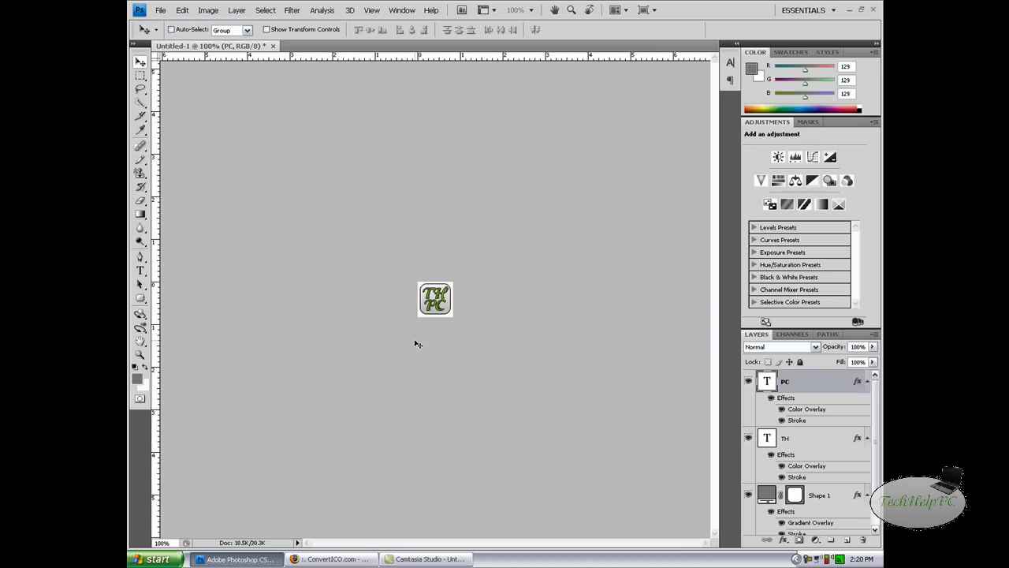
{"action": "mouse_move", "coordinate": [859, 425]}
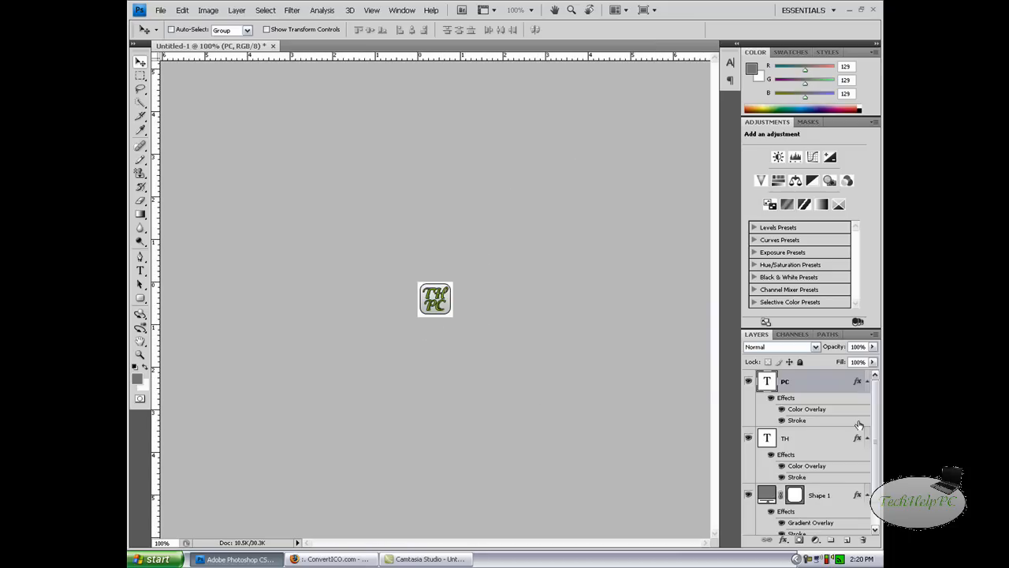
{"action": "mouse_move", "coordinate": [430, 365]}
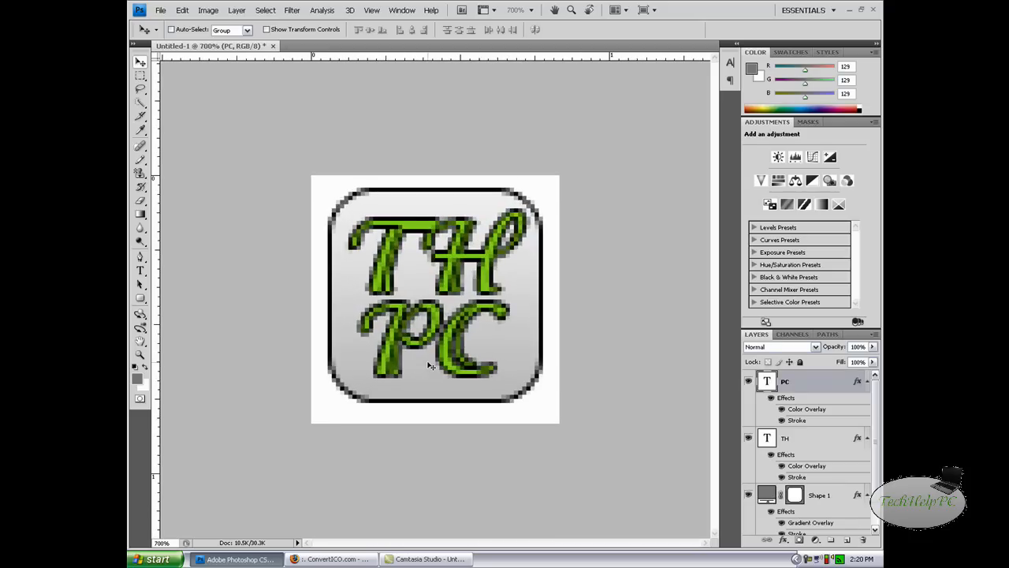
Hide the white Layer 0 background using its eye icon.
{"action": "scroll", "scroll_direction": "down", "scroll_amount": 3}
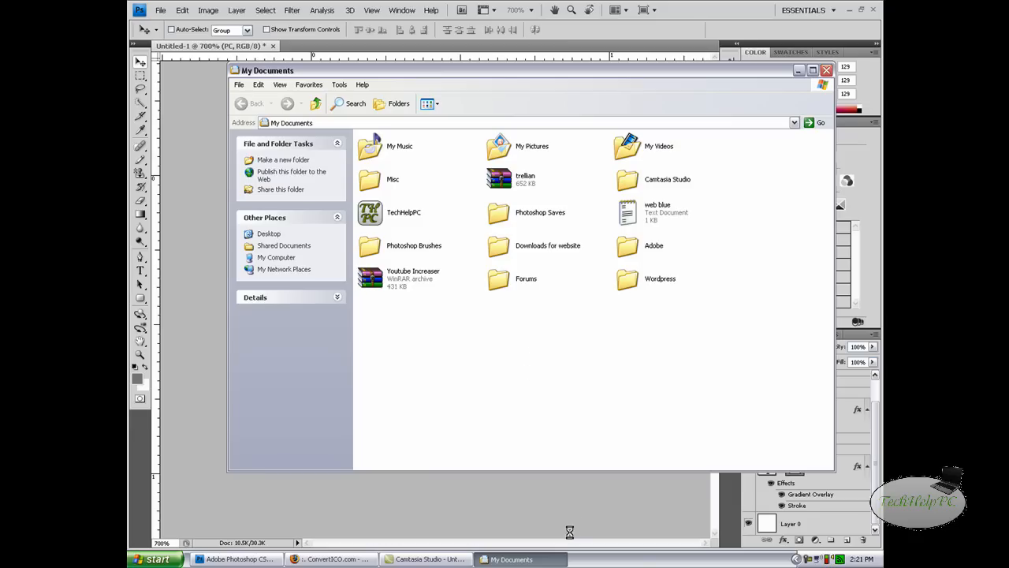
{"action": "mouse_move", "coordinate": [536, 541]}
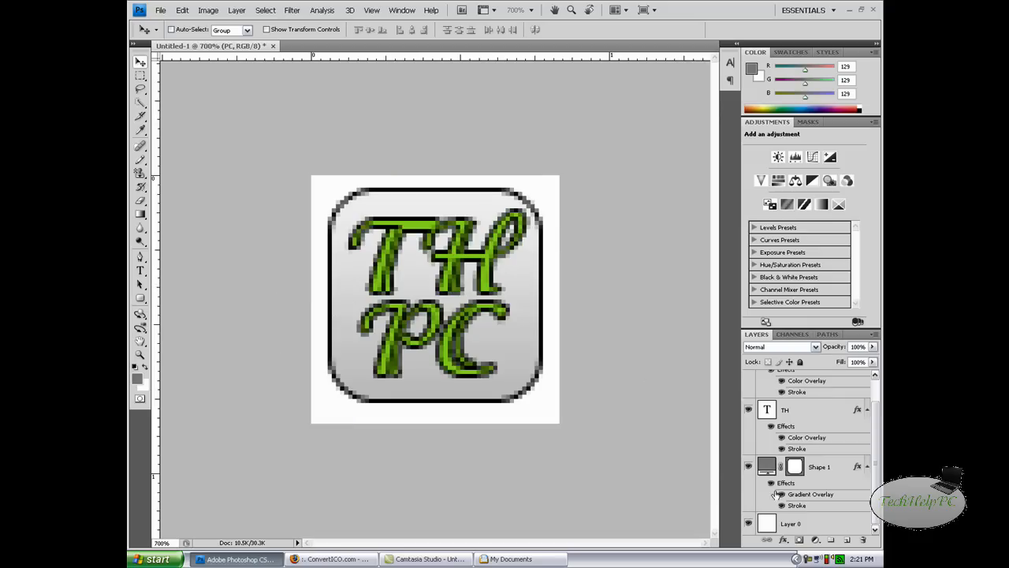
{"action": "left_click", "coordinate": [791, 523]}
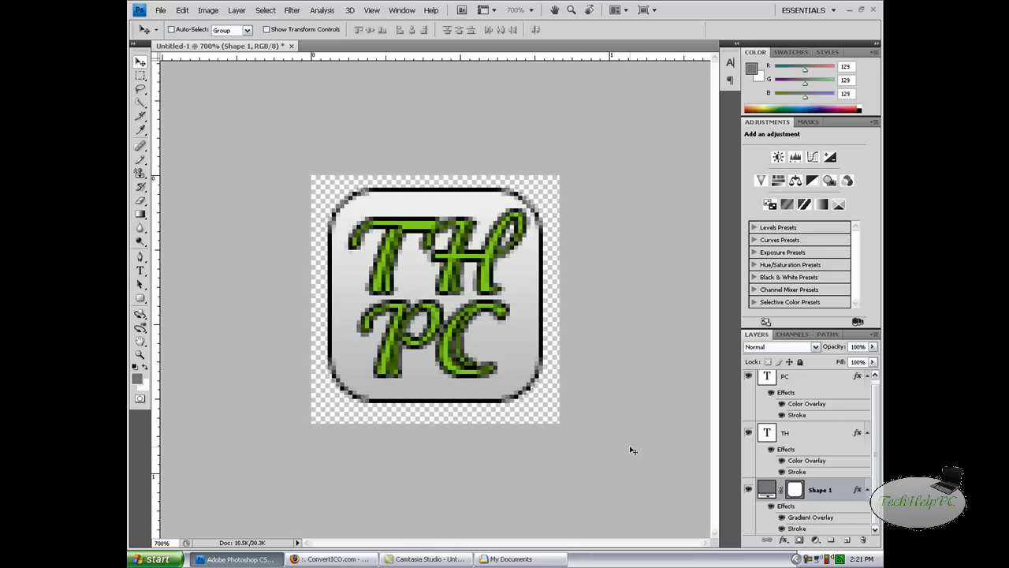
{"action": "mouse_move", "coordinate": [542, 214]}
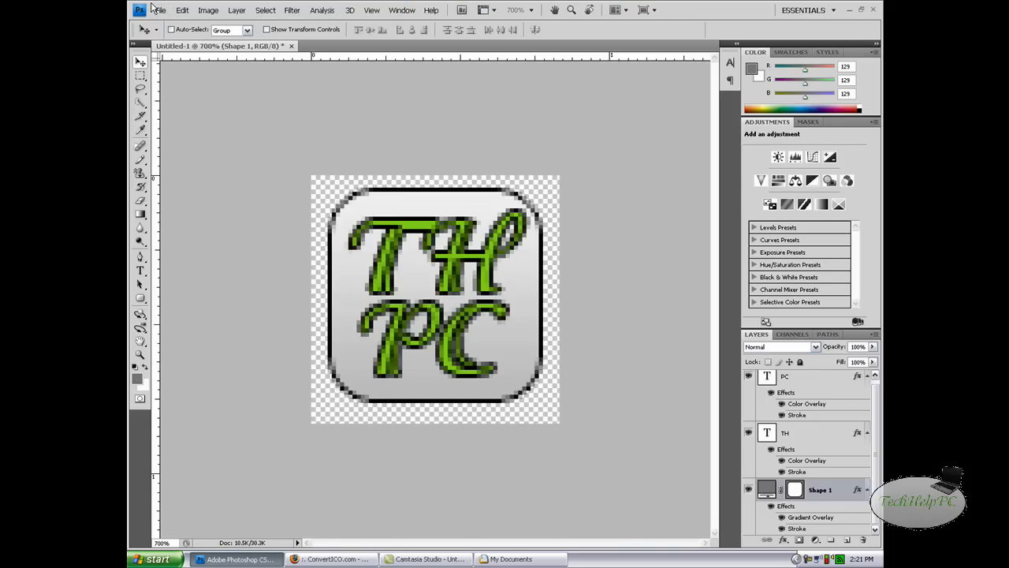
Save the Photoshop icon to the Desktop as thpc in PNG format with default PNG options.
{"action": "left_click", "coordinate": [157, 9]}
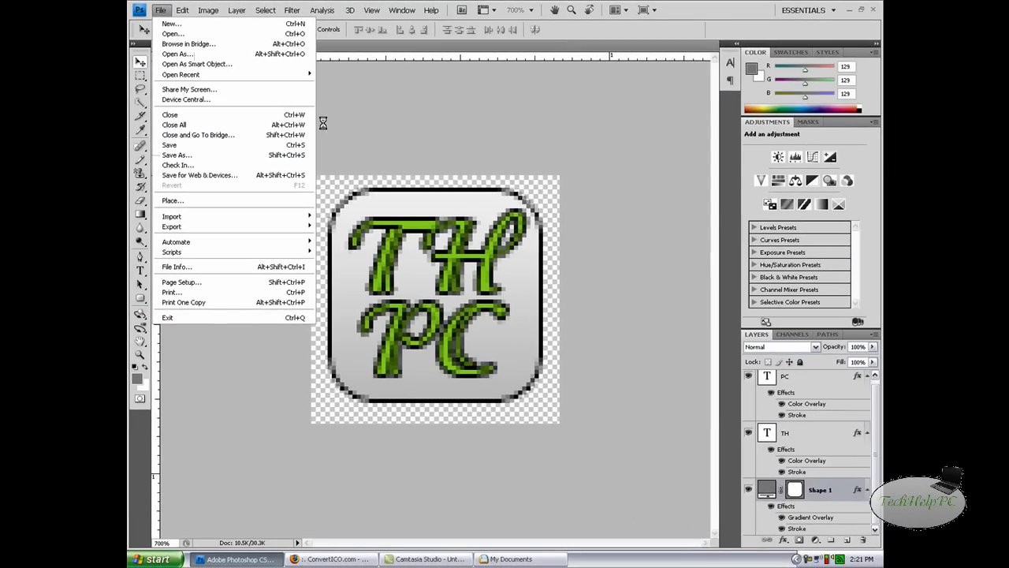
{"action": "left_click", "coordinate": [177, 155]}
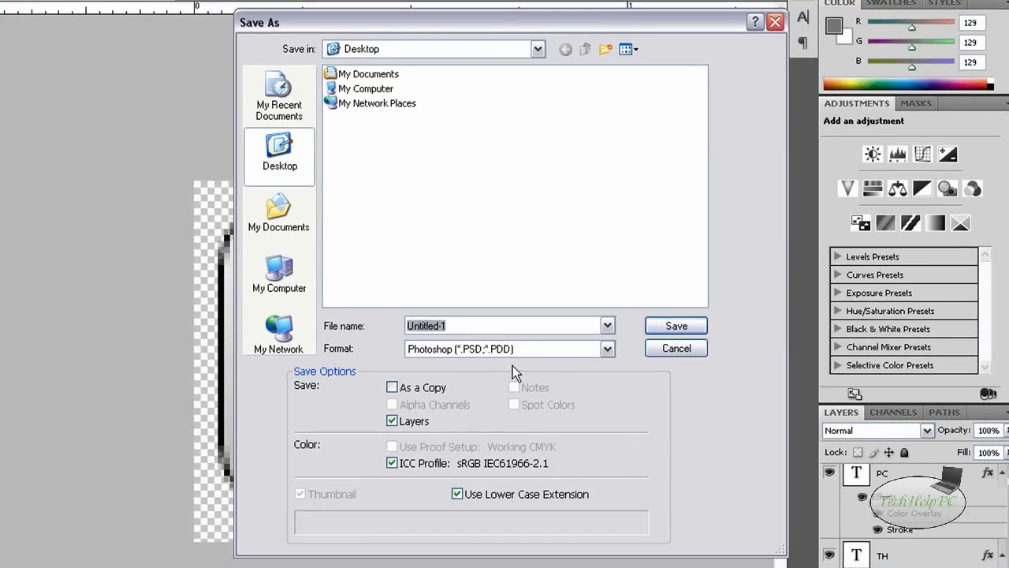
{"action": "mouse_move", "coordinate": [520, 345]}
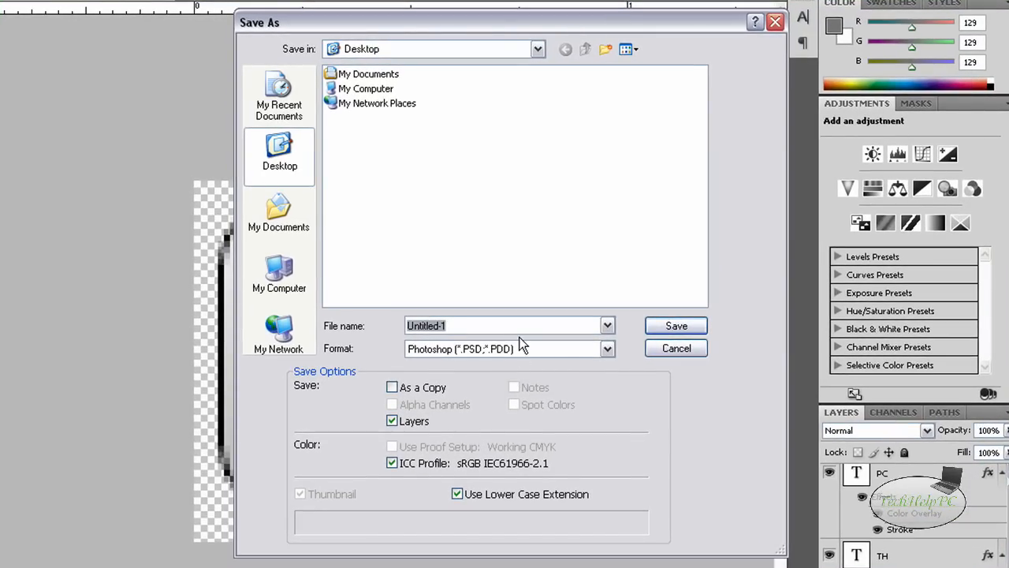
{"action": "type", "text": "thpc"}
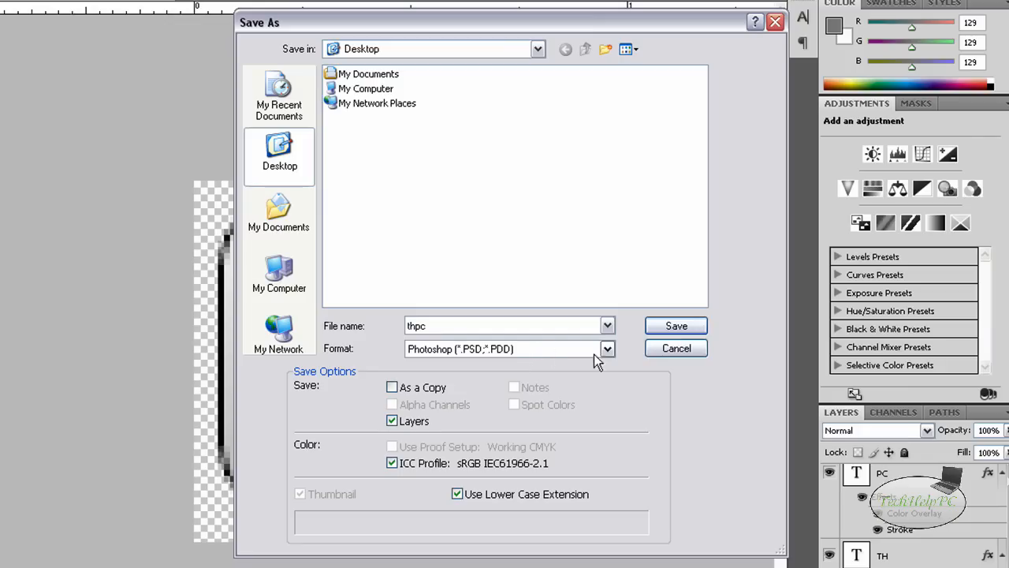
{"action": "left_click", "coordinate": [607, 348]}
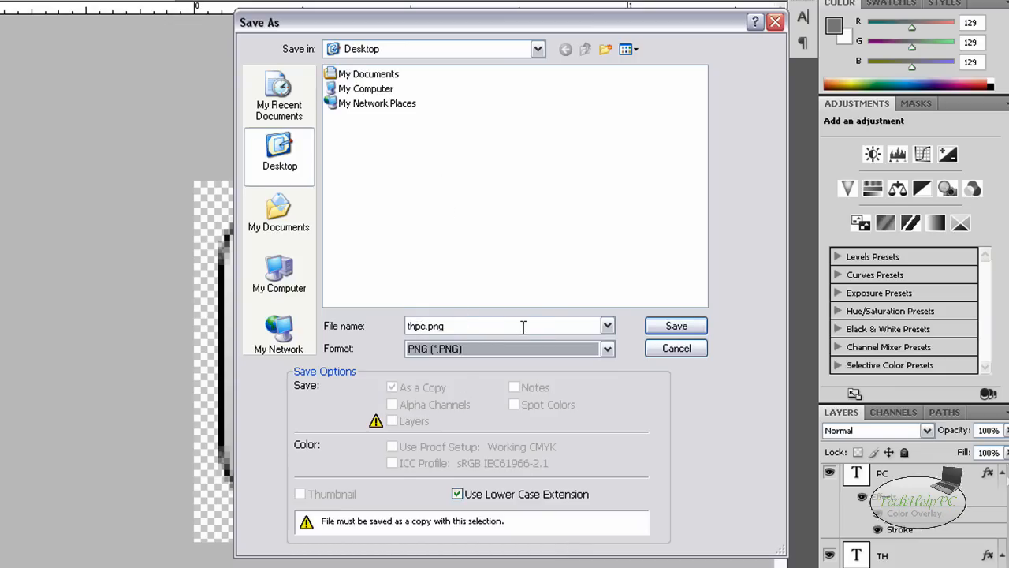
{"action": "left_click", "coordinate": [675, 347]}
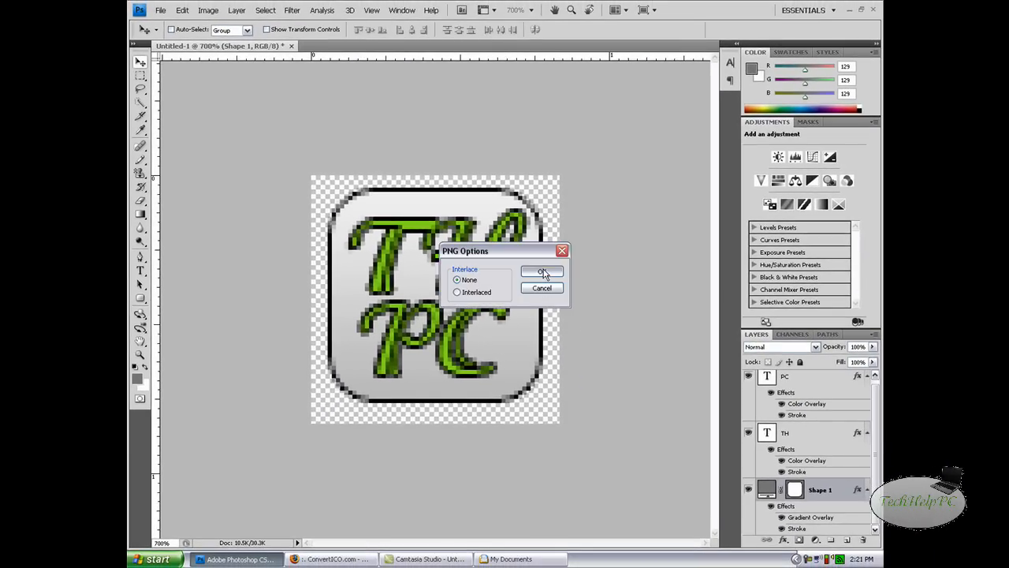
{"action": "left_click", "coordinate": [543, 272]}
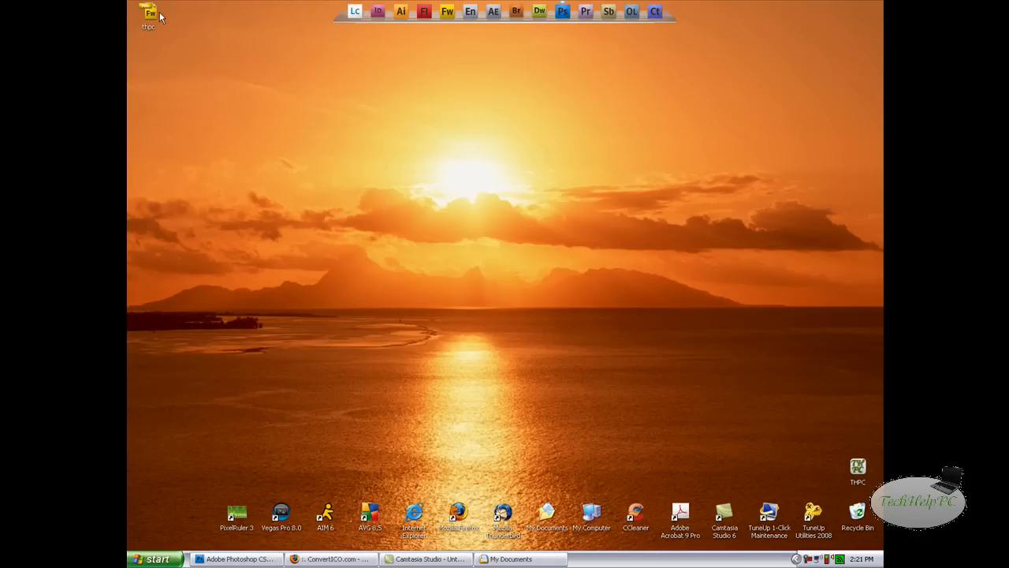
{"action": "mouse_move", "coordinate": [409, 108]}
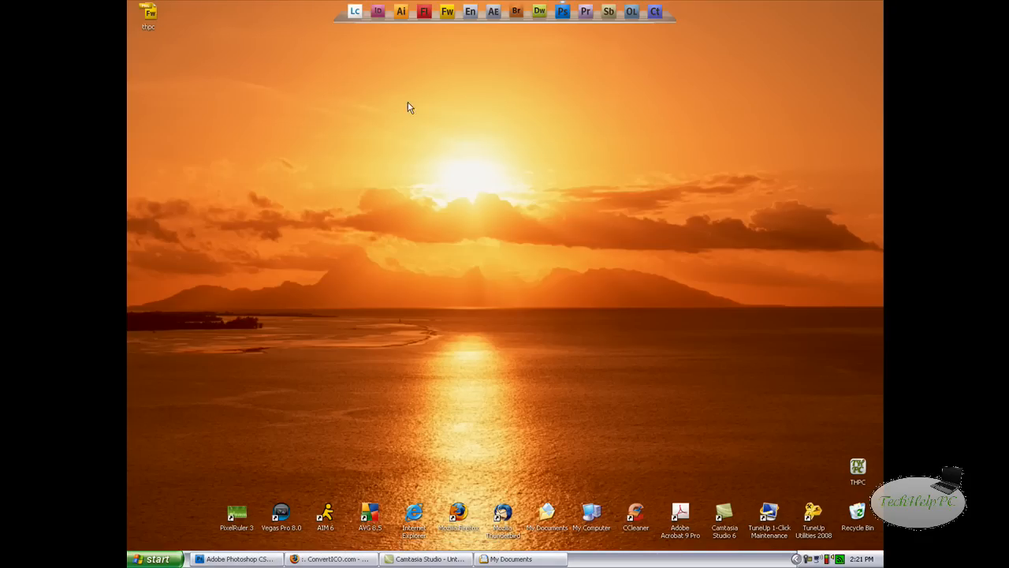
Switch to the ConvertICO.com page in Firefox from the taskbar.
{"action": "left_click", "coordinate": [331, 558]}
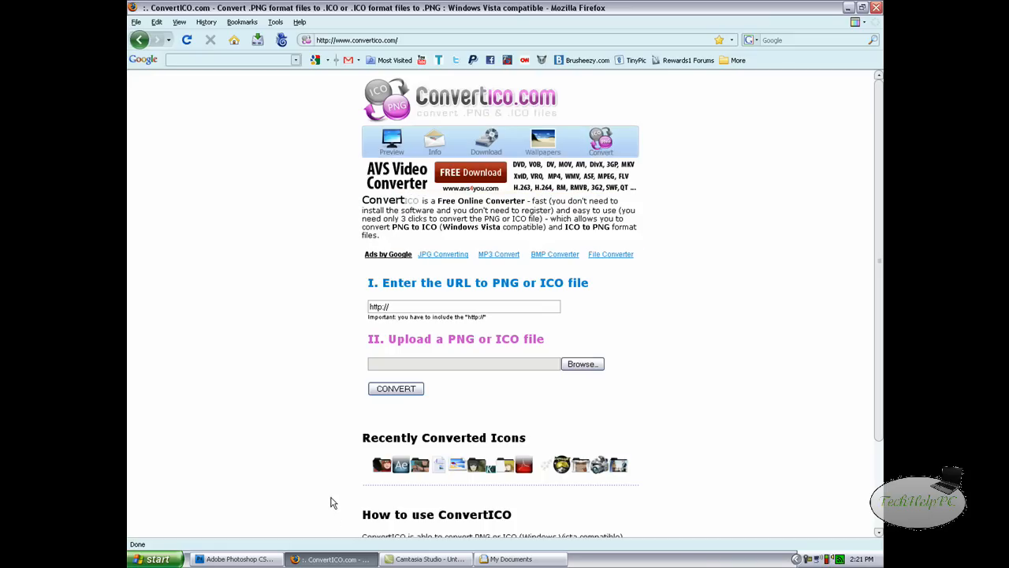
{"action": "mouse_move", "coordinate": [524, 102]}
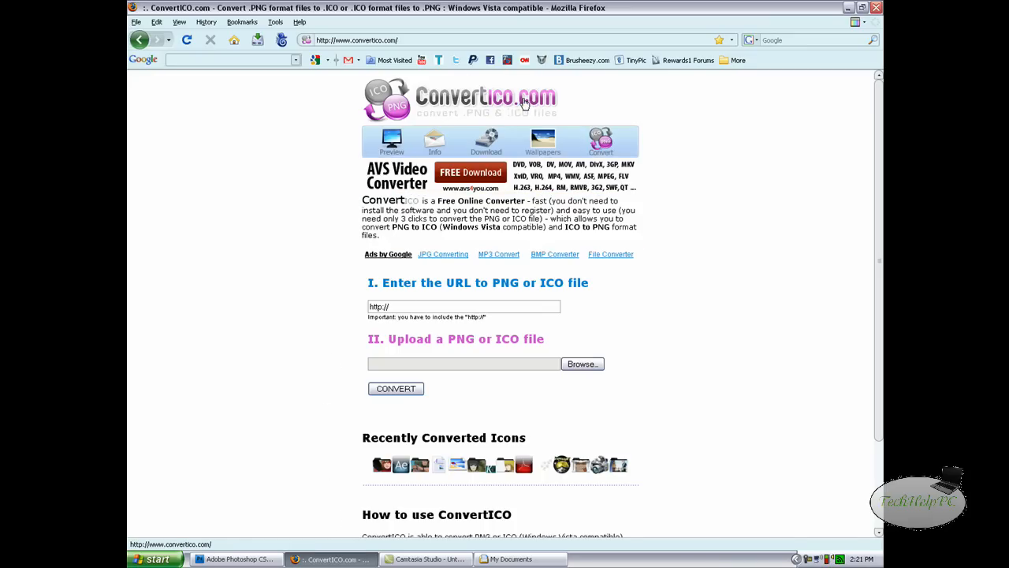
{"action": "mouse_move", "coordinate": [229, 371]}
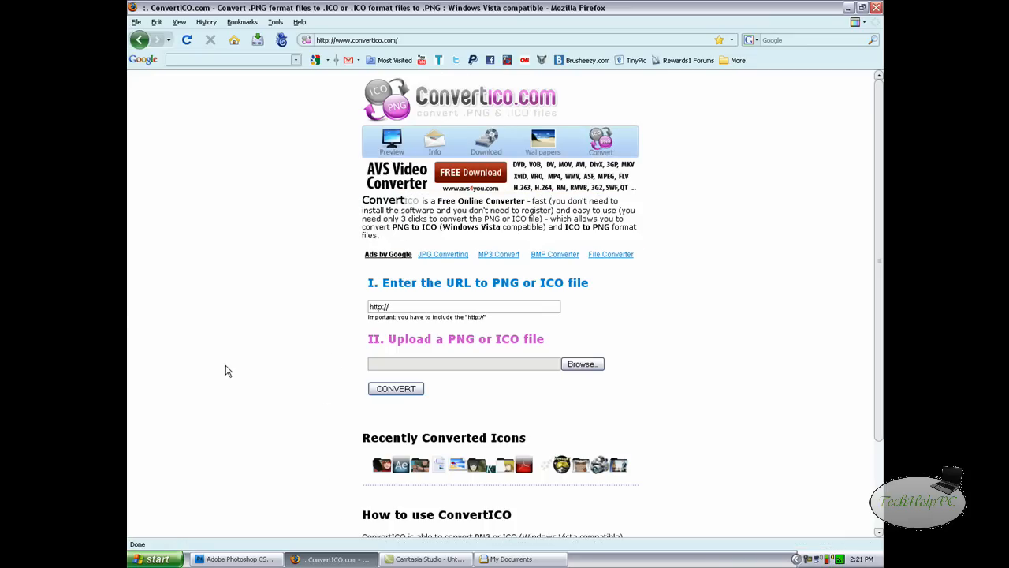
{"action": "mouse_move", "coordinate": [363, 555]}
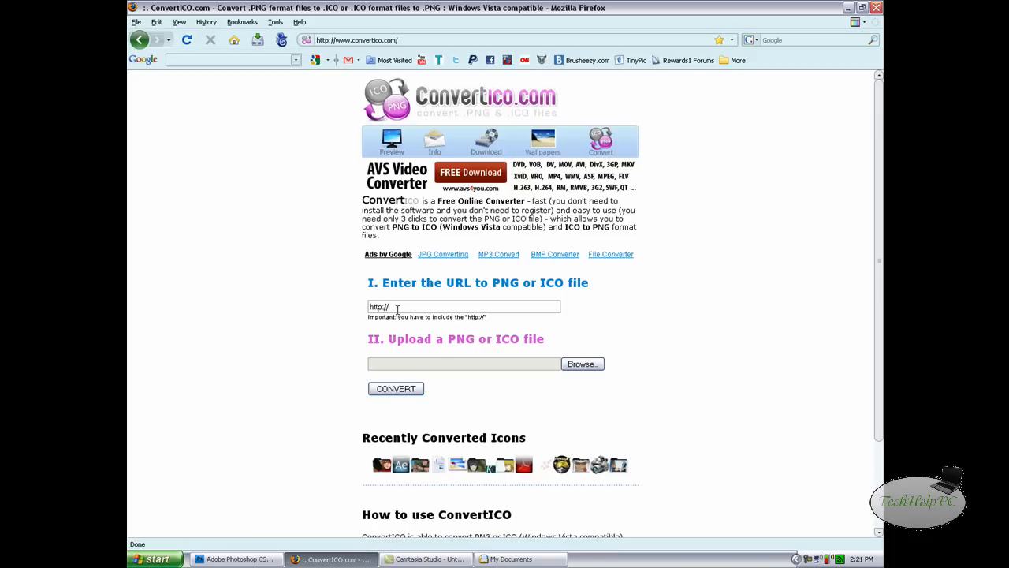
{"action": "mouse_move", "coordinate": [513, 379]}
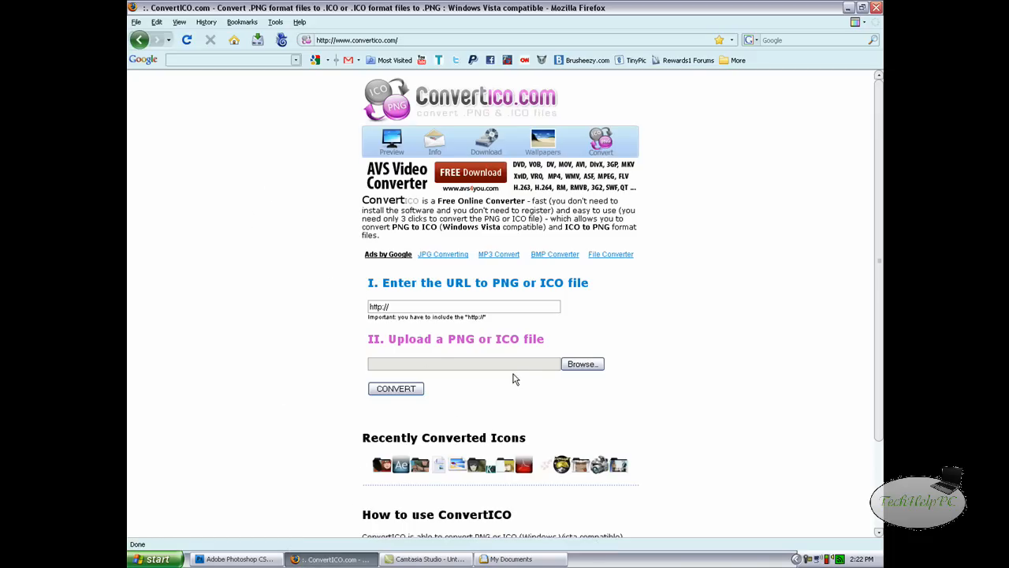
{"action": "mouse_move", "coordinate": [299, 295]}
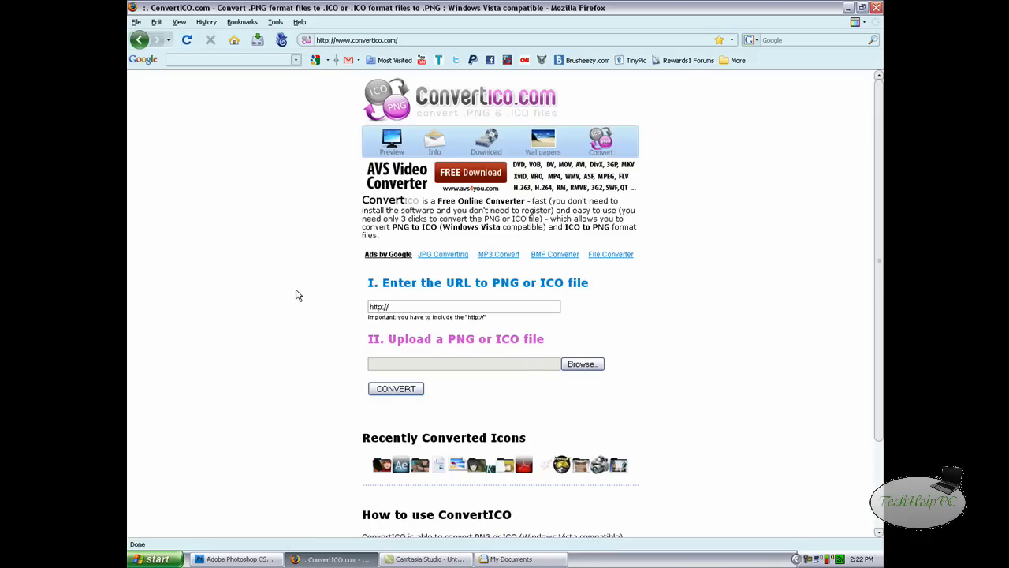
{"action": "mouse_move", "coordinate": [582, 364]}
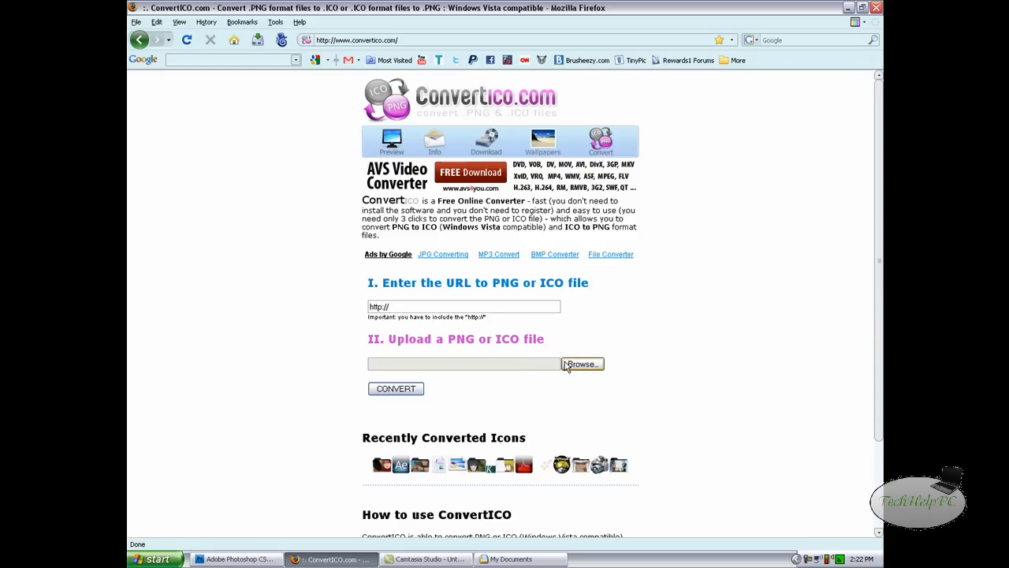
Upload the thpc PNG file to ConvertICO.com and convert it to ICO.
{"action": "left_click", "coordinate": [582, 364]}
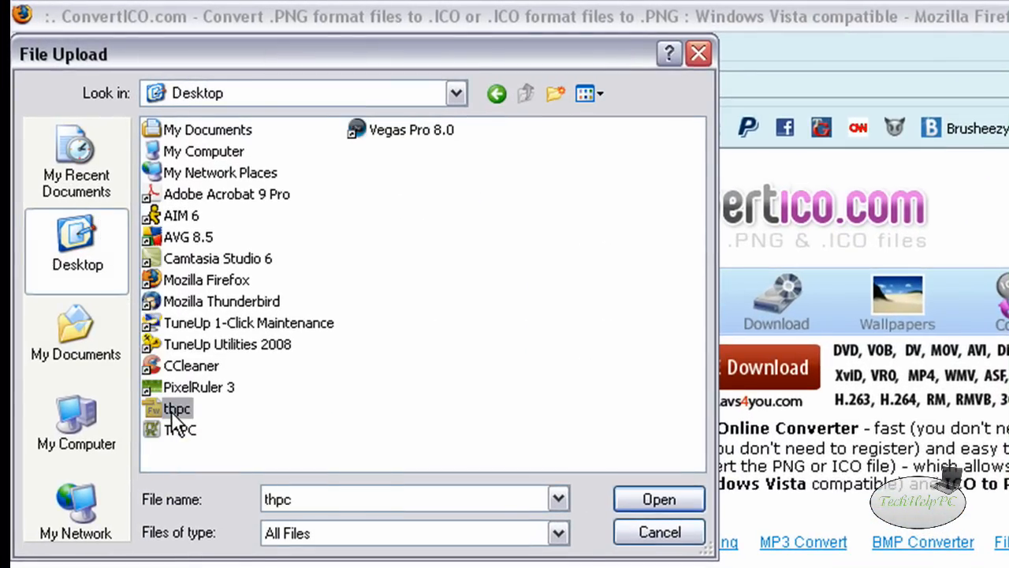
{"action": "mouse_move", "coordinate": [659, 499]}
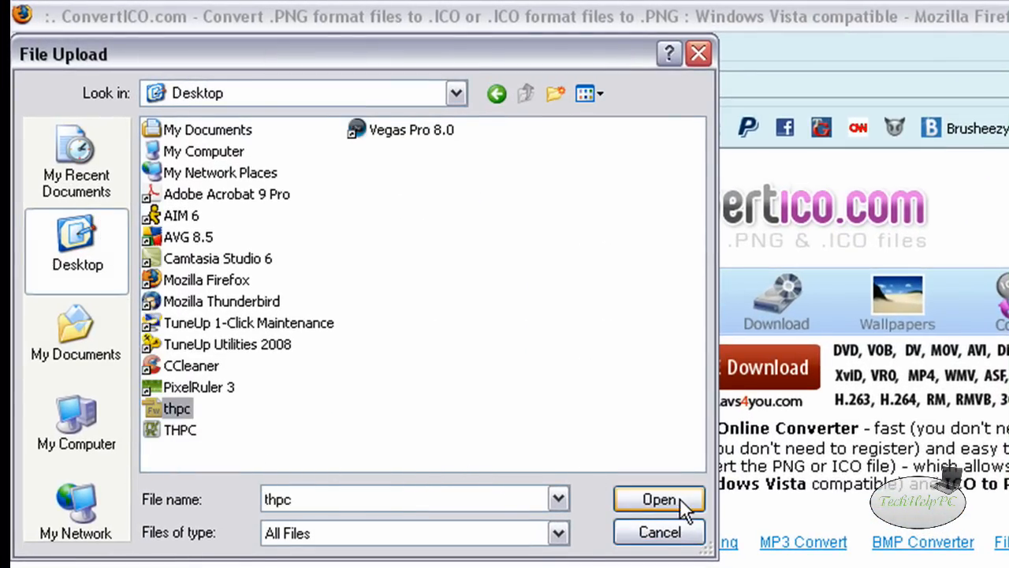
{"action": "left_click", "coordinate": [658, 500]}
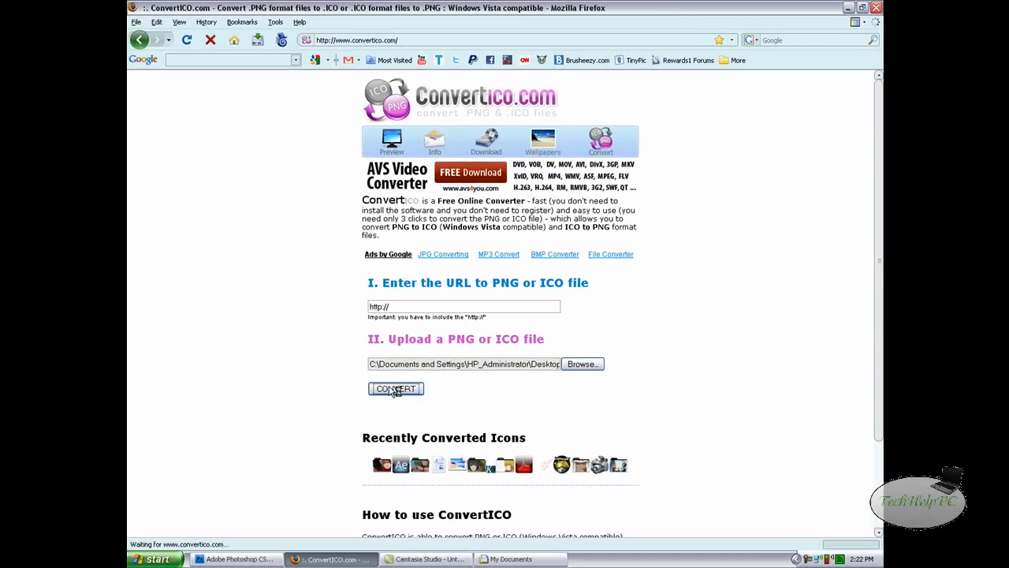
{"action": "left_click", "coordinate": [395, 388]}
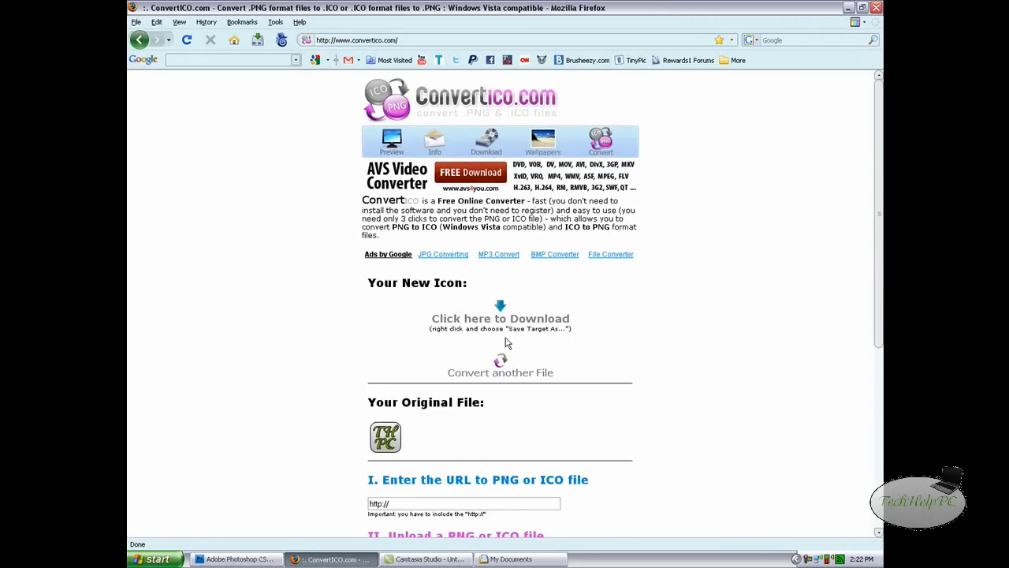
{"action": "mouse_move", "coordinate": [597, 324]}
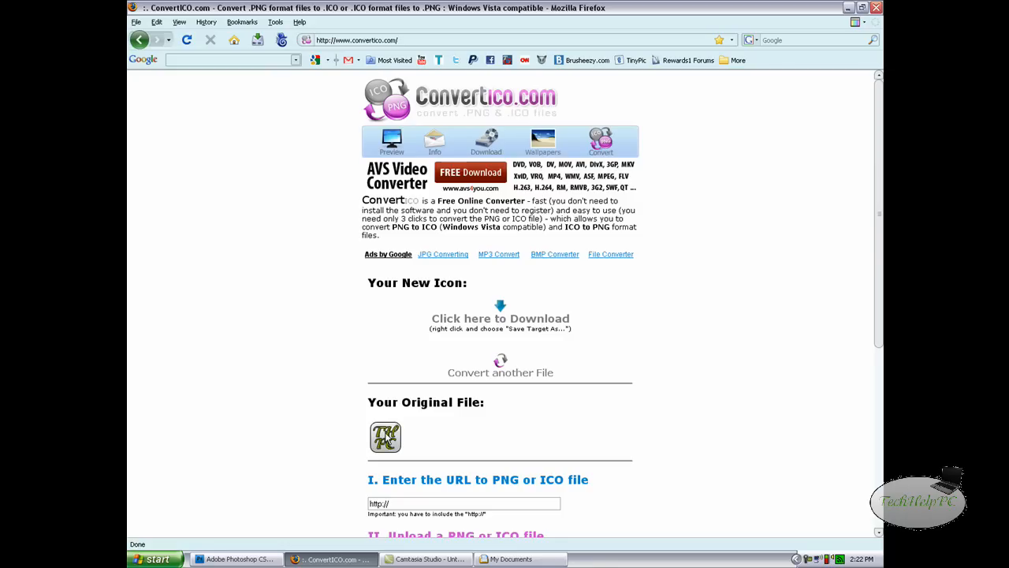
{"action": "mouse_move", "coordinate": [500, 319]}
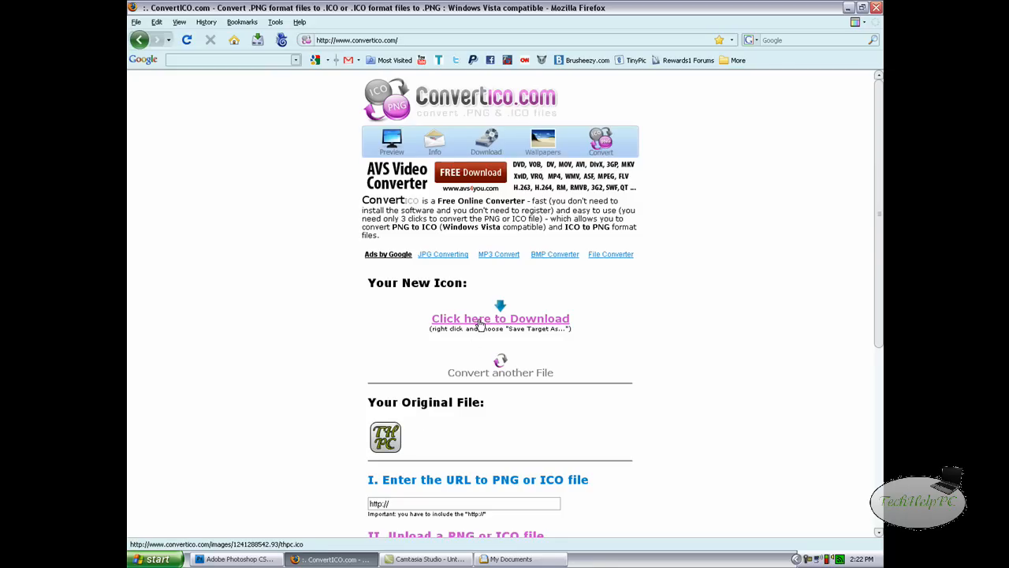
Save the converted icon's download link to the Desktop as file 1.
{"action": "right_click", "coordinate": [500, 318]}
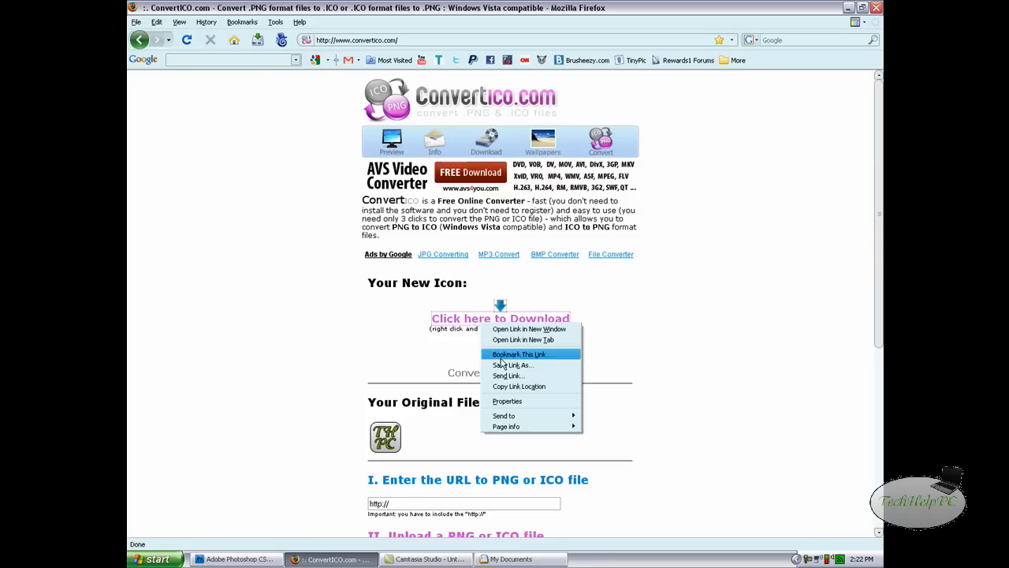
{"action": "left_click", "coordinate": [512, 365]}
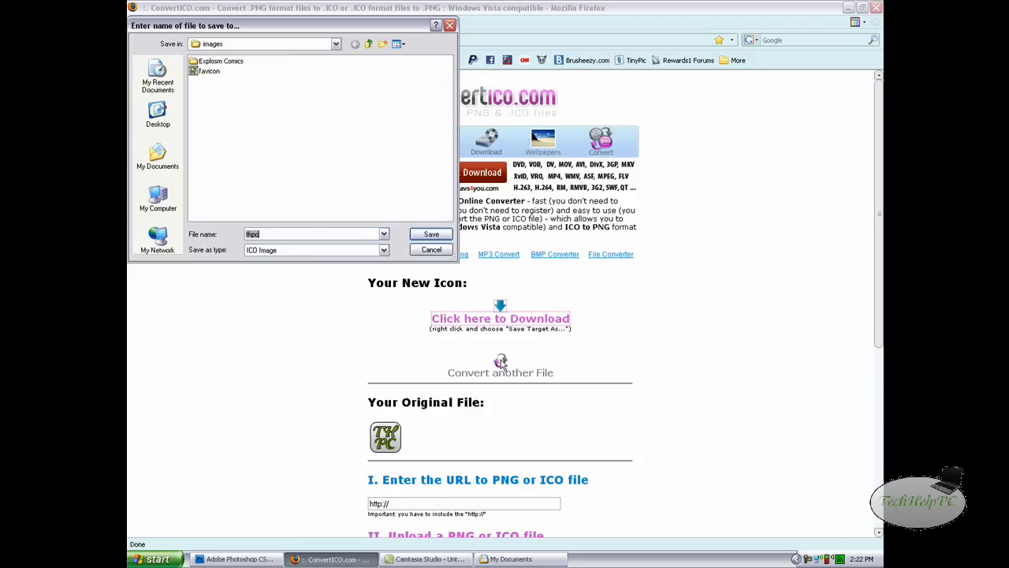
{"action": "mouse_move", "coordinate": [157, 155]}
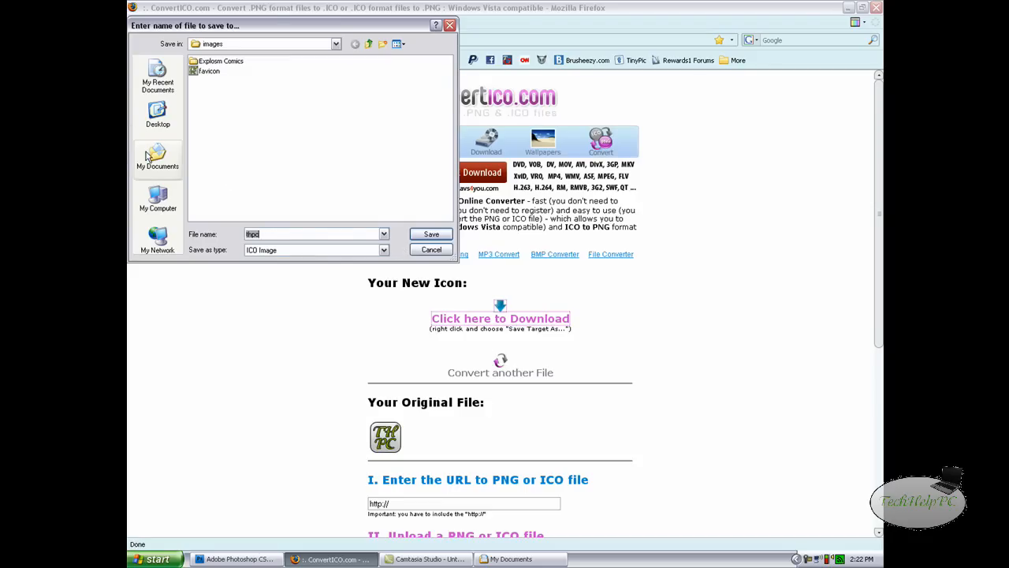
{"action": "left_click", "coordinate": [158, 114]}
{"action": "type", "text": "t"}
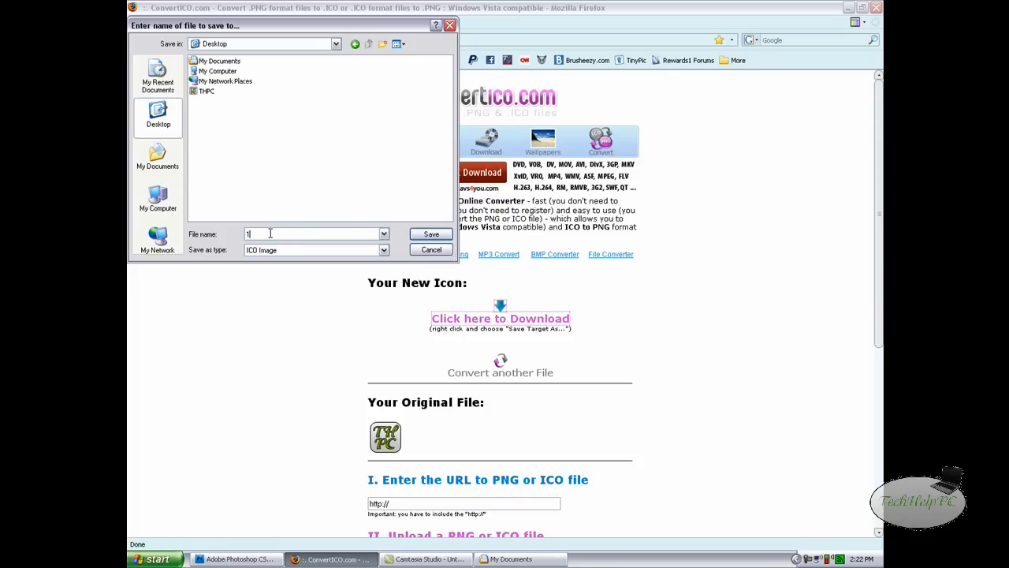
{"action": "left_click", "coordinate": [432, 235]}
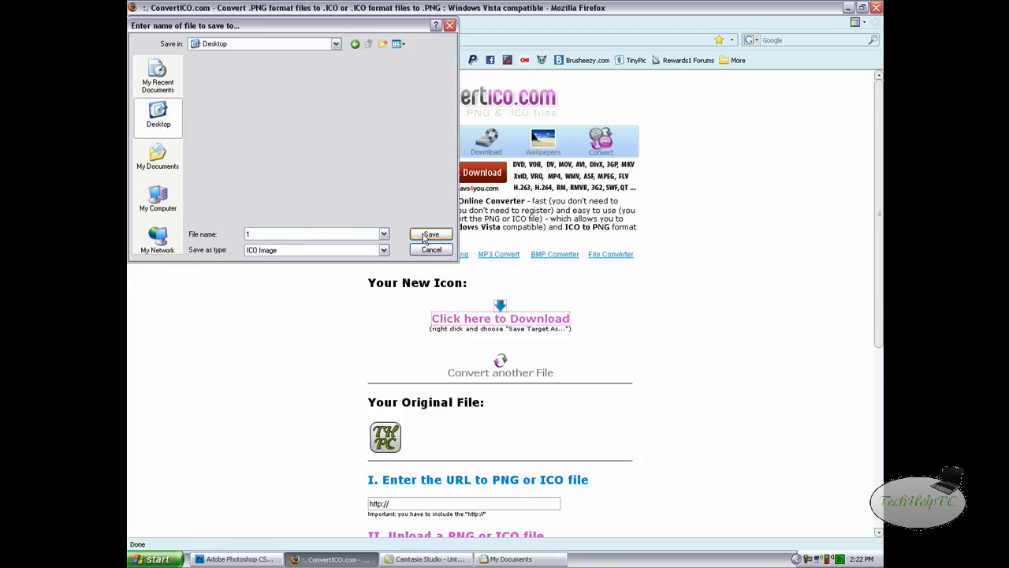
{"action": "left_click", "coordinate": [431, 234]}
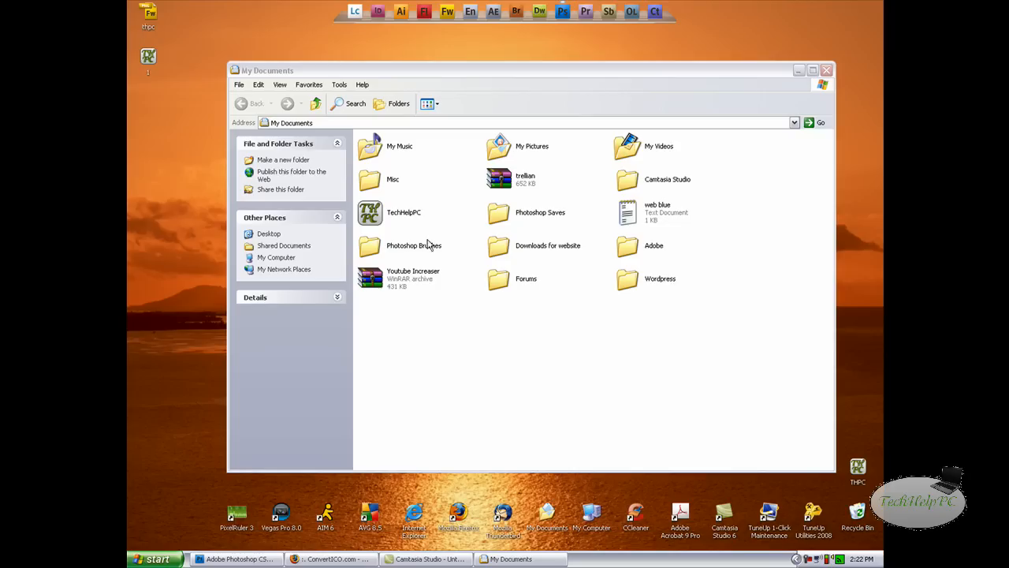
In TechHelpPC Properties > Customize, choose Desktop\THPC as icon, apply and close.
{"action": "left_click", "coordinate": [404, 212]}
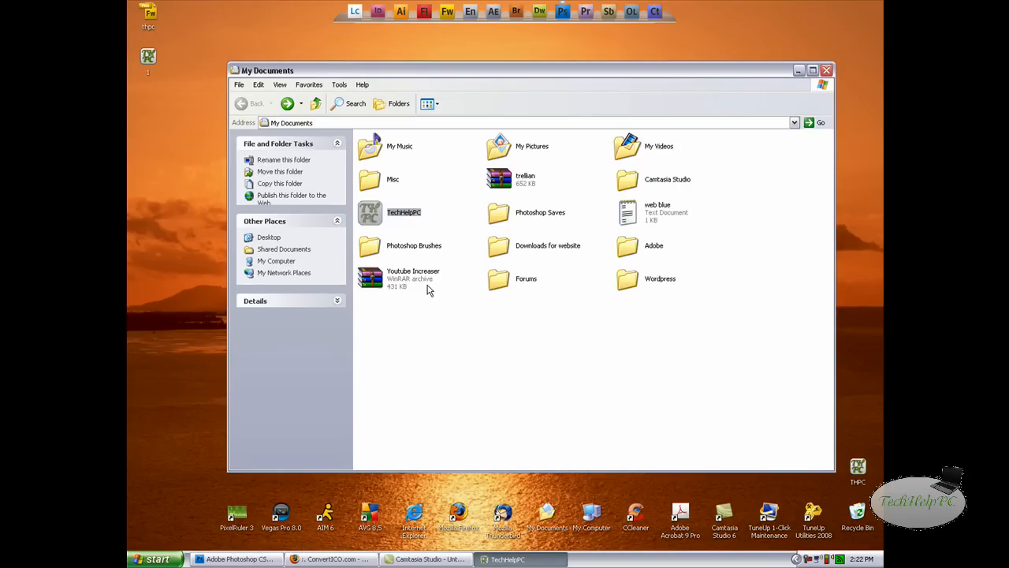
{"action": "right_click", "coordinate": [403, 212]}
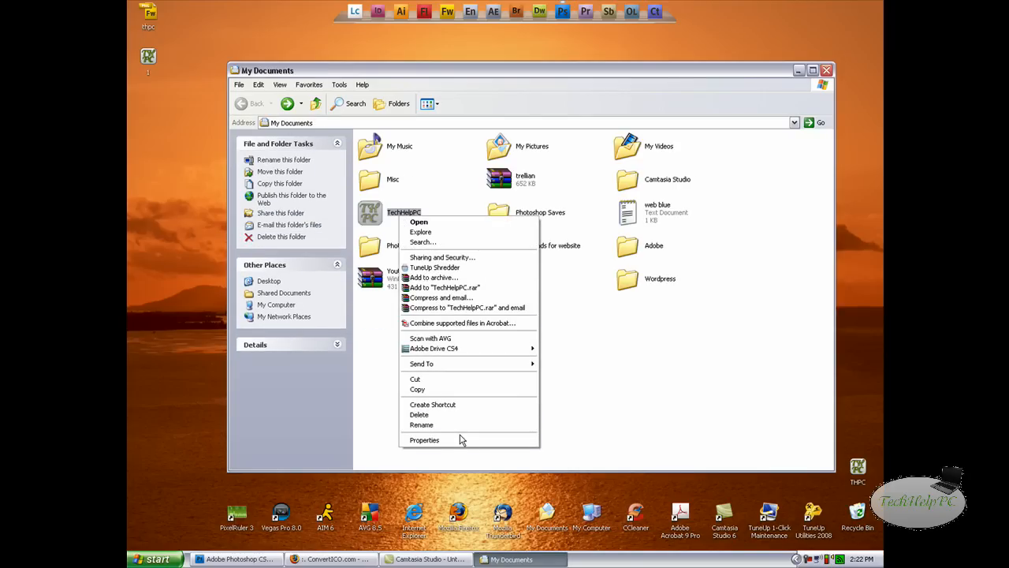
{"action": "left_click", "coordinate": [424, 440]}
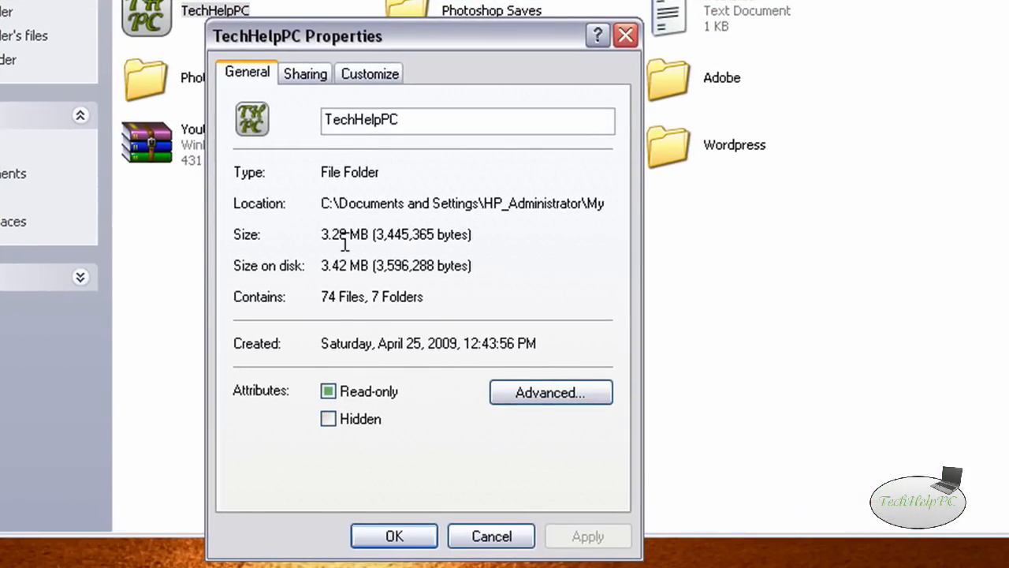
{"action": "left_click", "coordinate": [369, 72]}
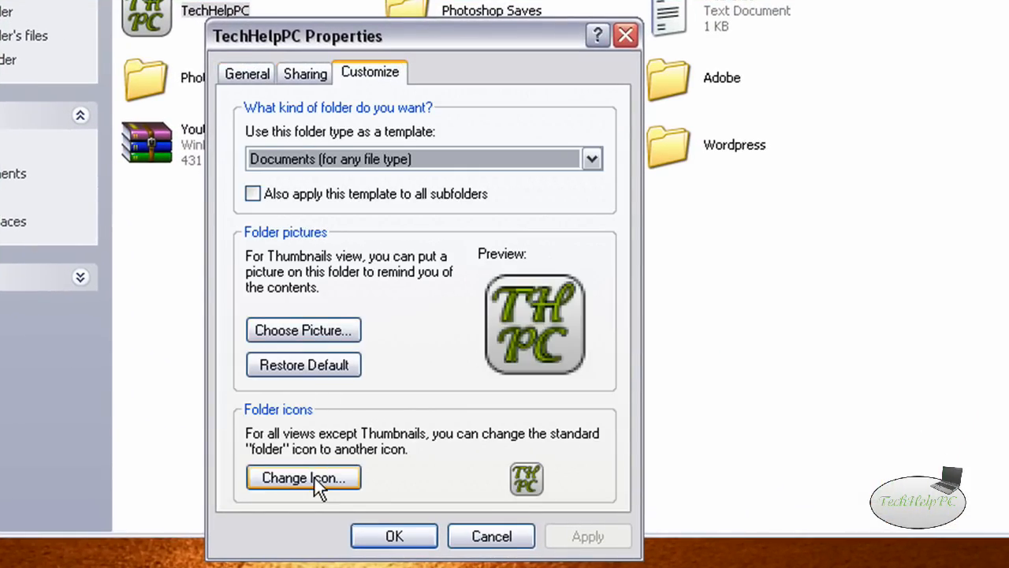
{"action": "left_click", "coordinate": [303, 478]}
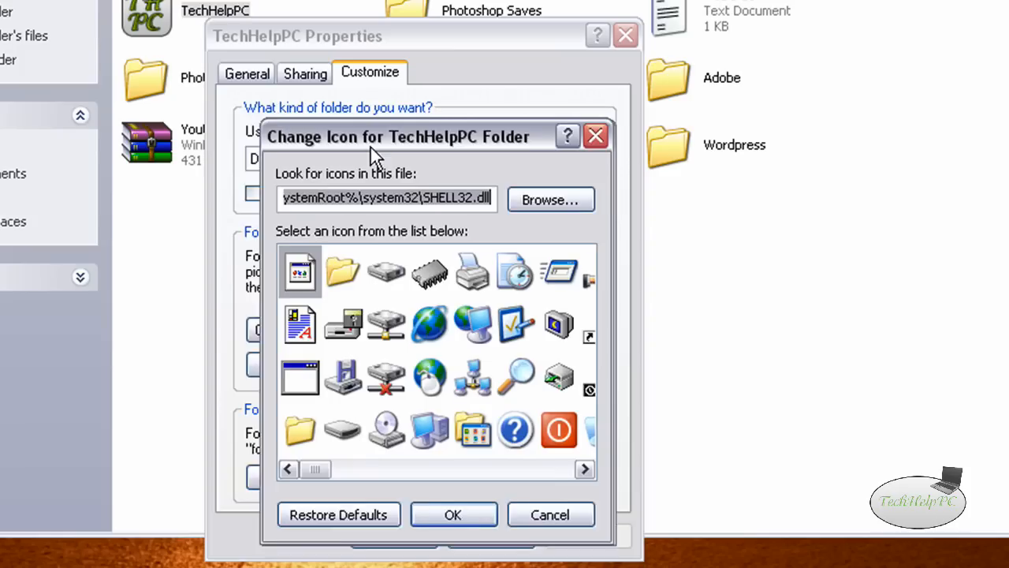
{"action": "left_click", "coordinate": [550, 199]}
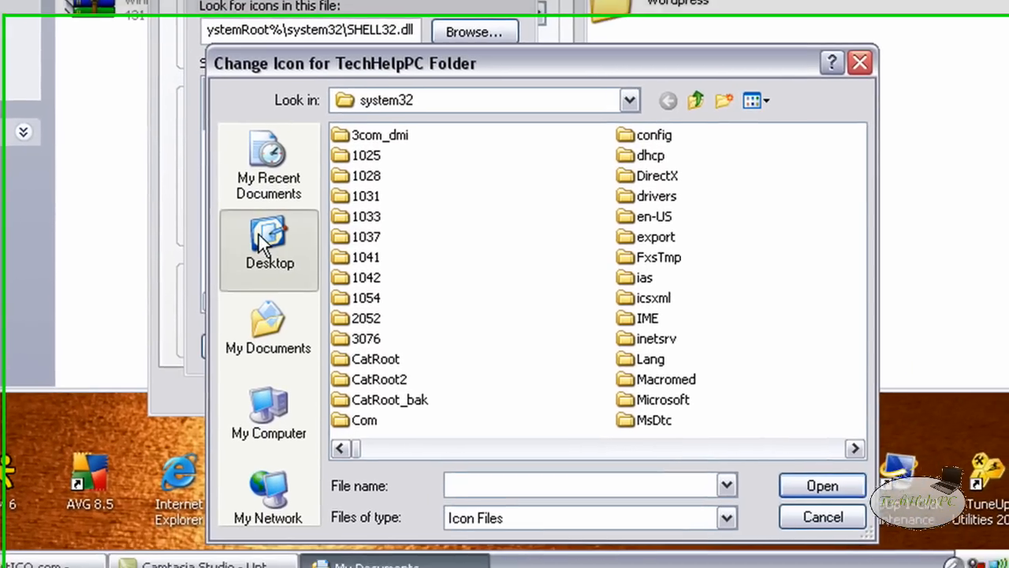
{"action": "left_click", "coordinate": [268, 245]}
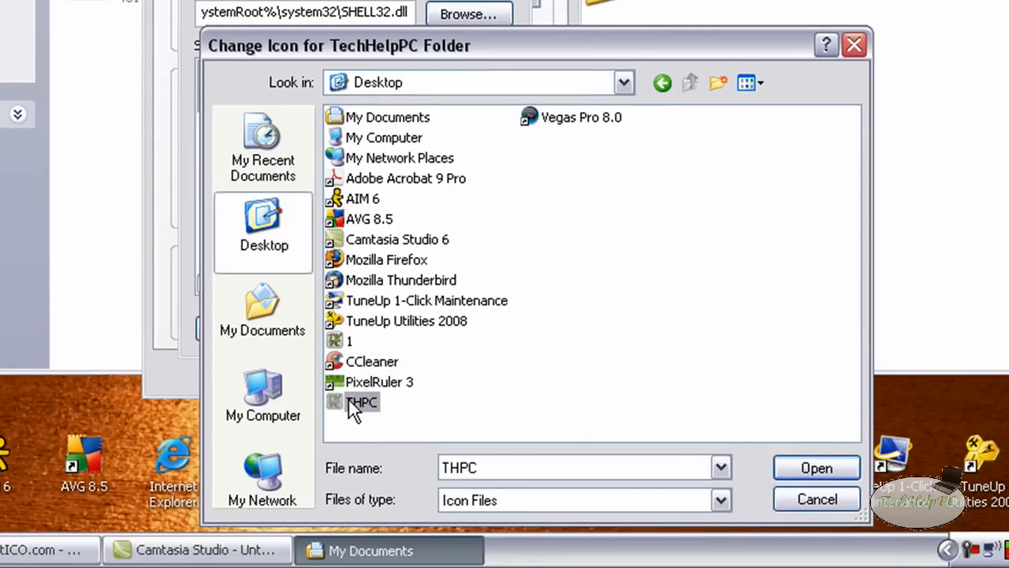
{"action": "mouse_move", "coordinate": [418, 365]}
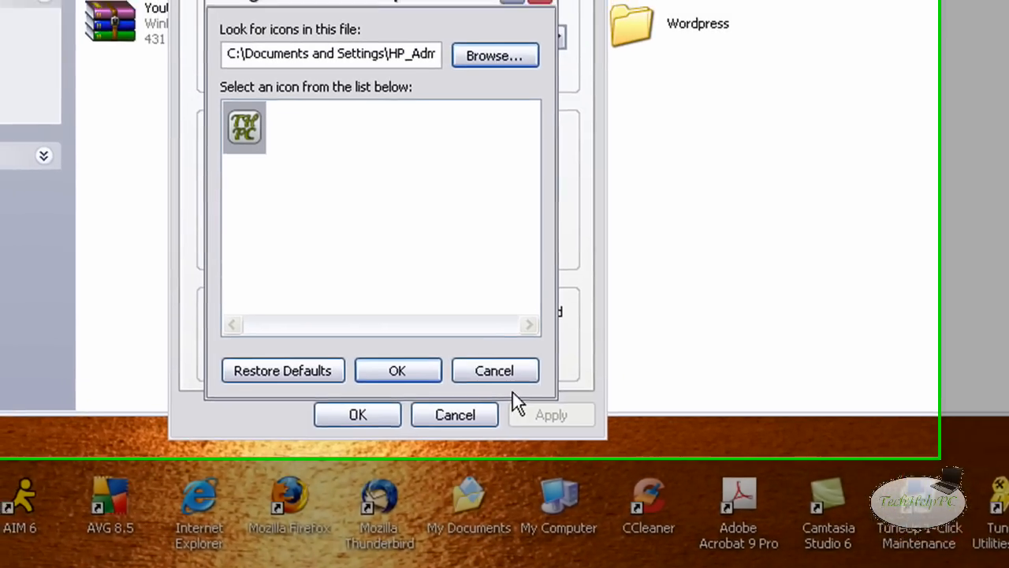
{"action": "left_click", "coordinate": [397, 371]}
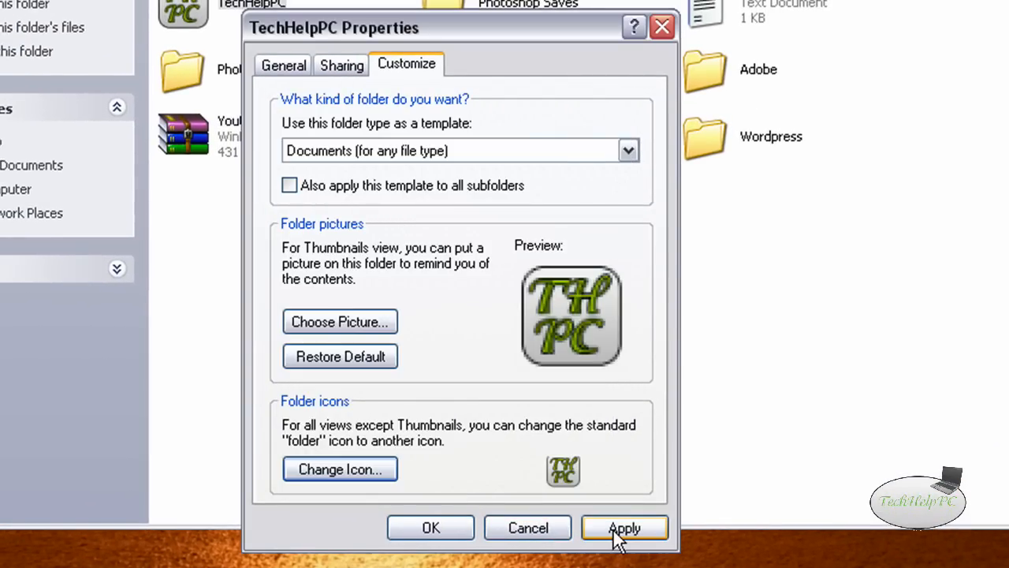
{"action": "left_click", "coordinate": [624, 528]}
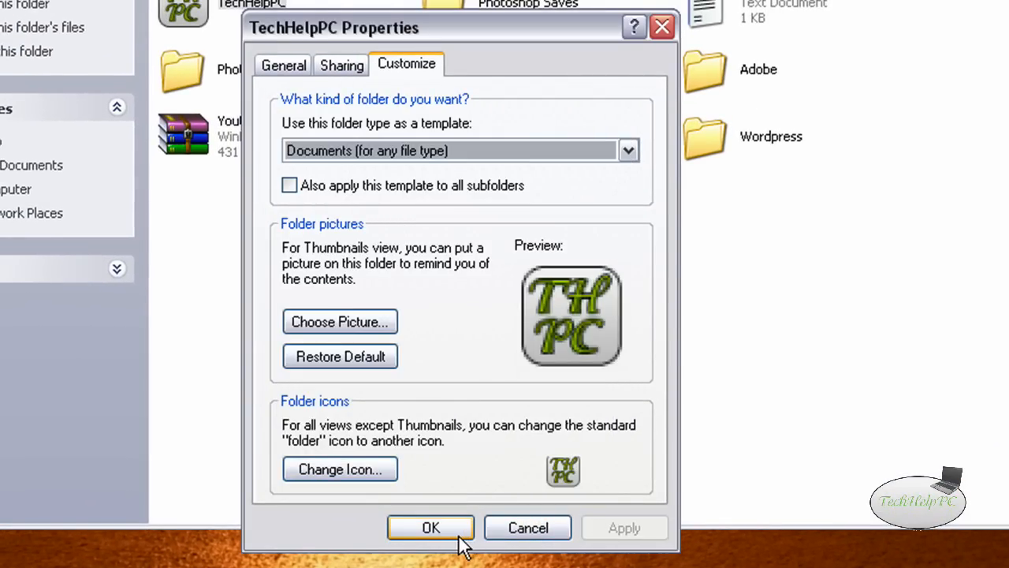
{"action": "left_click", "coordinate": [431, 527]}
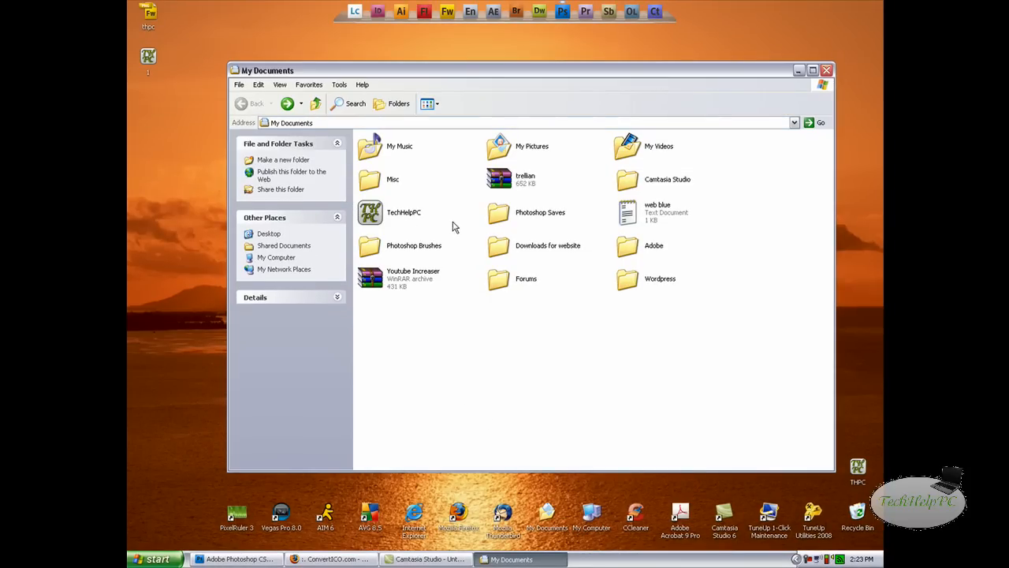
Close My Documents and reopen it from the desktop icon.
{"action": "left_click", "coordinate": [370, 213]}
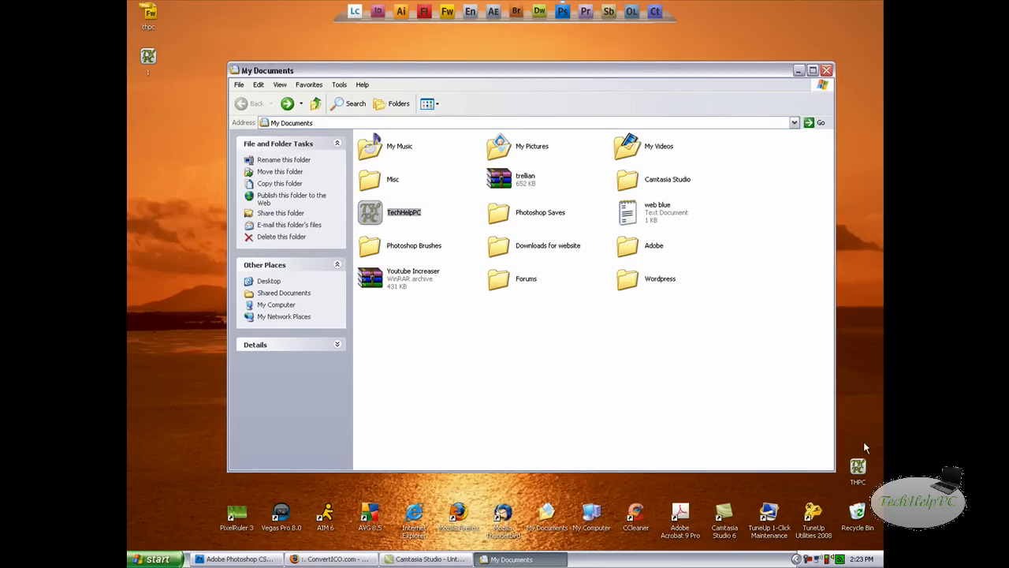
{"action": "mouse_move", "coordinate": [578, 232]}
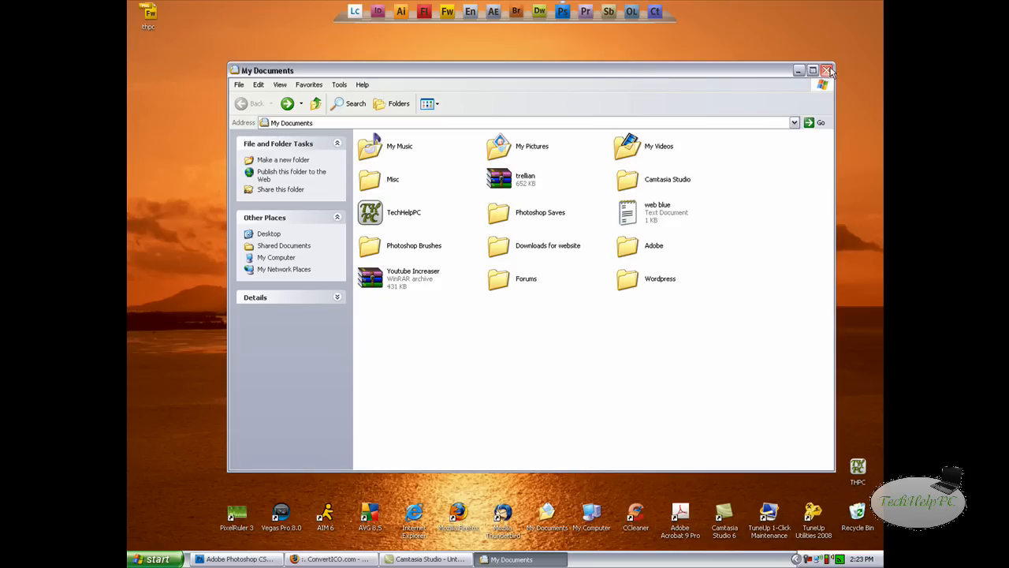
{"action": "left_click", "coordinate": [828, 70]}
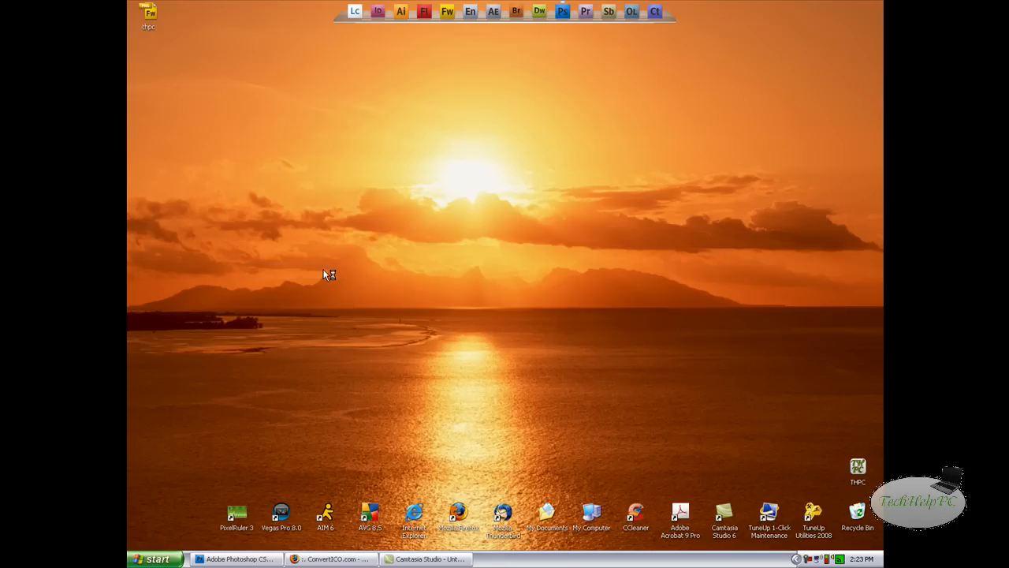
{"action": "double_click", "coordinate": [547, 512]}
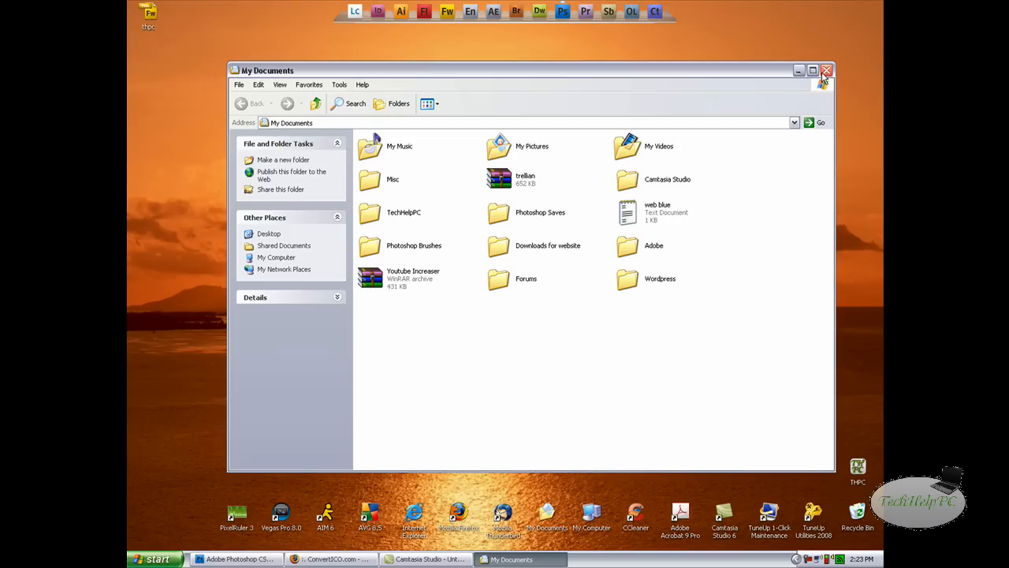
Browse to the Desktop and select THPC as TechHelpPC's icon, not yet applied.
{"action": "left_click", "coordinate": [404, 212]}
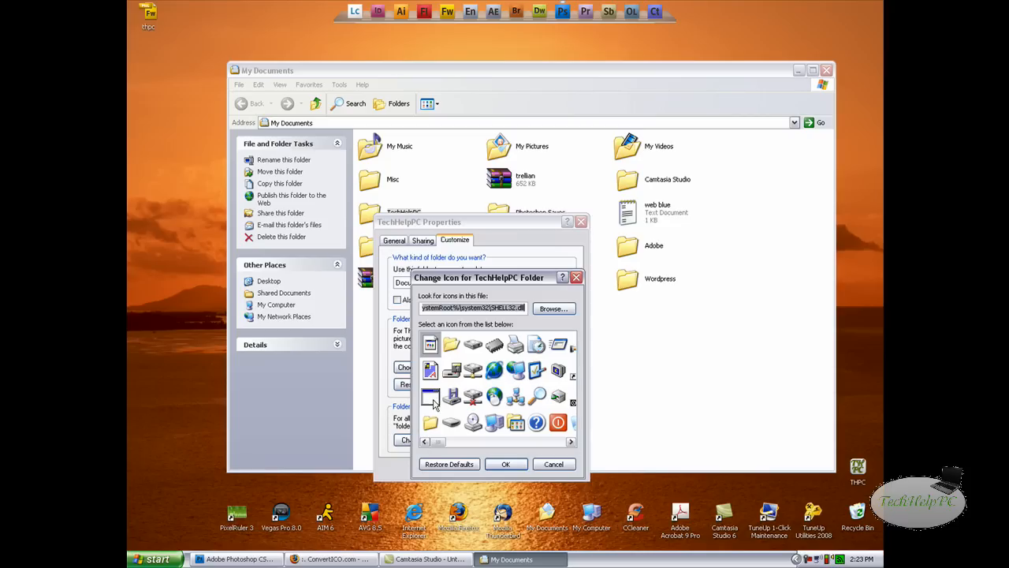
{"action": "left_click", "coordinate": [553, 308]}
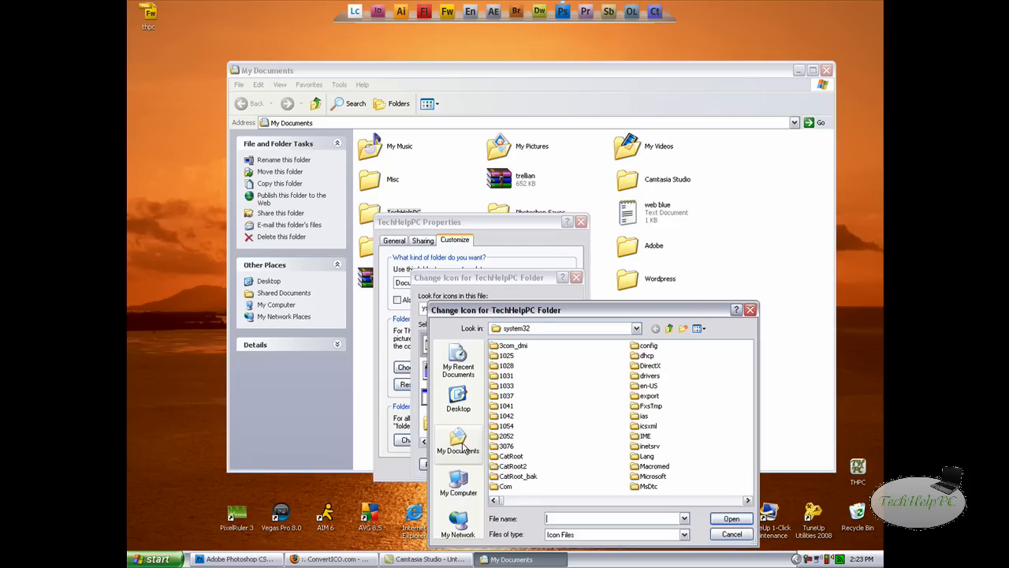
{"action": "left_click", "coordinate": [458, 399]}
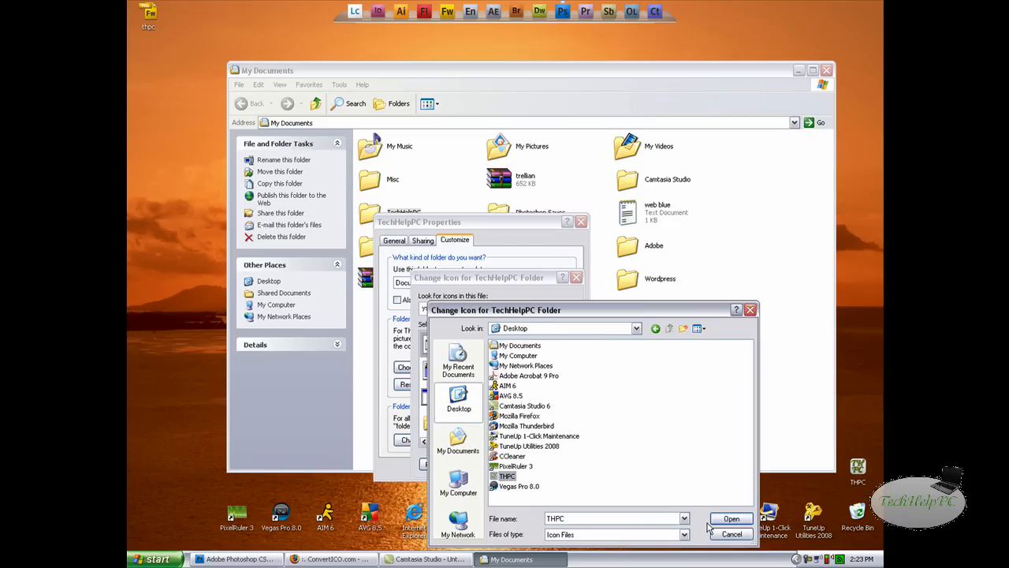
{"action": "left_click", "coordinate": [731, 534]}
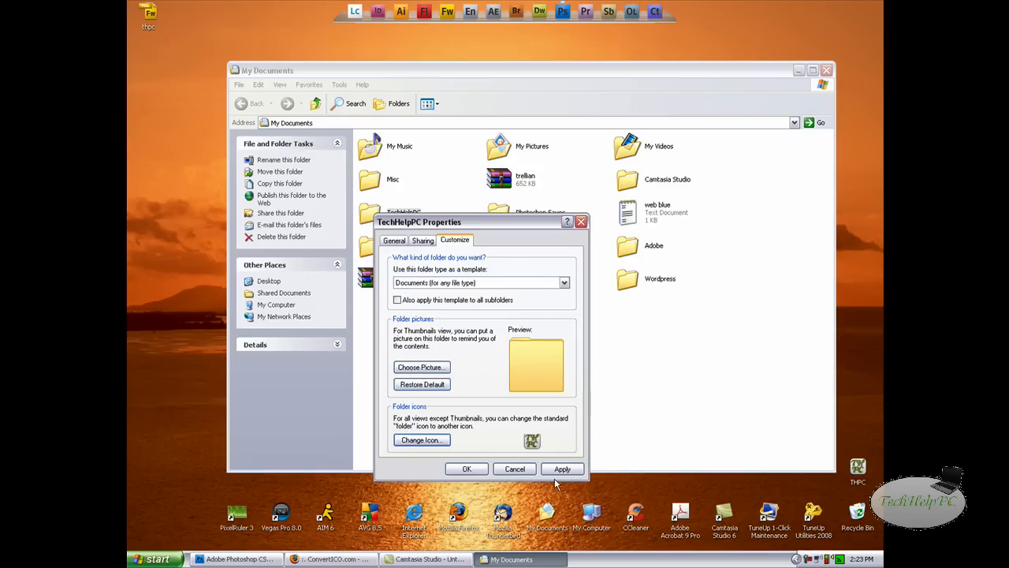